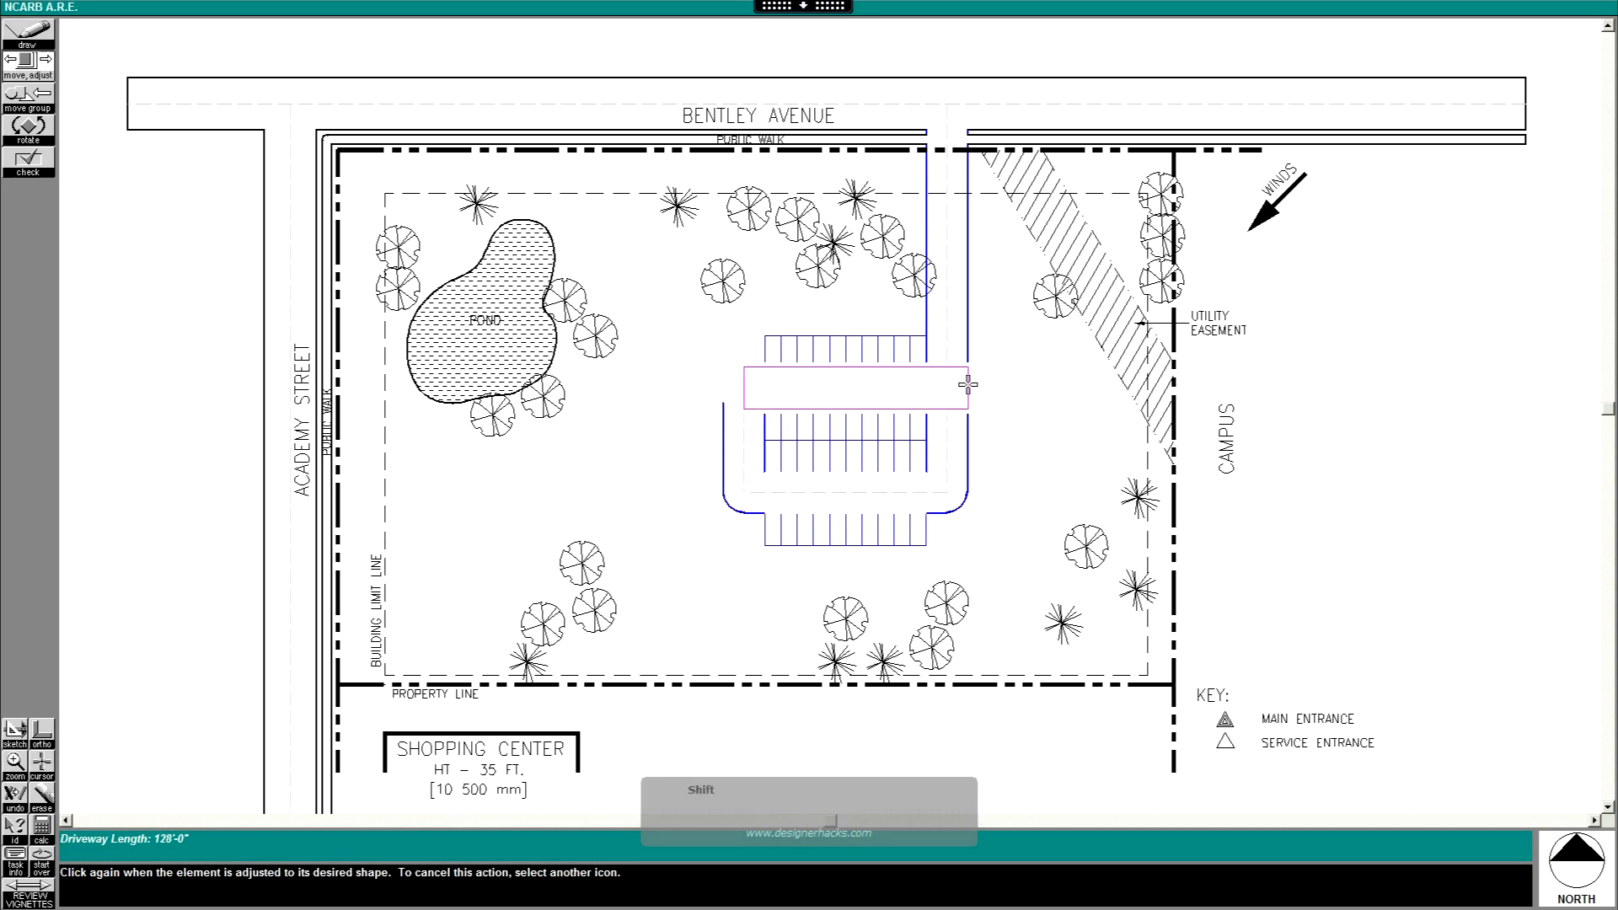
# Finish reshaping the driveway loop around the central parking bays
pyautogui.click(965, 384)
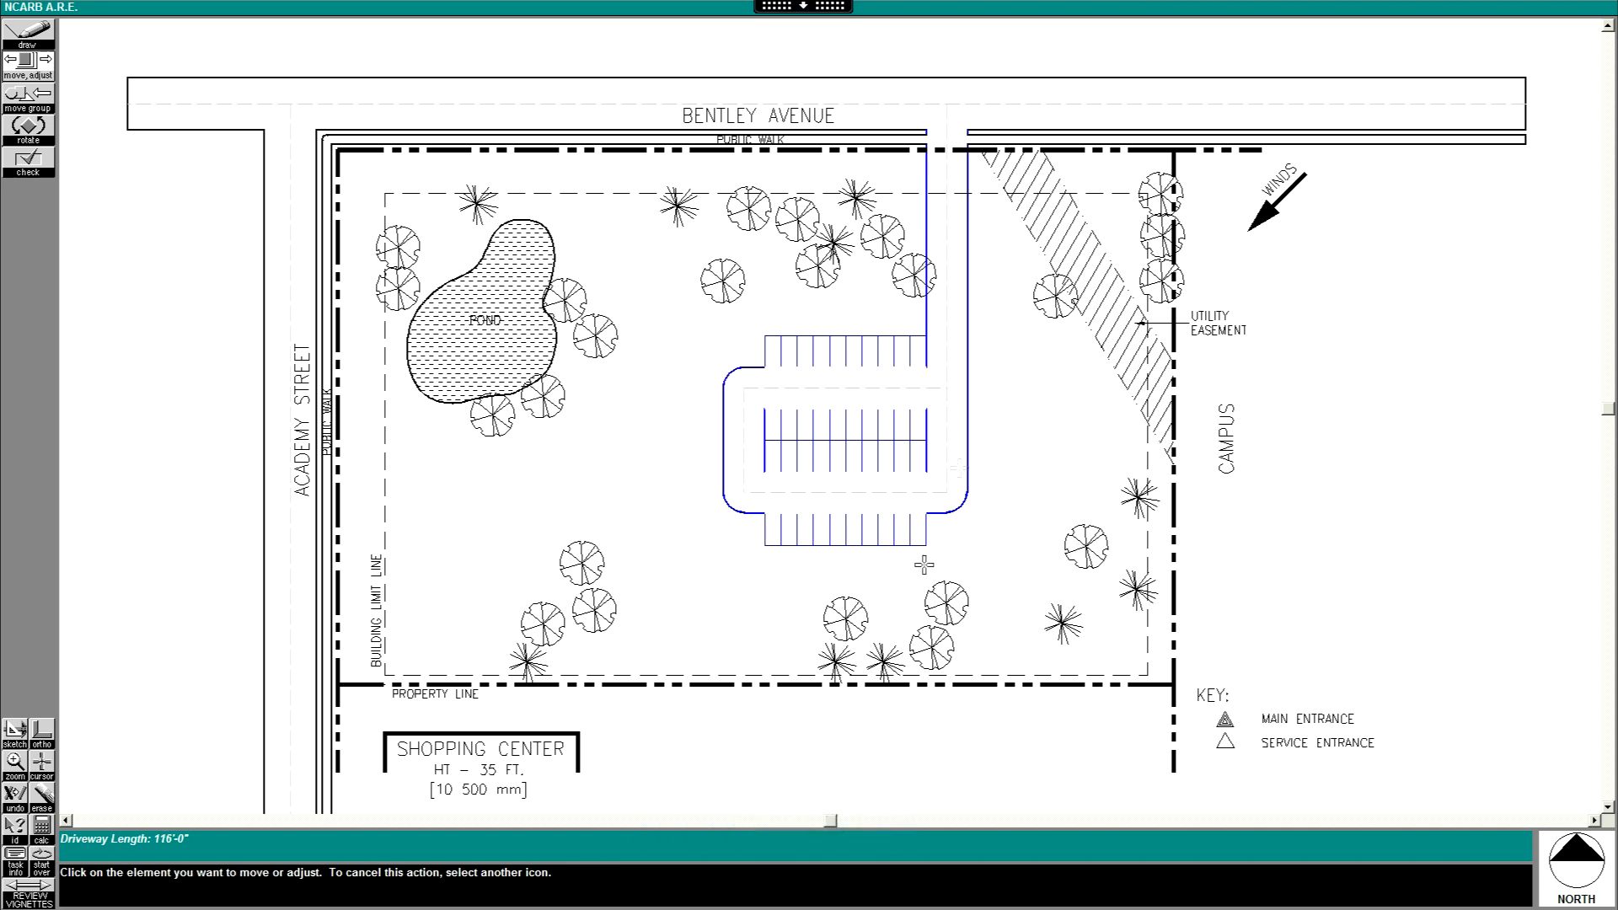
pyautogui.moveTo(676, 410)
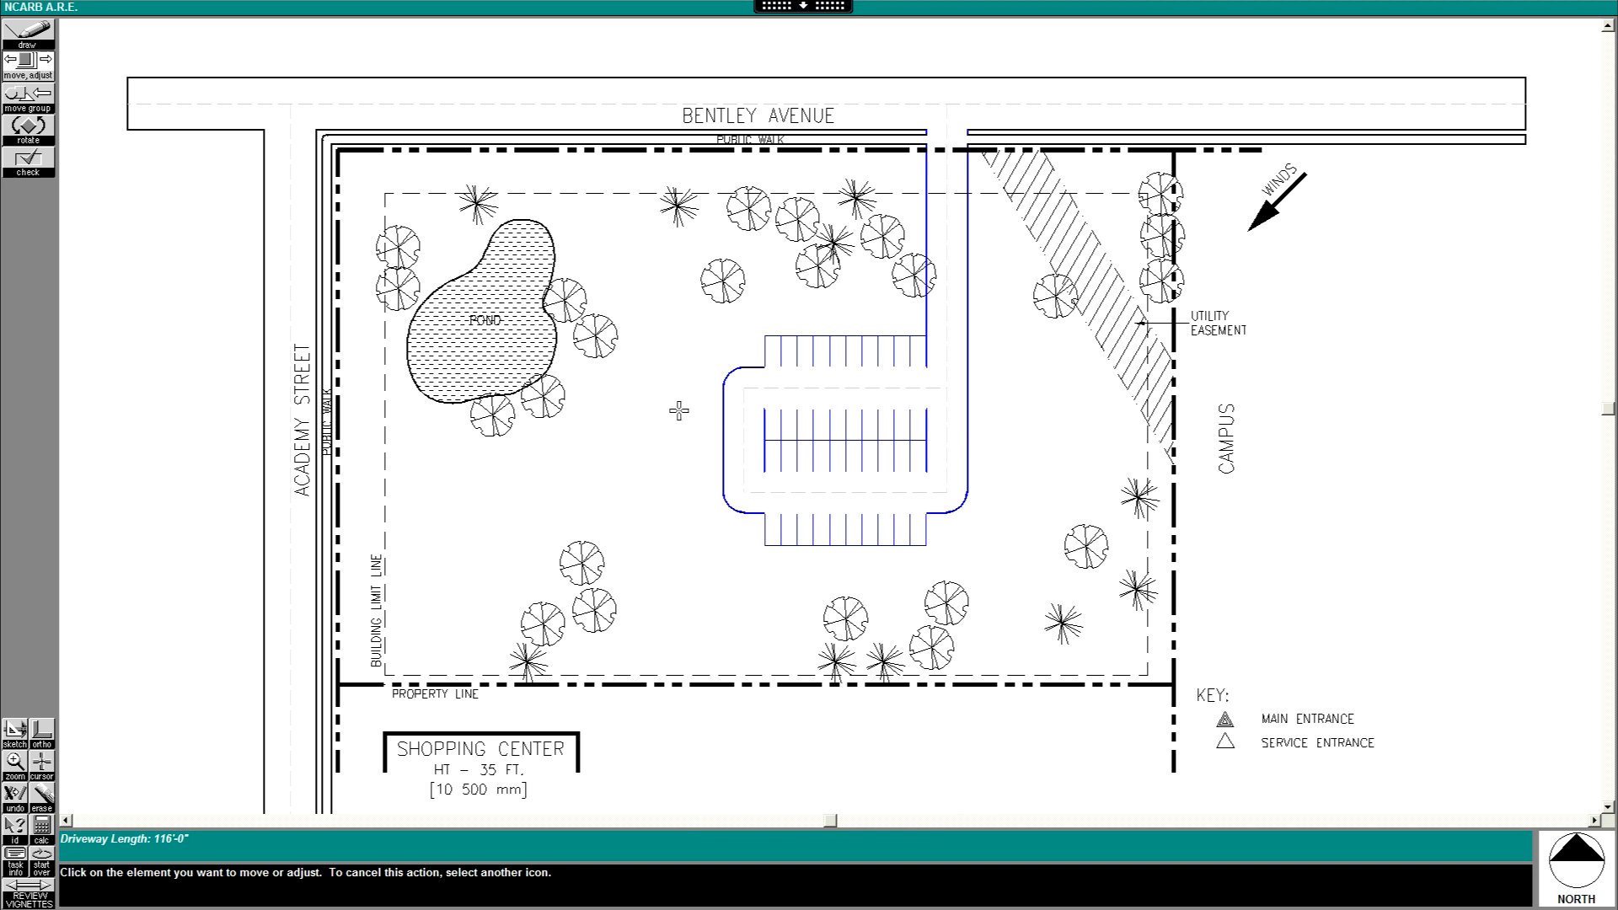
pyautogui.moveTo(843, 539)
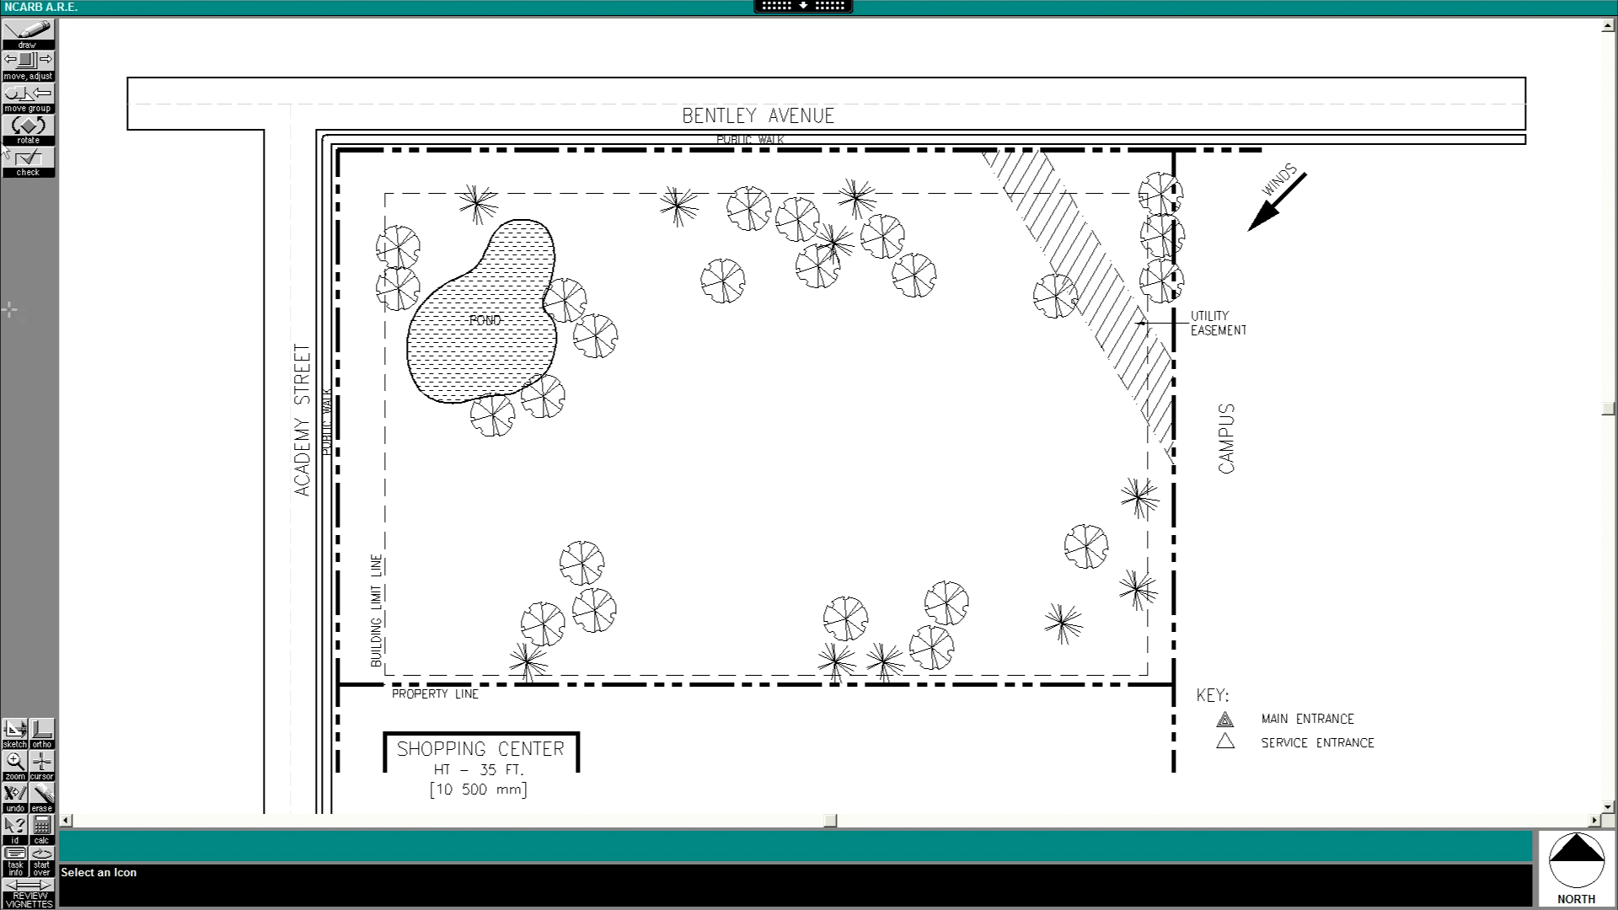
pyautogui.moveTo(67, 401)
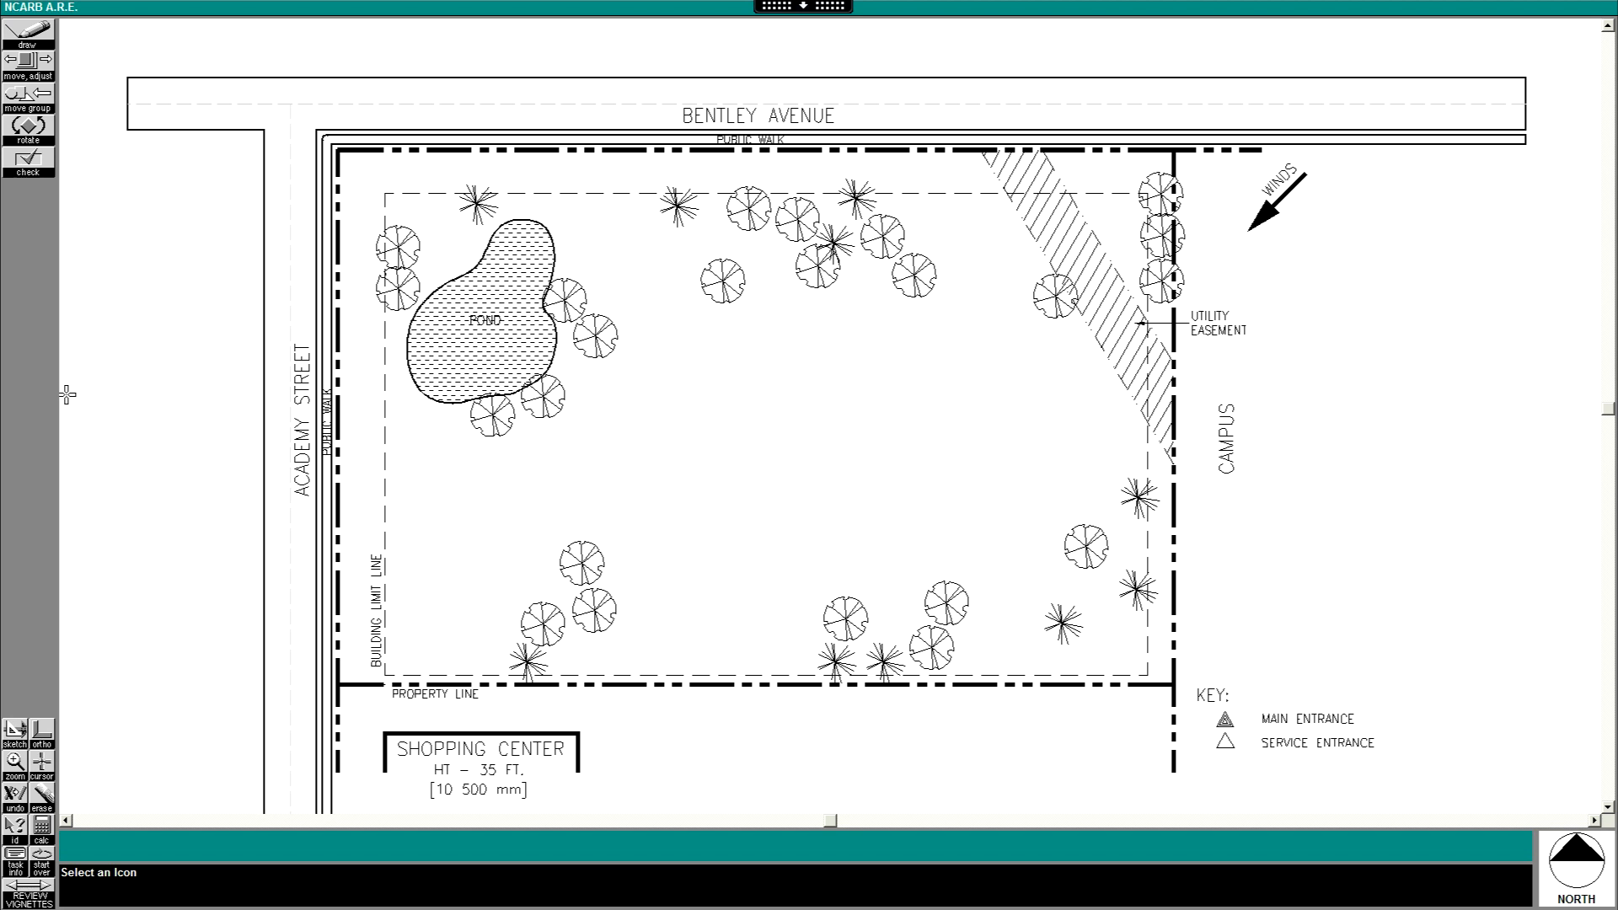
pyautogui.moveTo(886, 474)
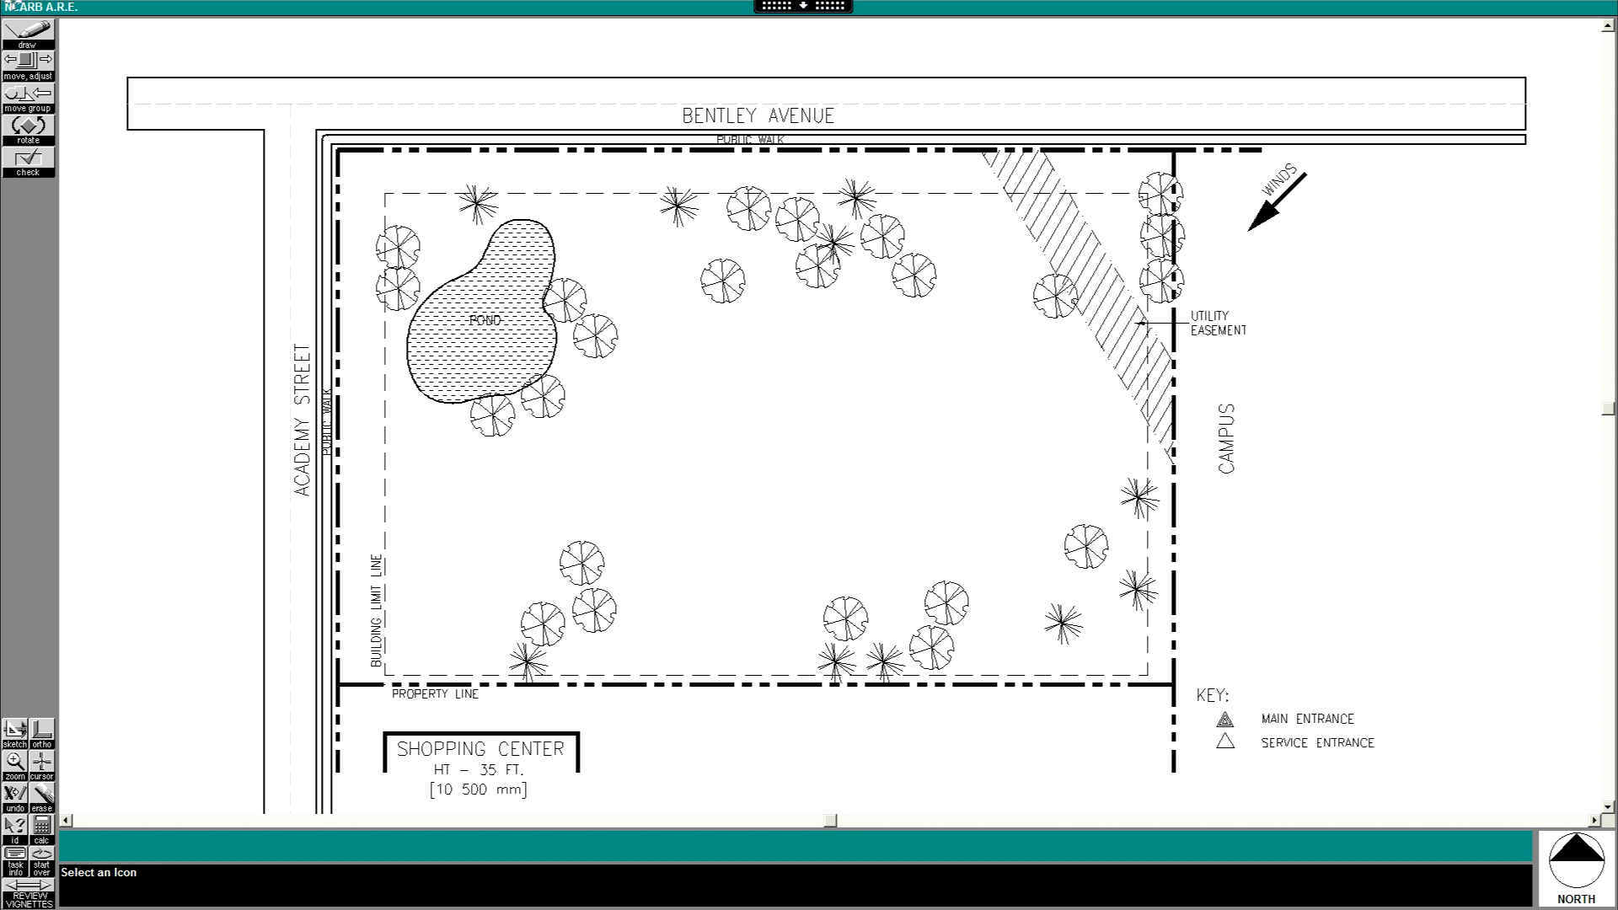
# Draw a straight driveway about 254 ft long, running south from Bentley Avenue into the site
pyautogui.click(27, 26)
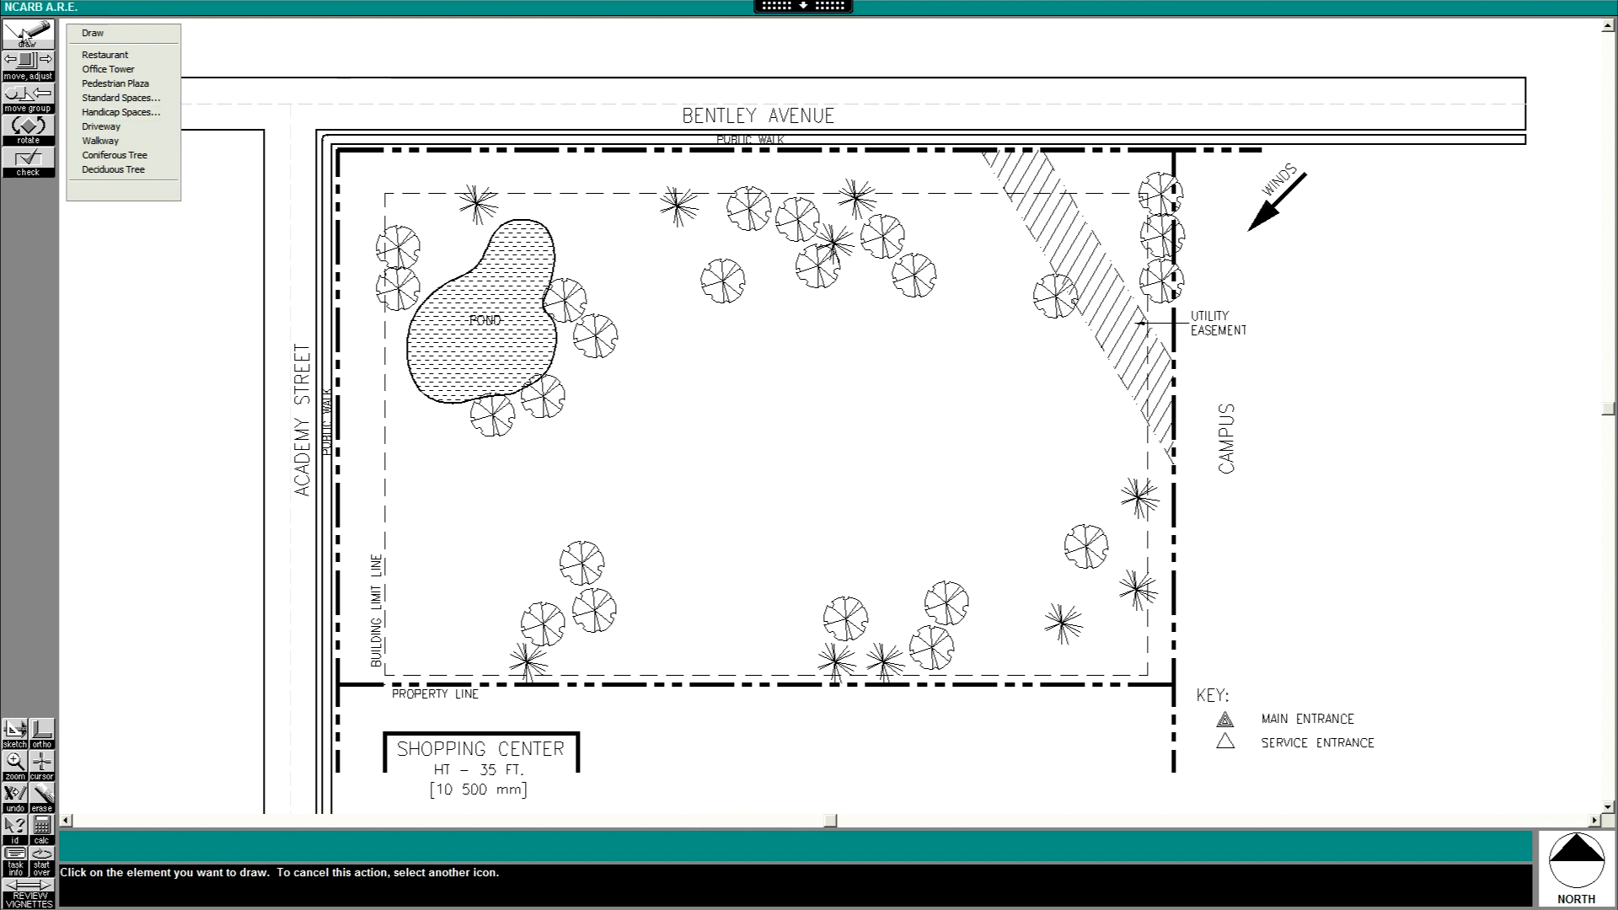
pyautogui.click(100, 125)
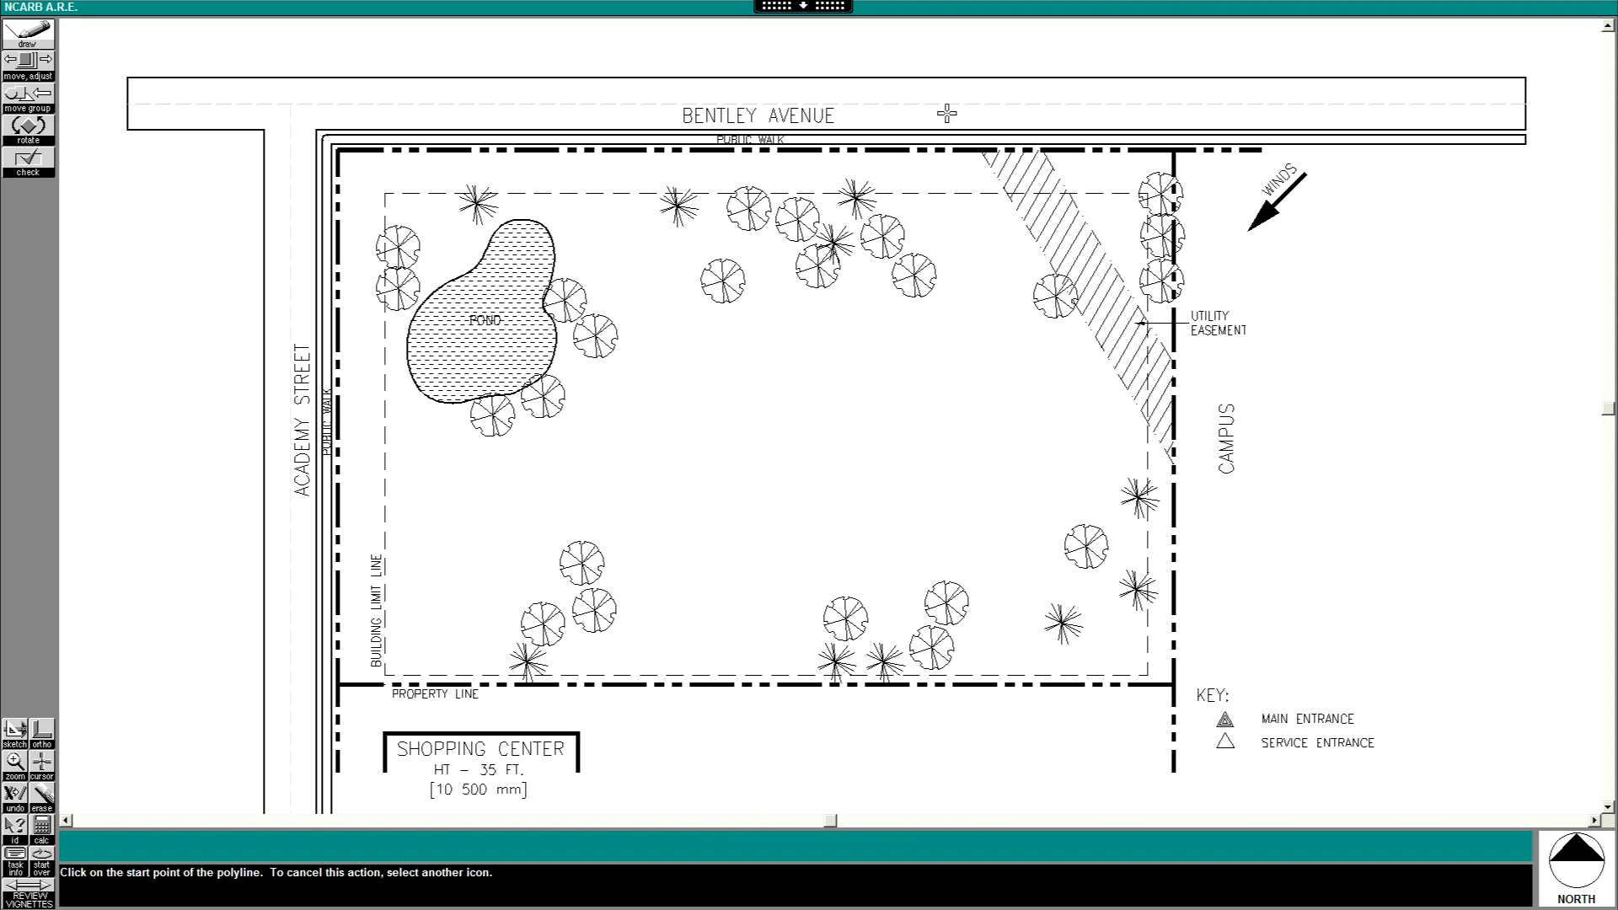
pyautogui.click(944, 113)
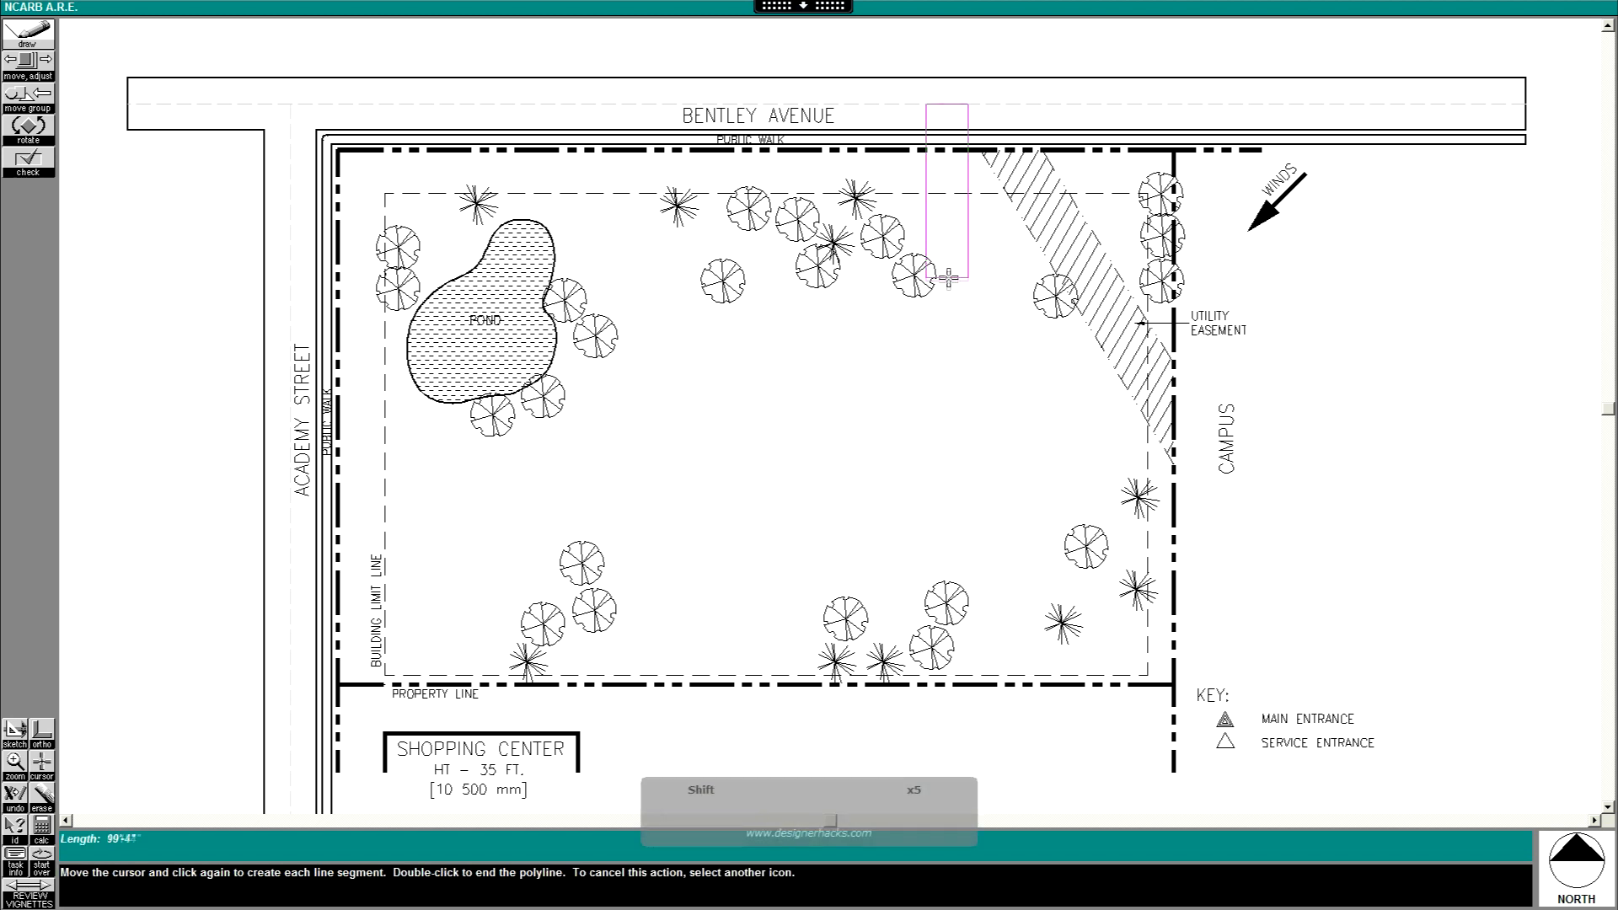
pyautogui.click(870, 439)
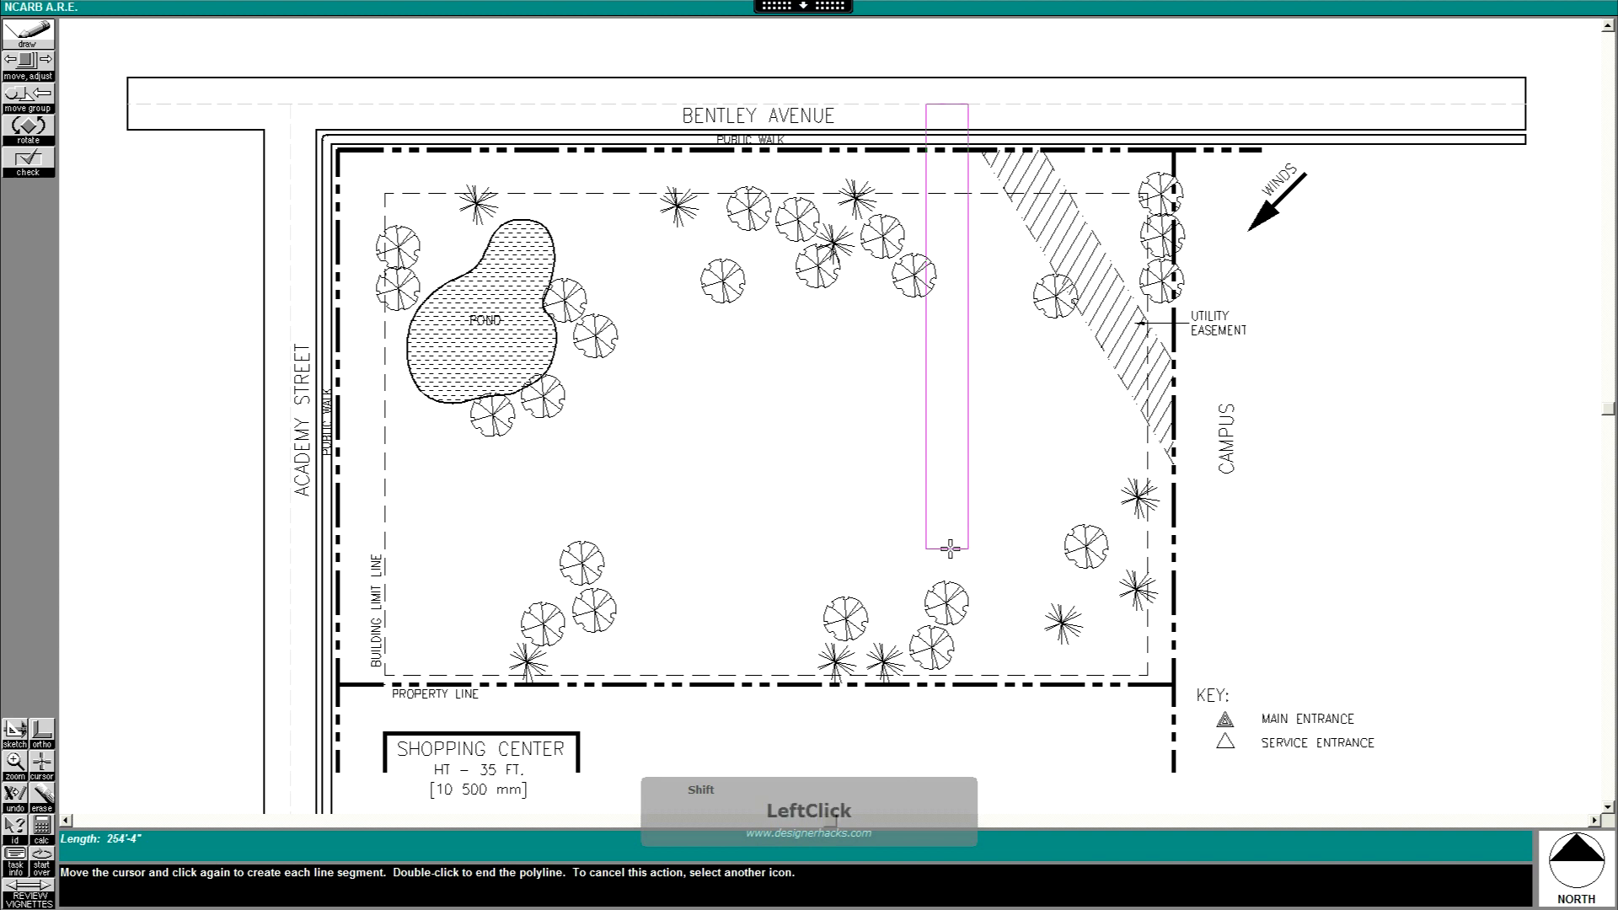
pyautogui.doubleClick(948, 544)
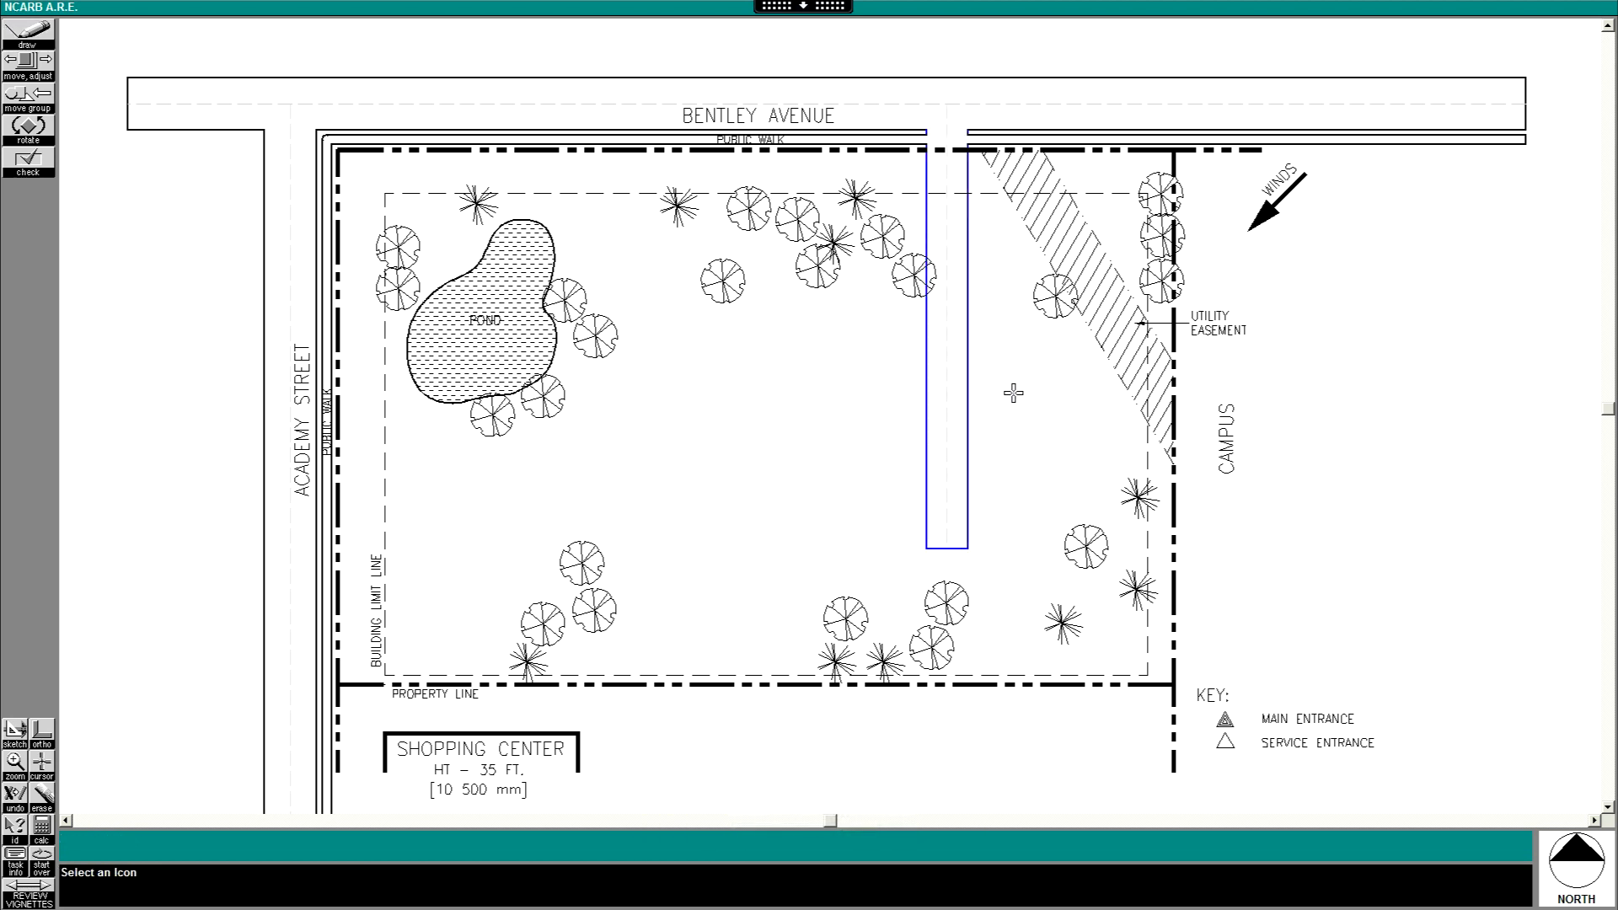
pyautogui.moveTo(710, 413)
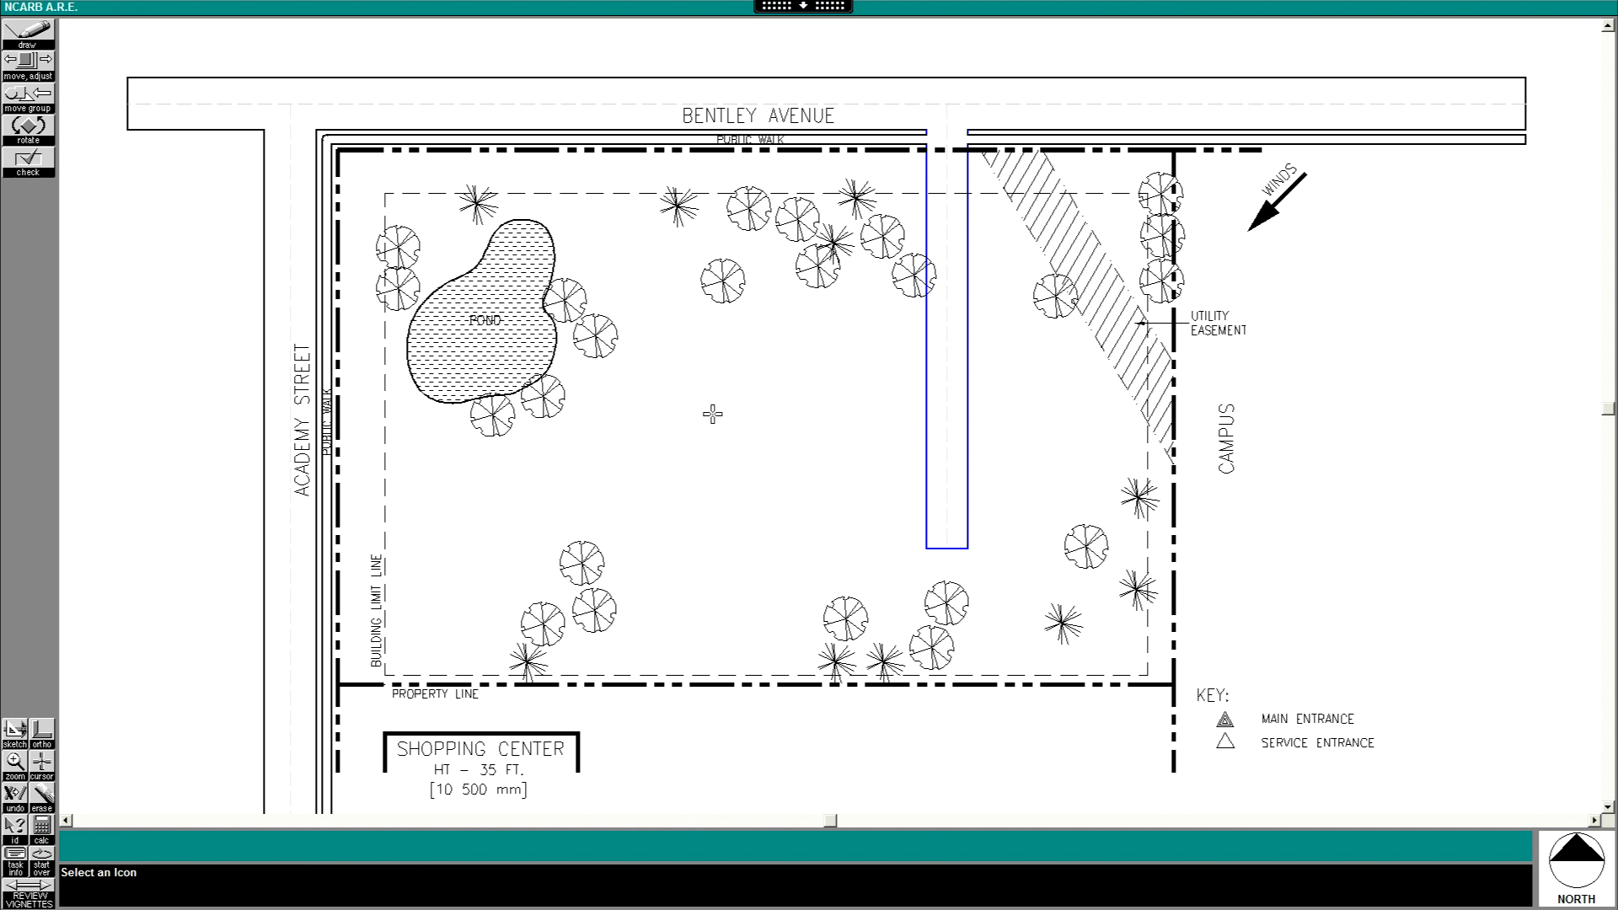
pyautogui.moveTo(695, 435)
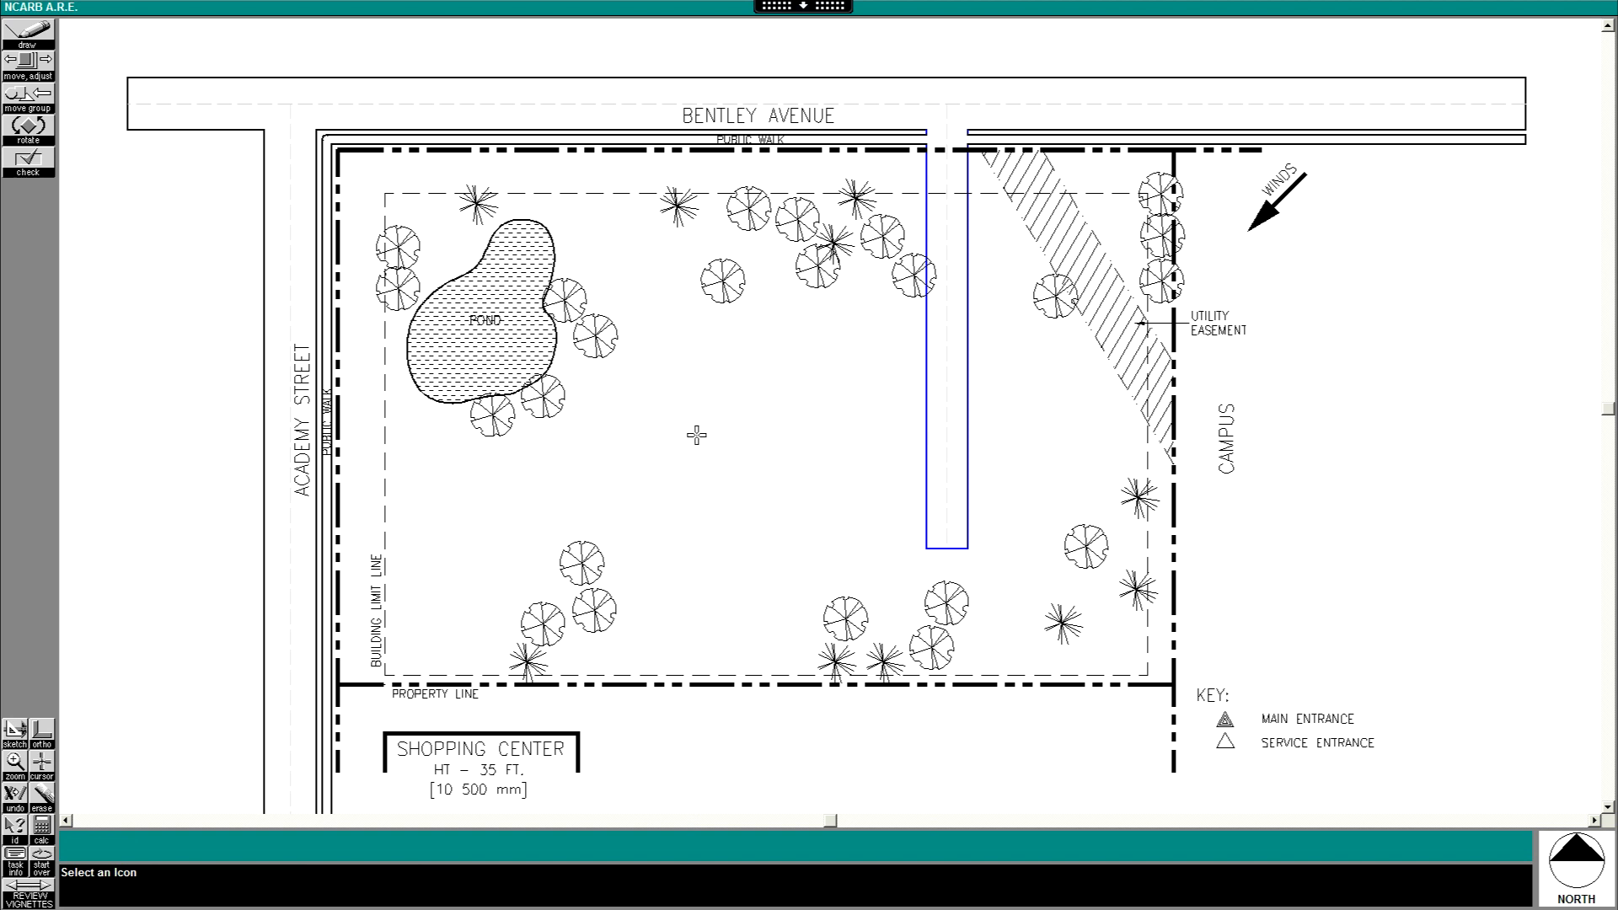
pyautogui.click(695, 362)
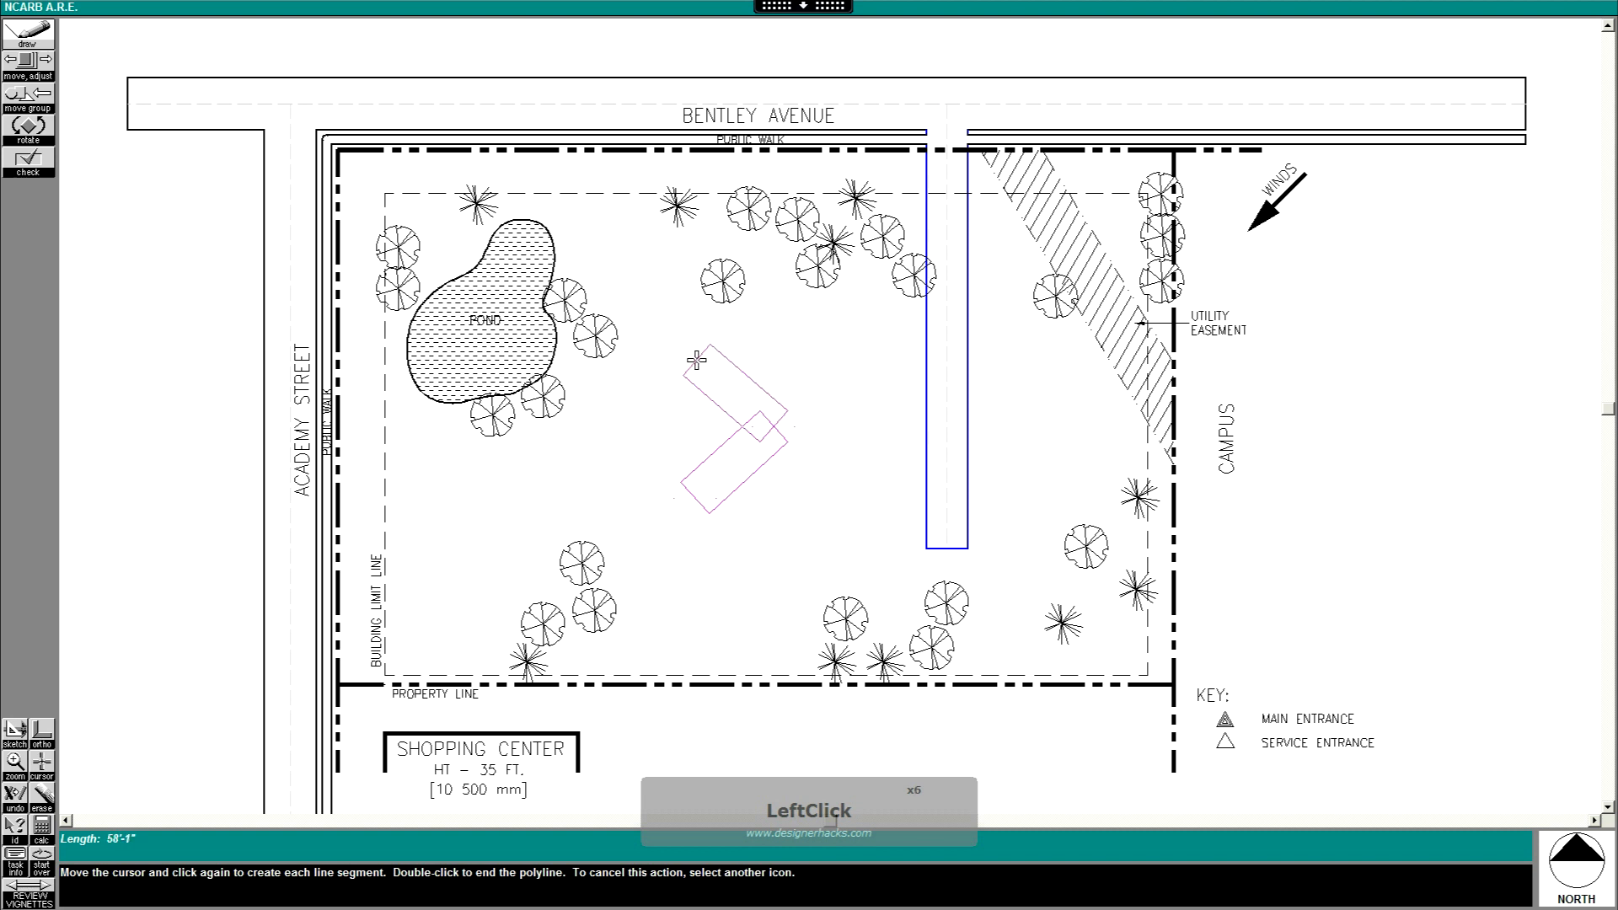
pyautogui.click(630, 185)
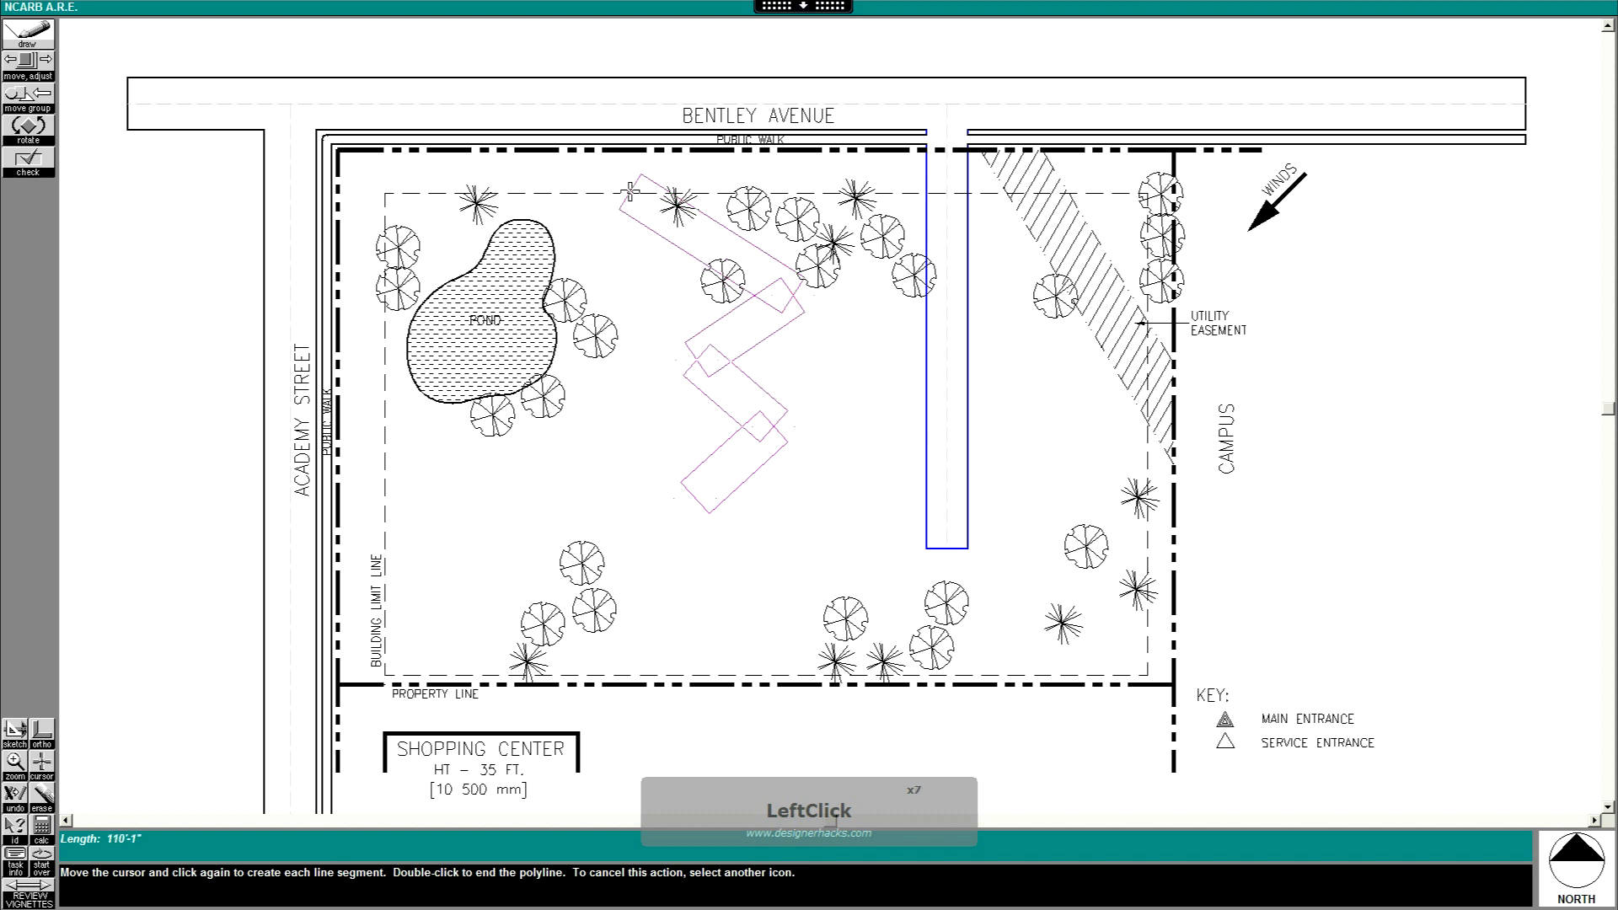
pyautogui.doubleClick(594, 106)
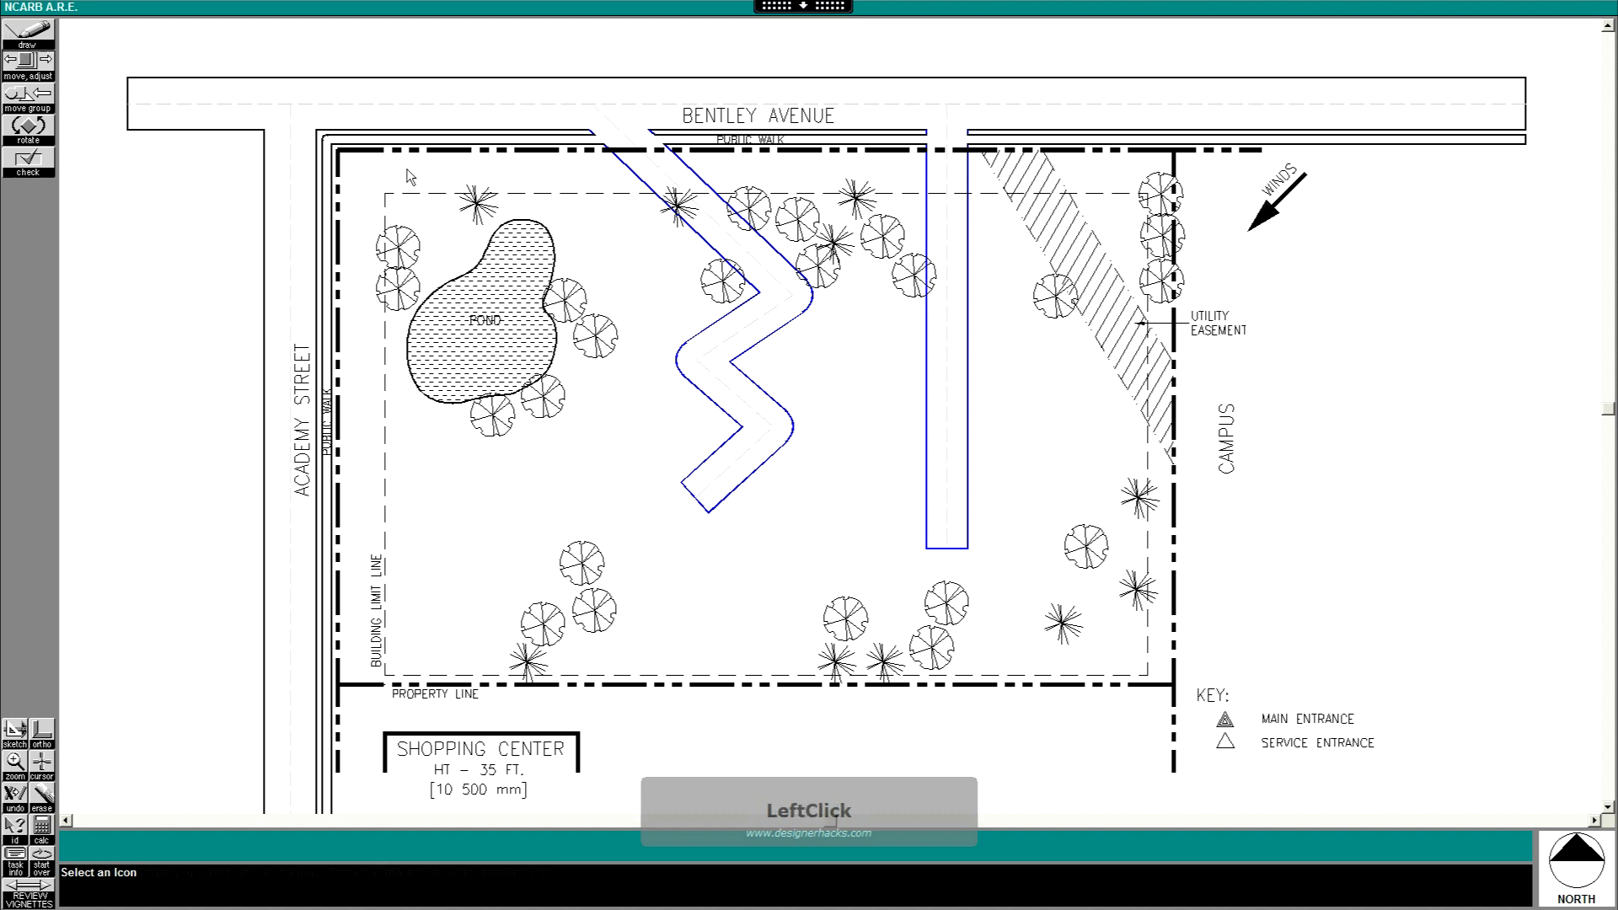
pyautogui.click(27, 70)
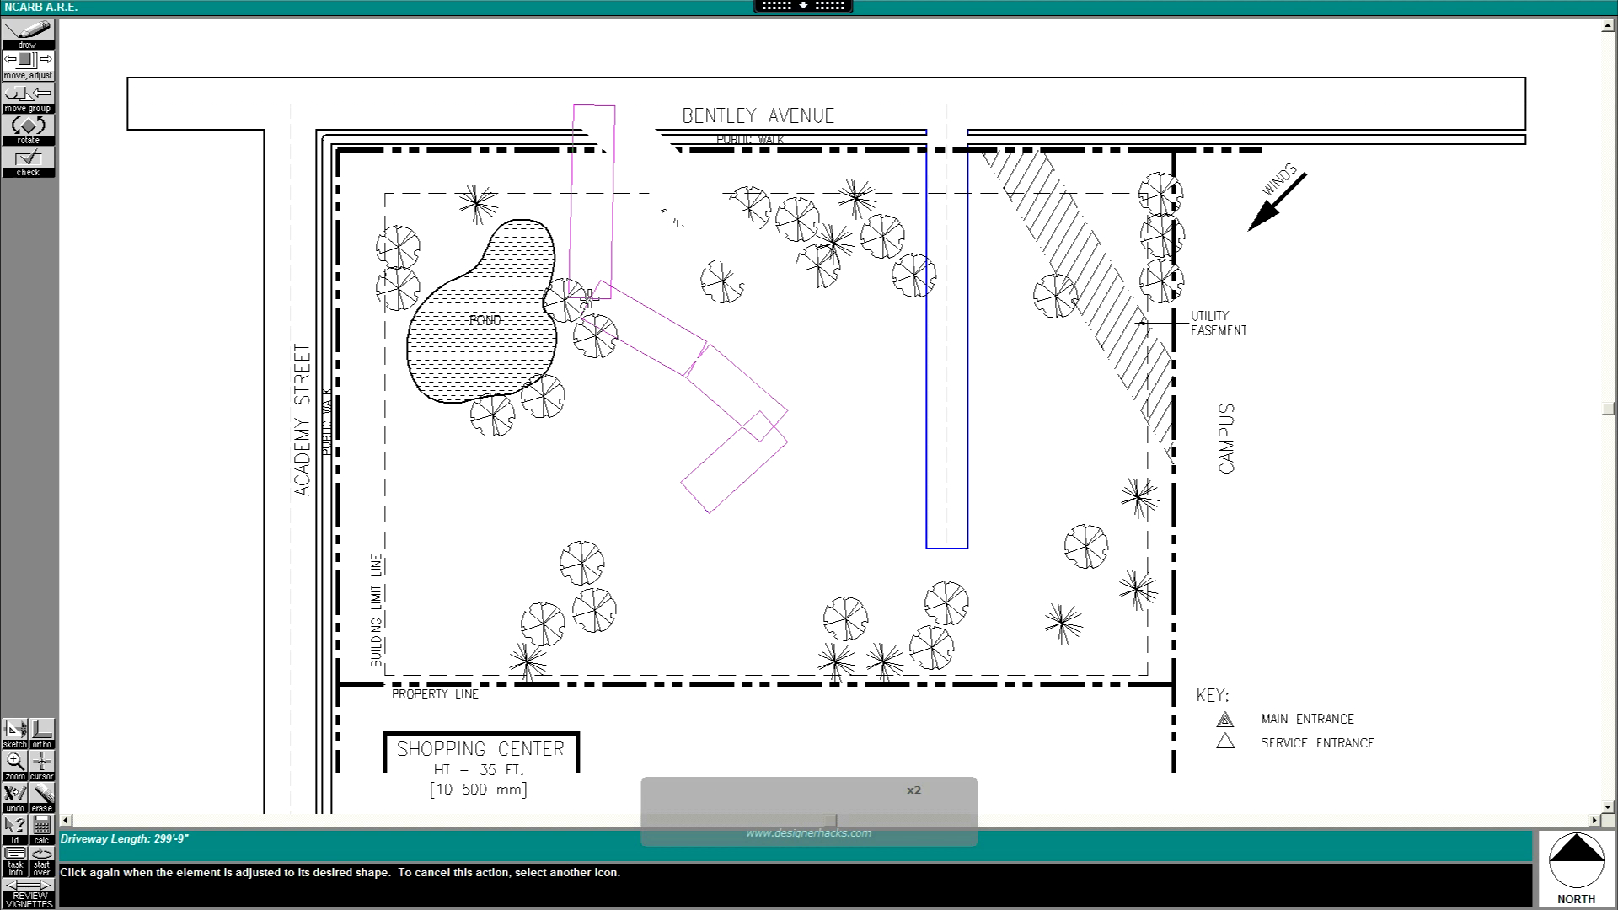
pyautogui.click(758, 454)
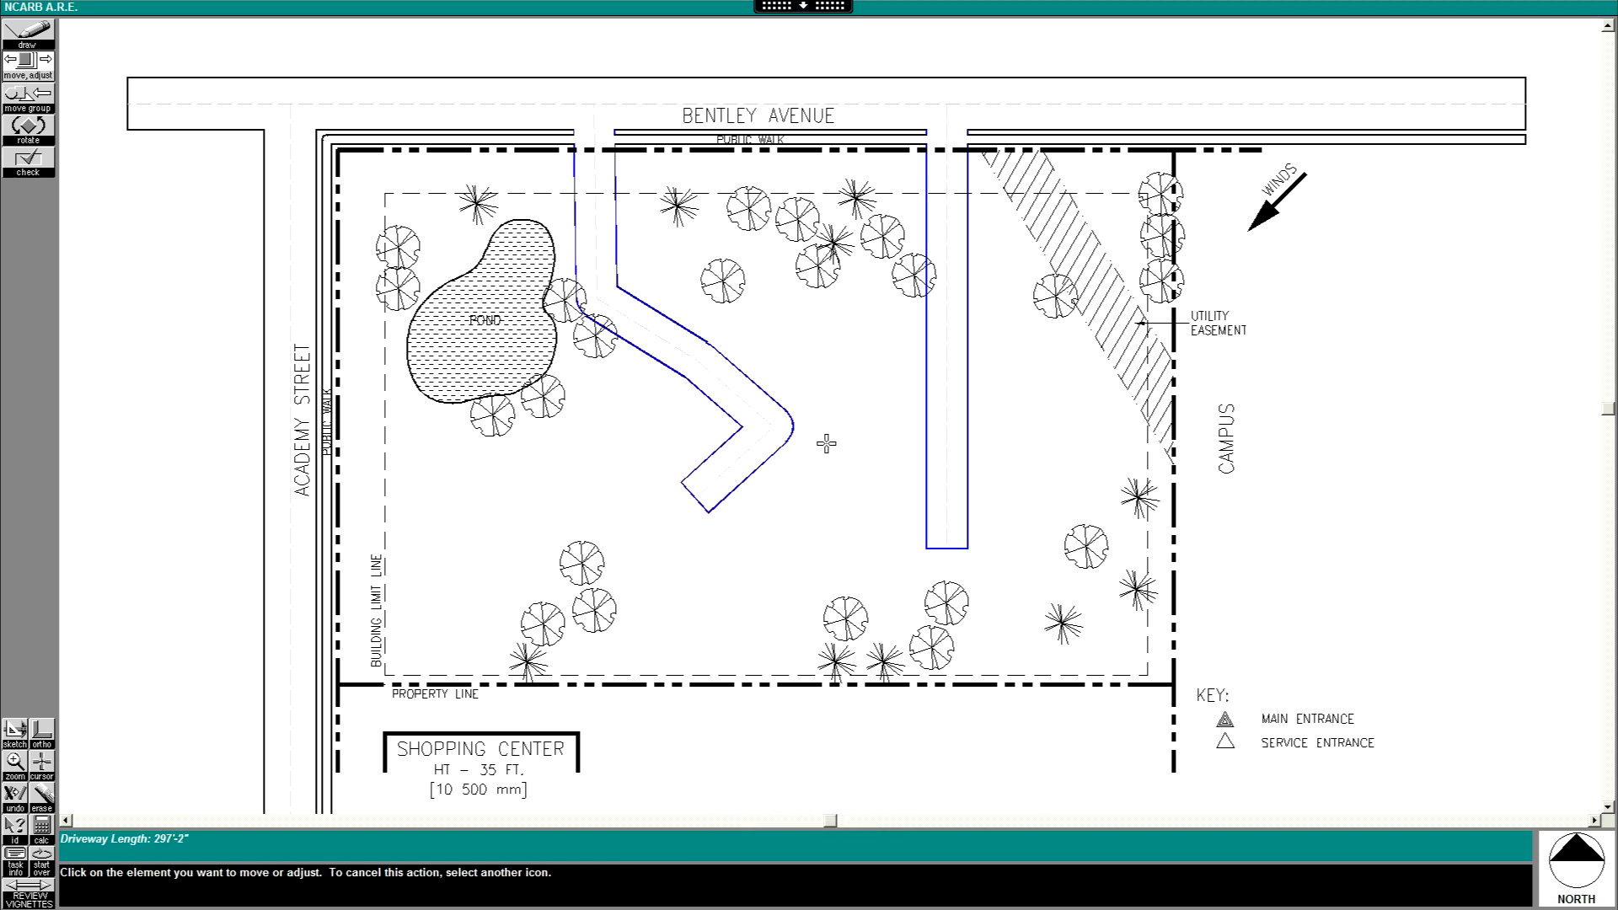
pyautogui.moveTo(185, 41)
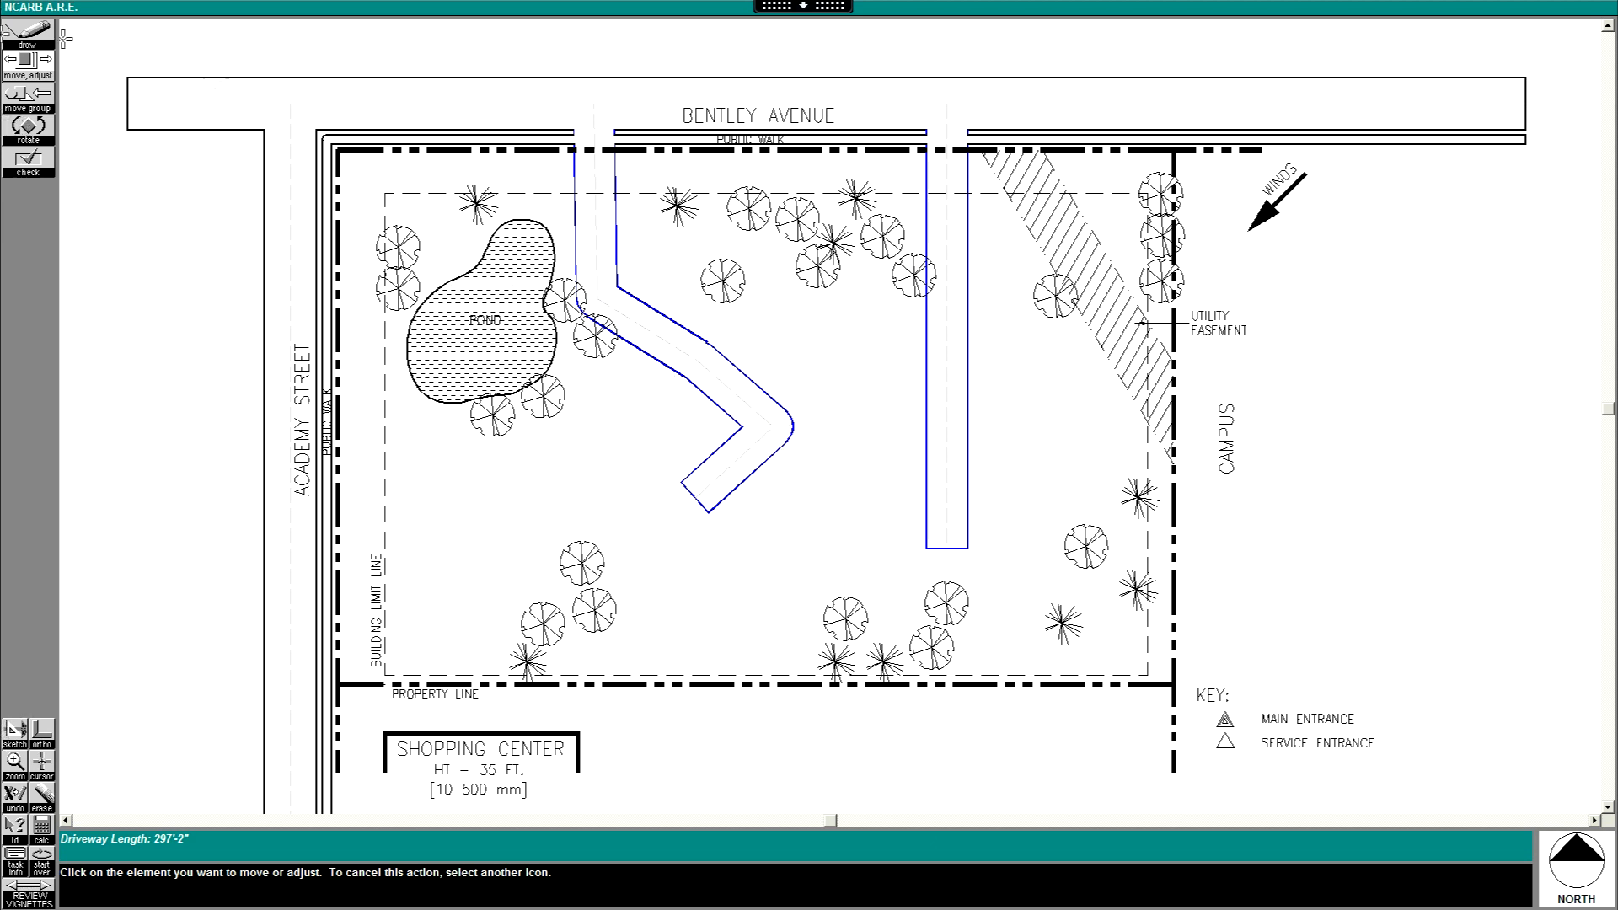
pyautogui.click(41, 795)
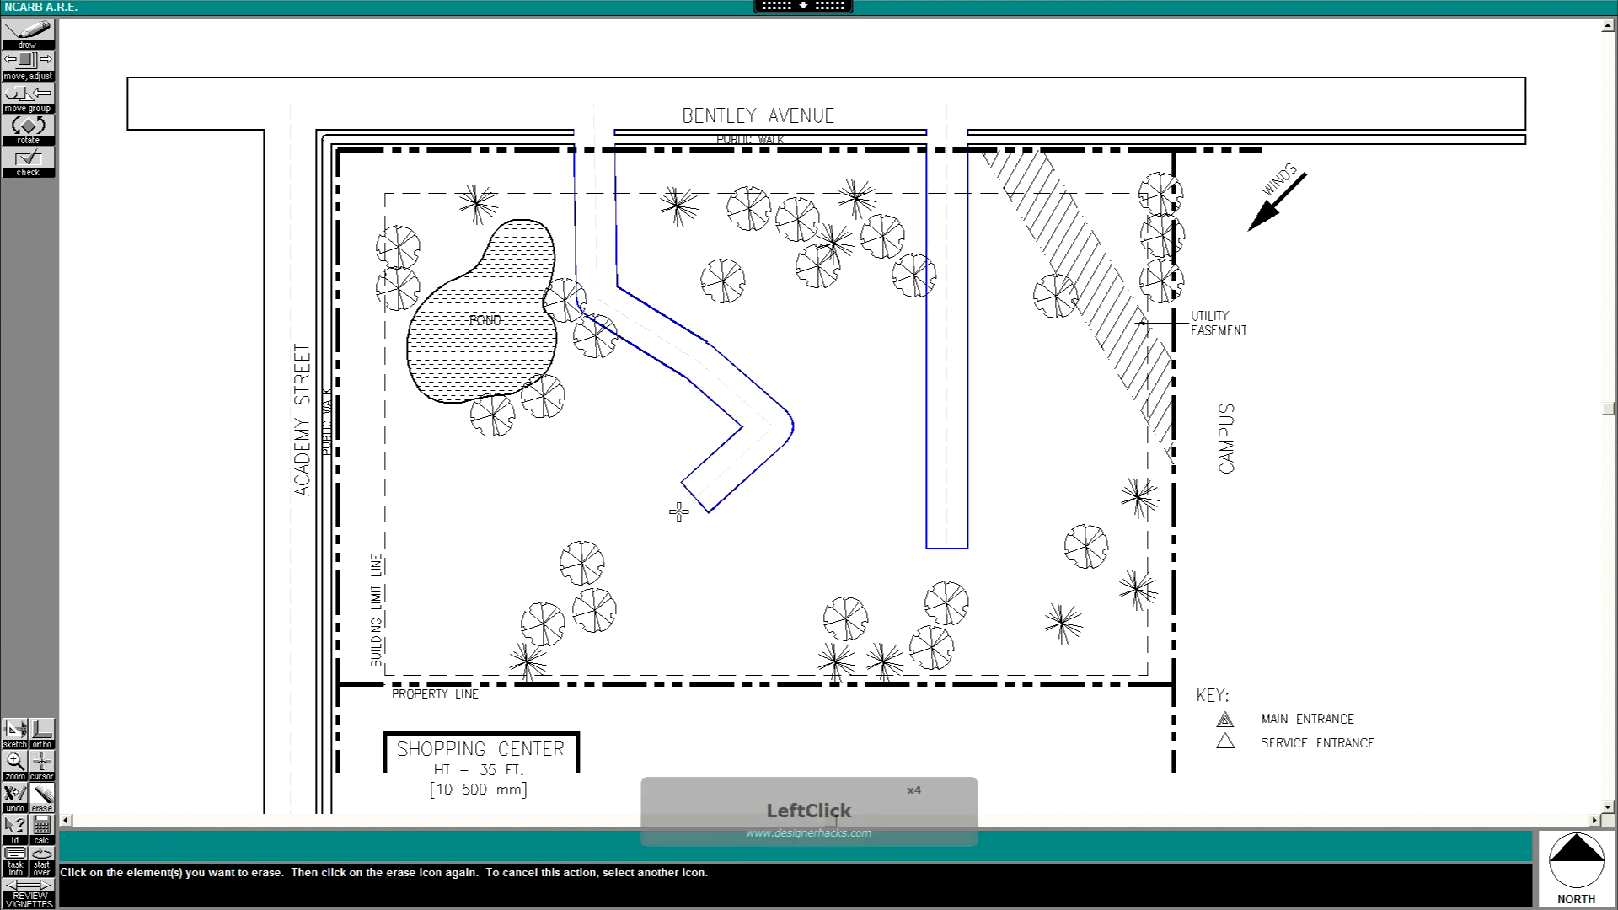
pyautogui.click(680, 511)
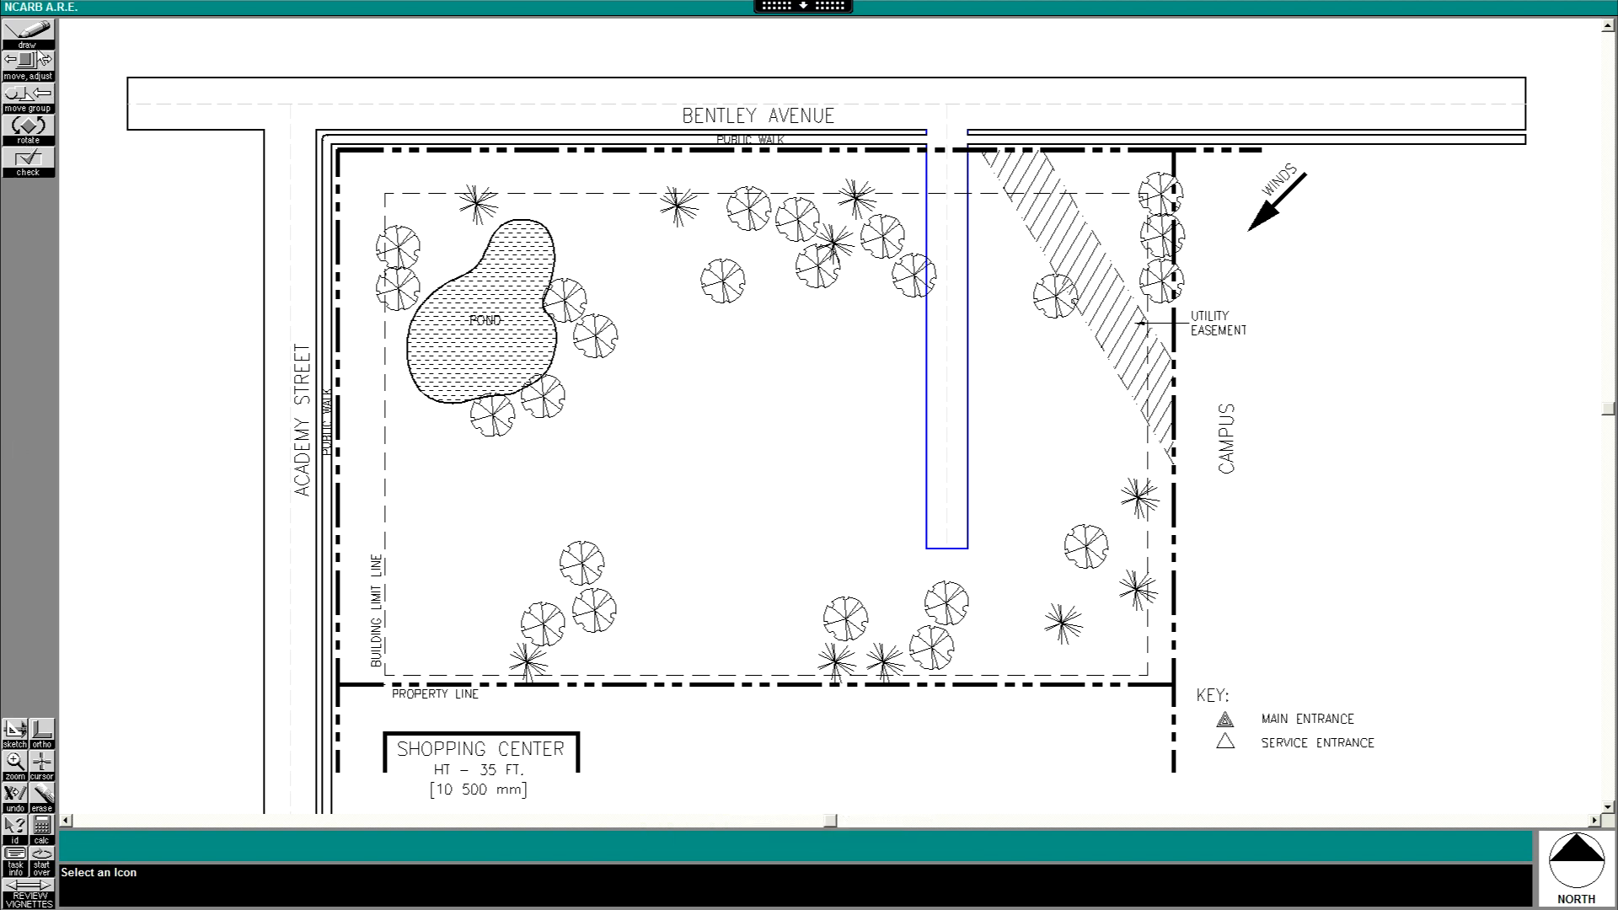
pyautogui.moveTo(786, 143)
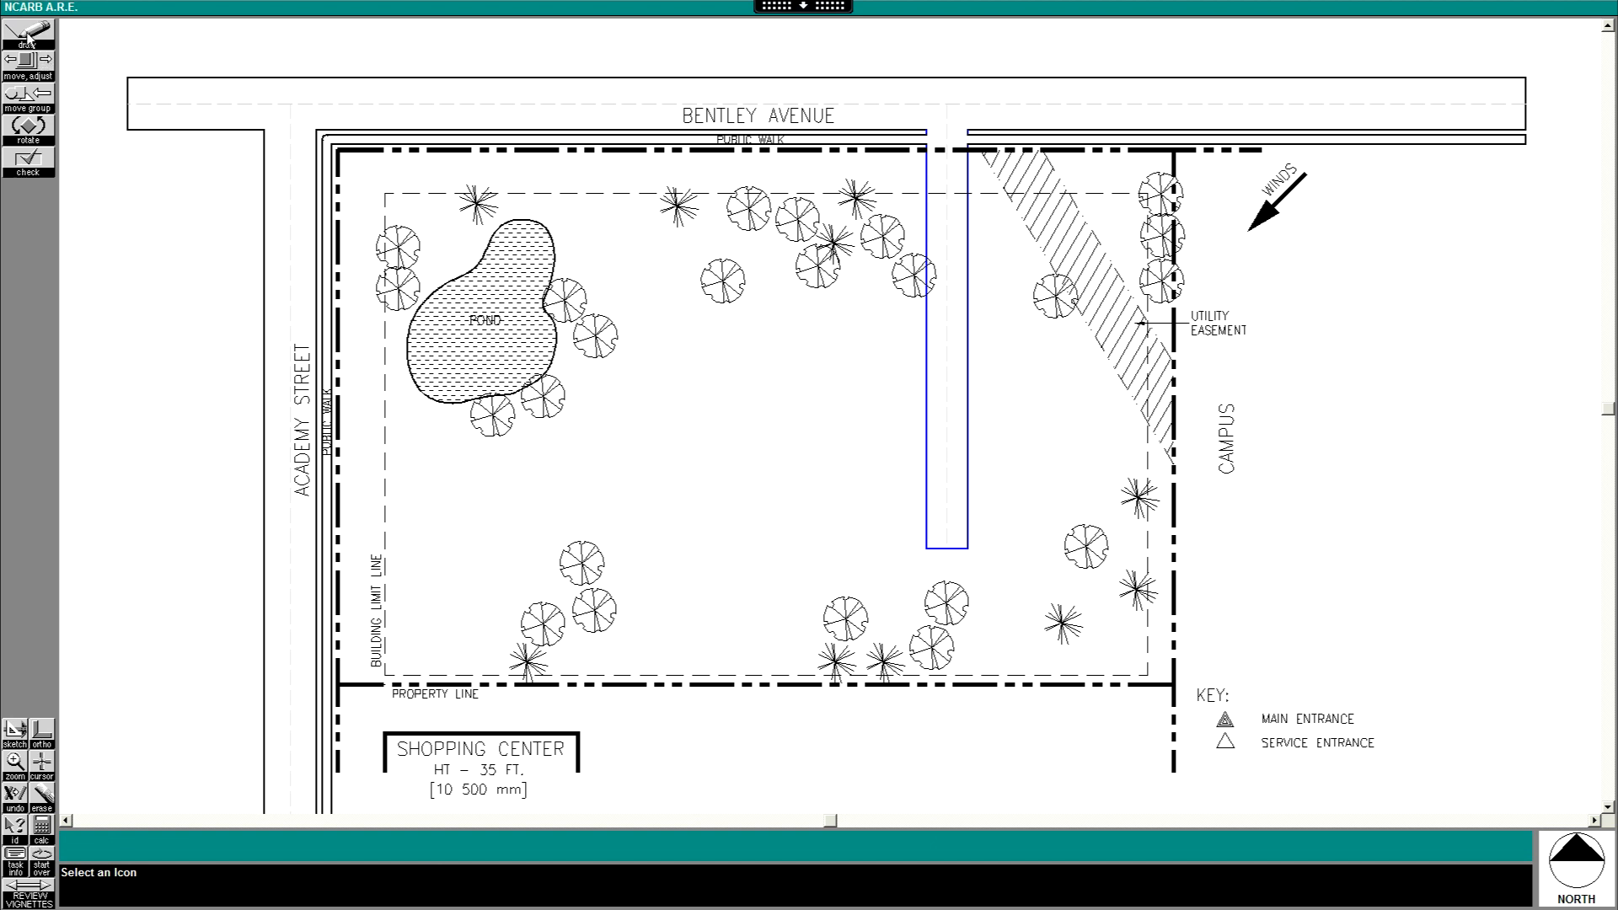
# Draw an east-west driveway from the drive's south end west to the building limit
pyautogui.click(26, 31)
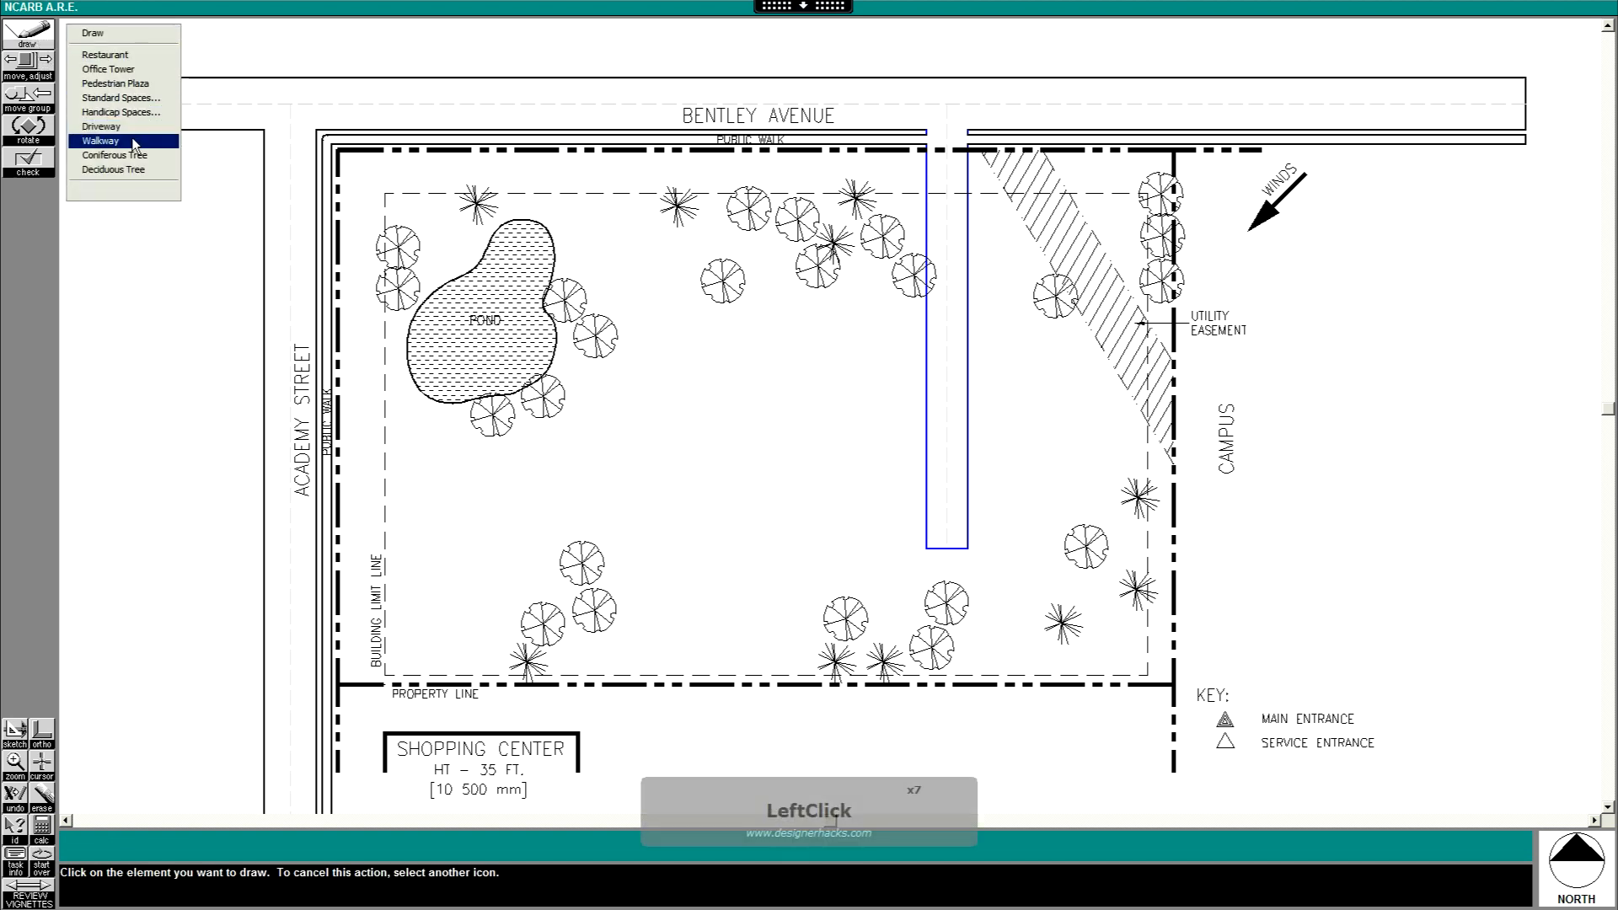
pyautogui.moveTo(100, 126)
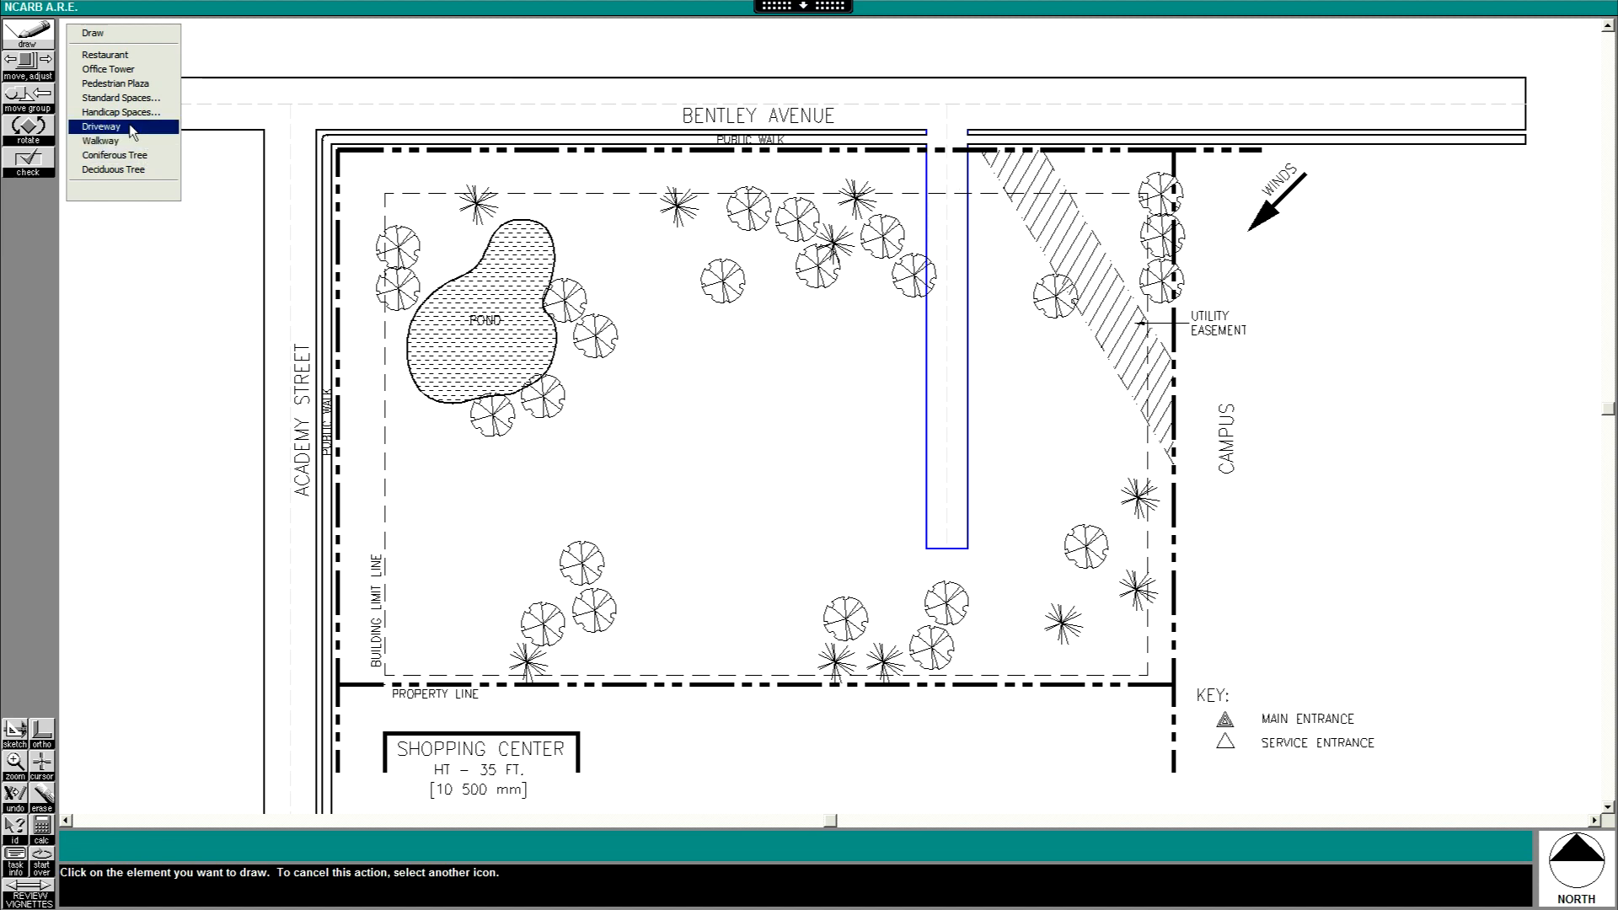
pyautogui.click(100, 126)
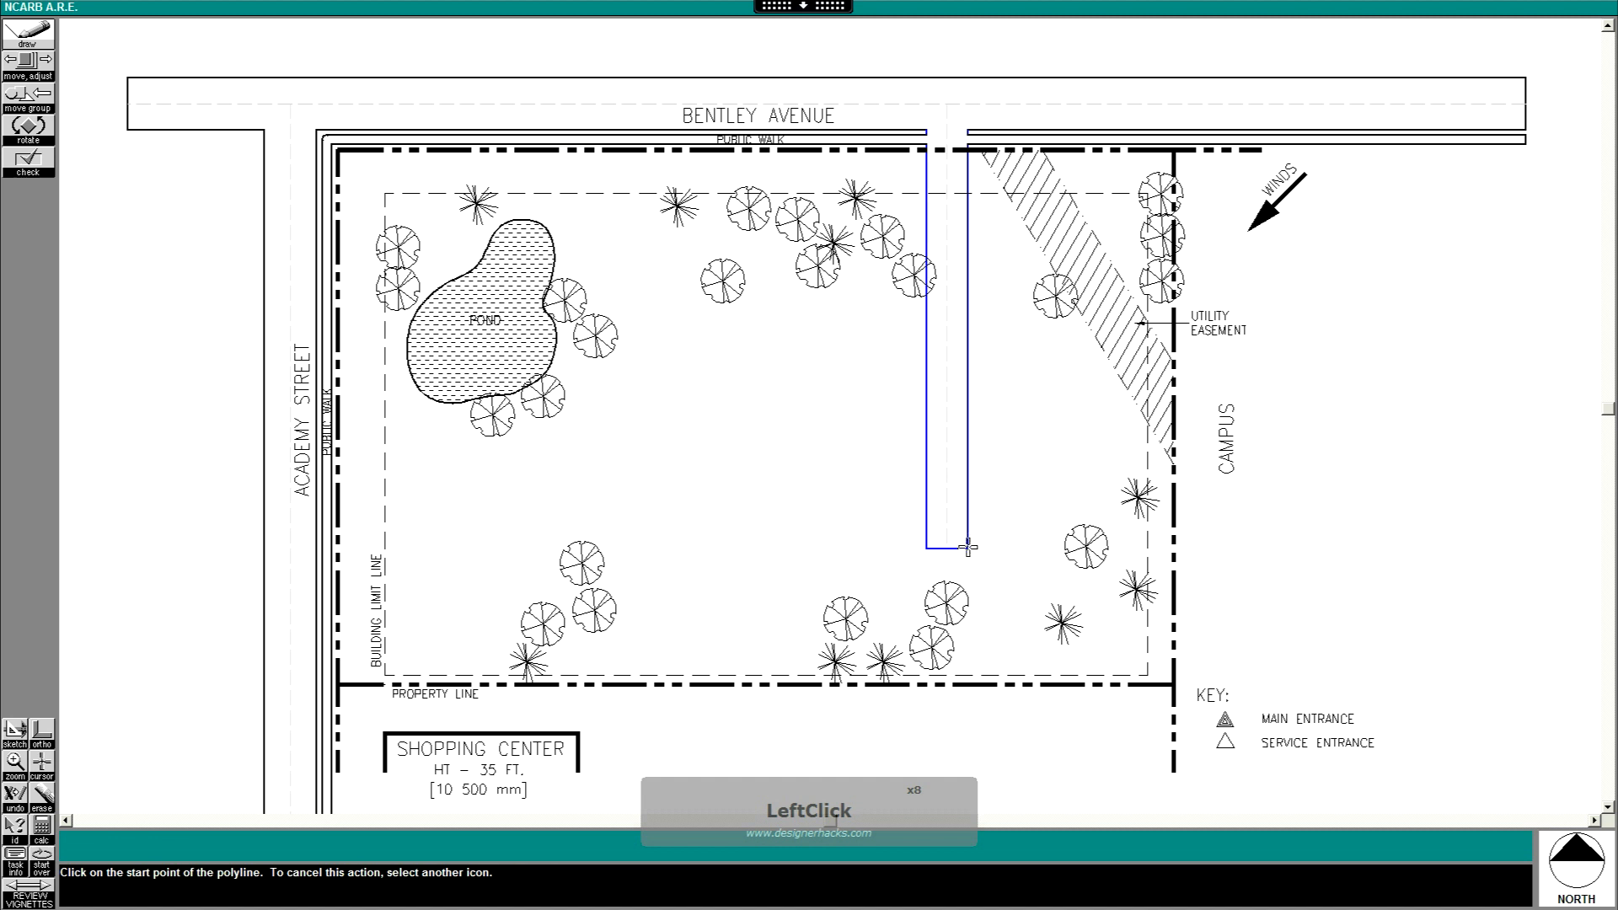
pyautogui.click(966, 547)
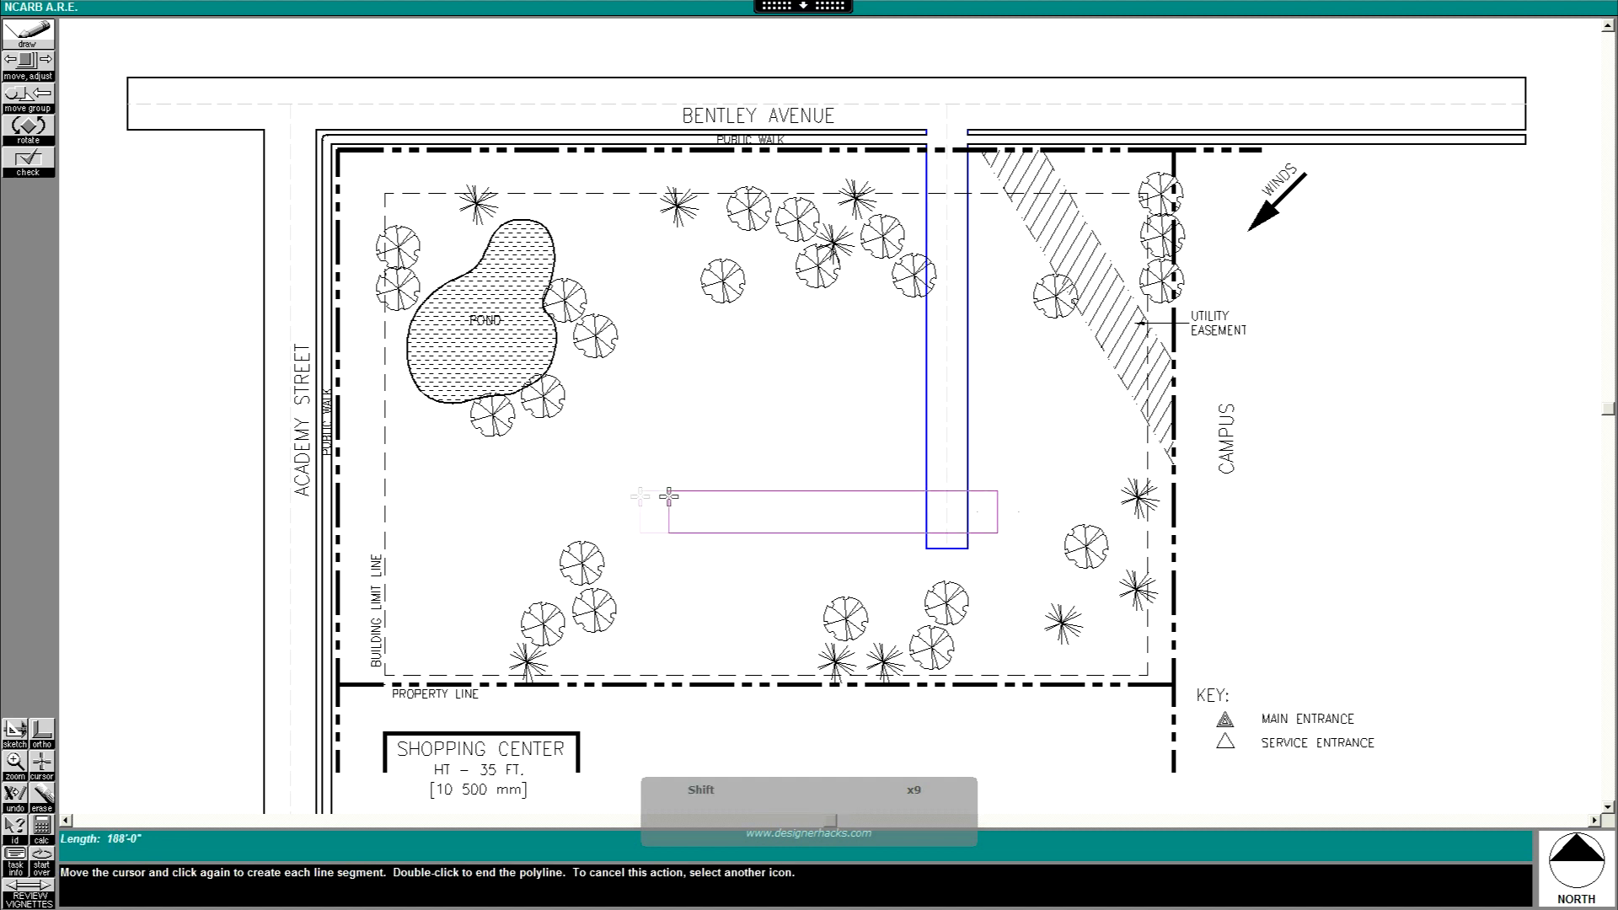
pyautogui.doubleClick(639, 520)
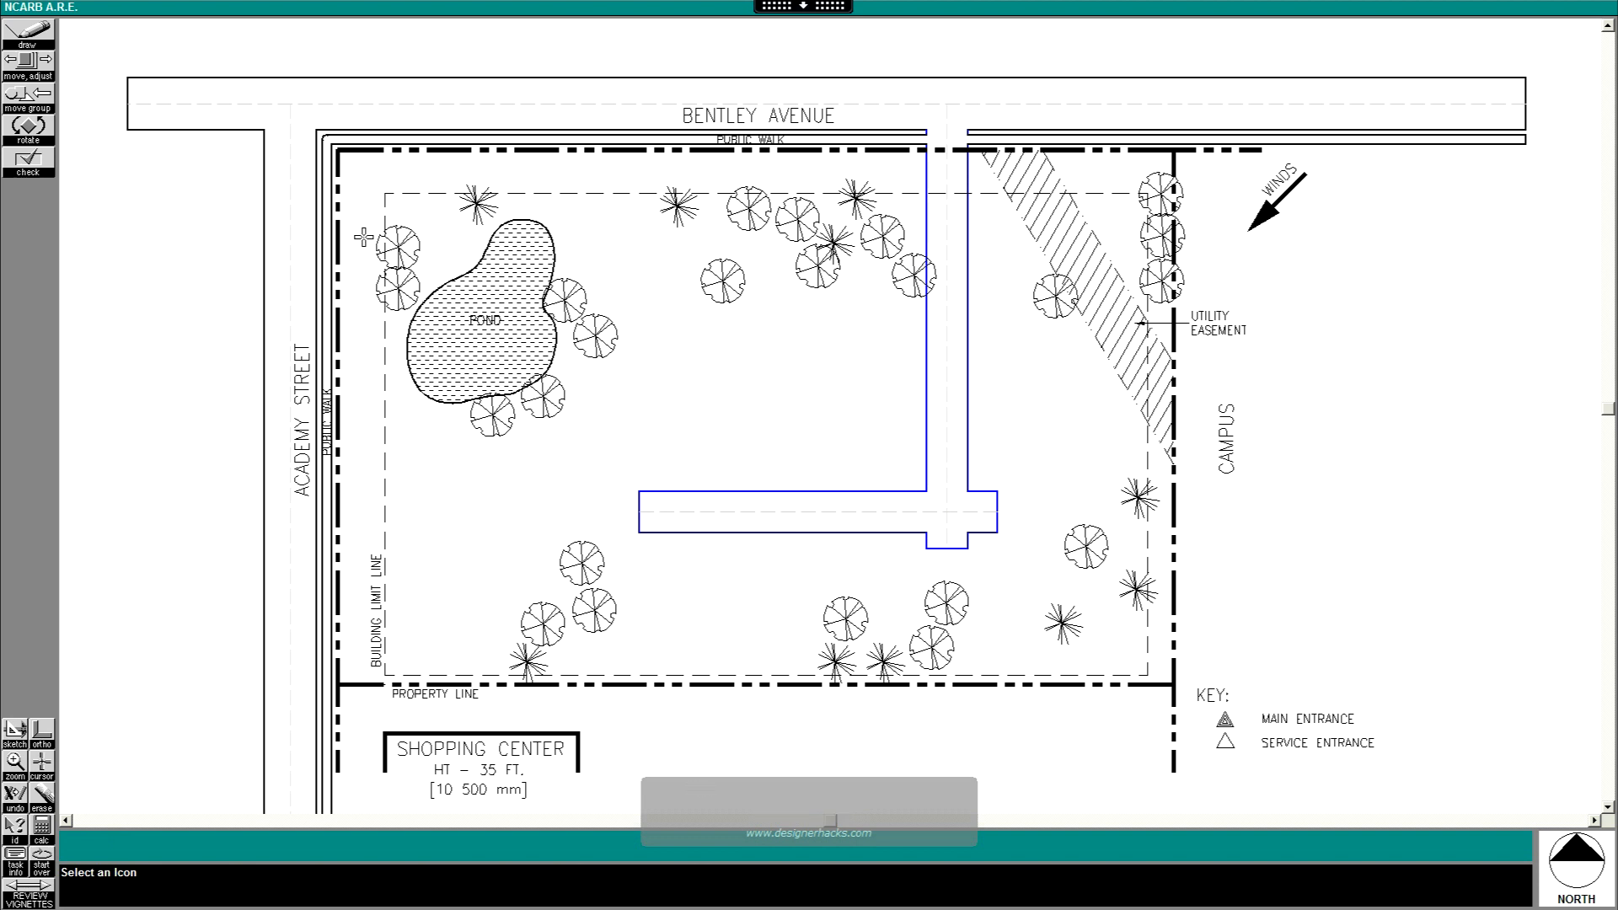
# Draw a short north-south driveway on the west side, below the lower cross drive
pyautogui.click(28, 33)
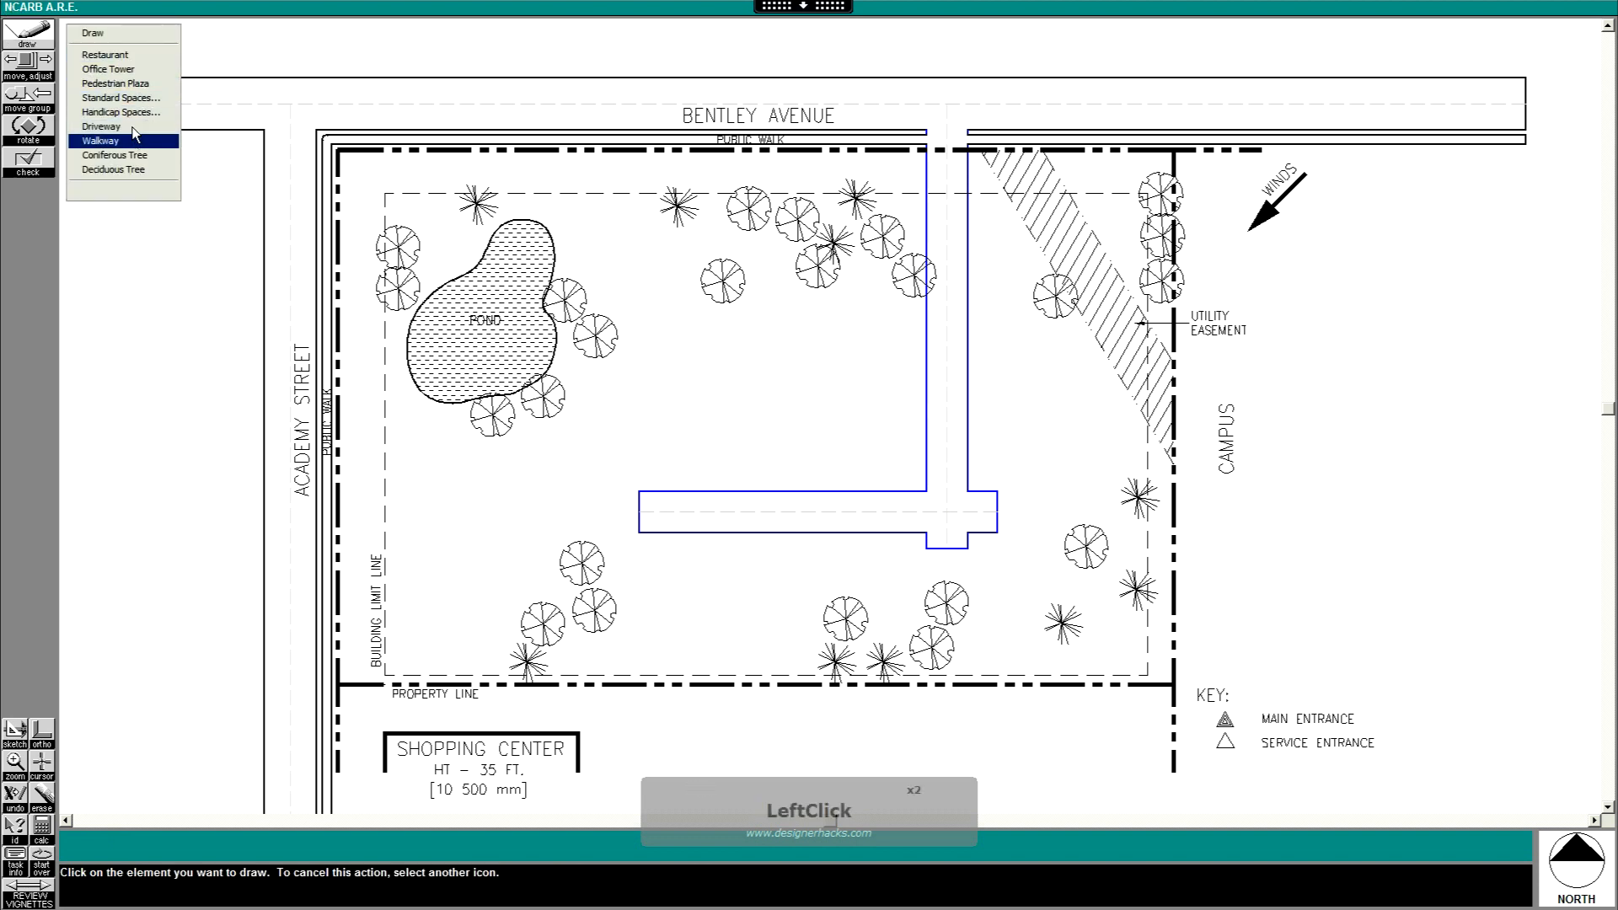
pyautogui.click(100, 141)
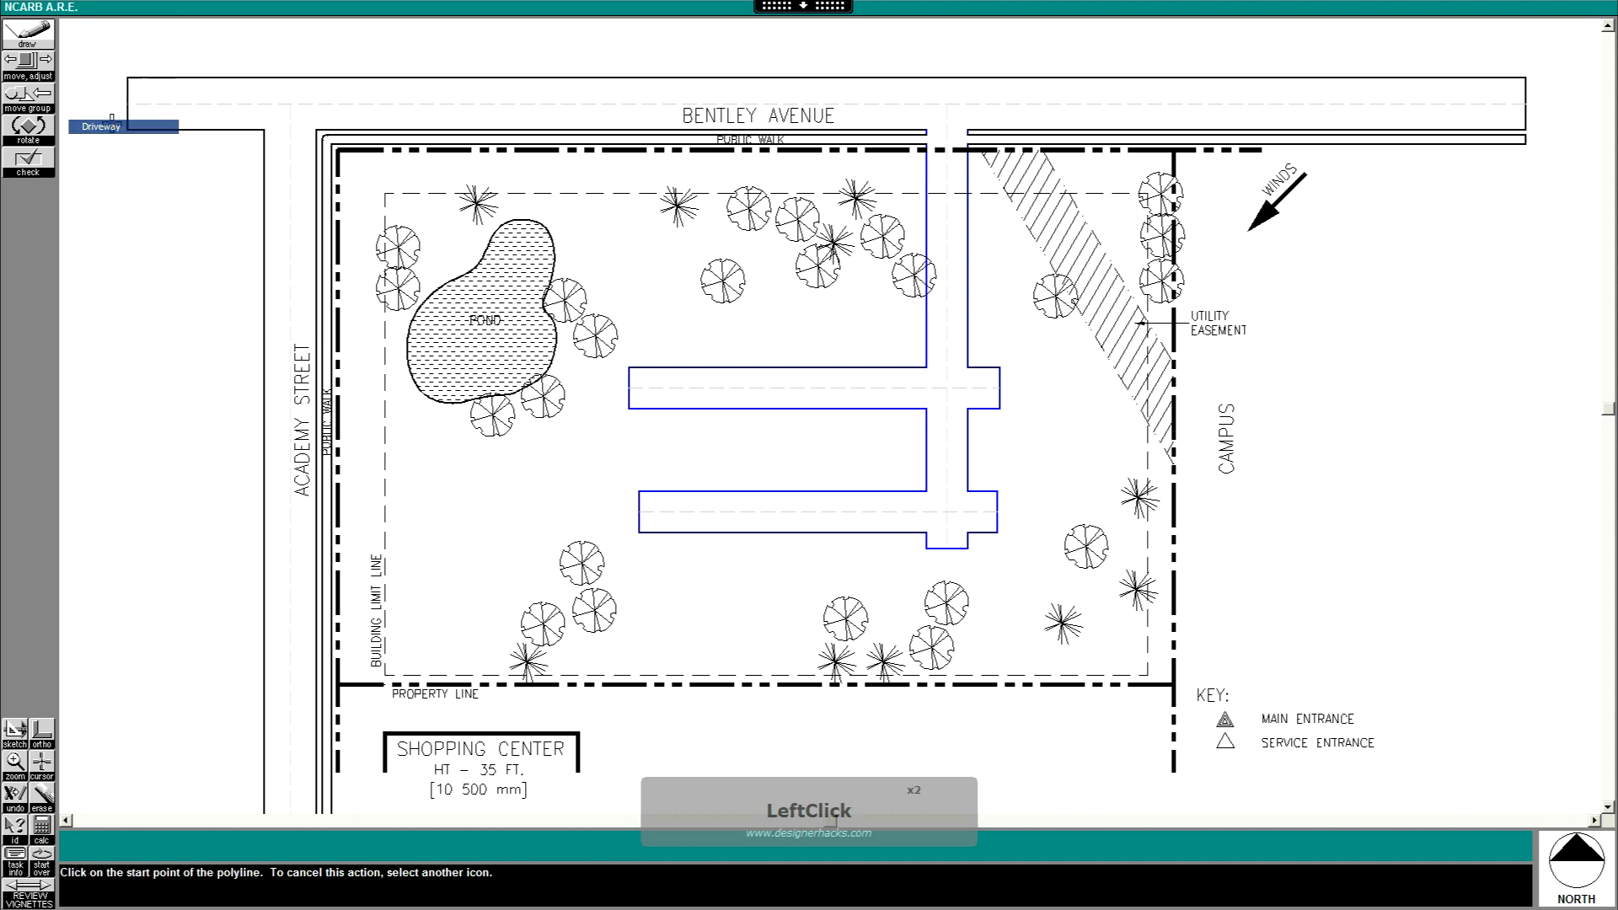
pyautogui.click(674, 546)
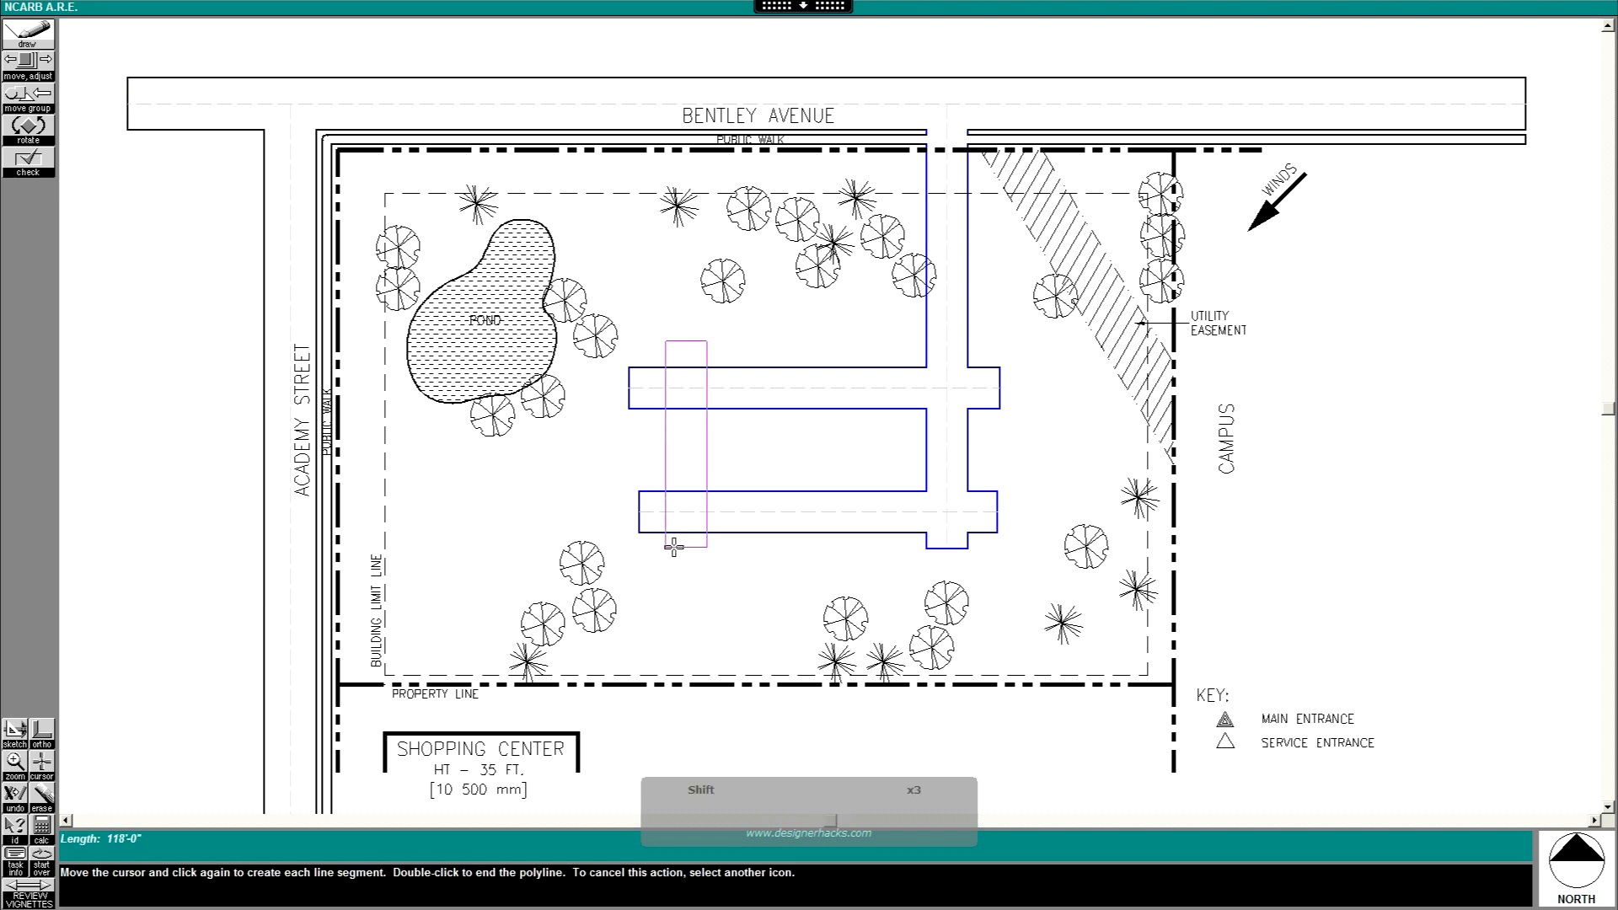
pyautogui.doubleClick(684, 575)
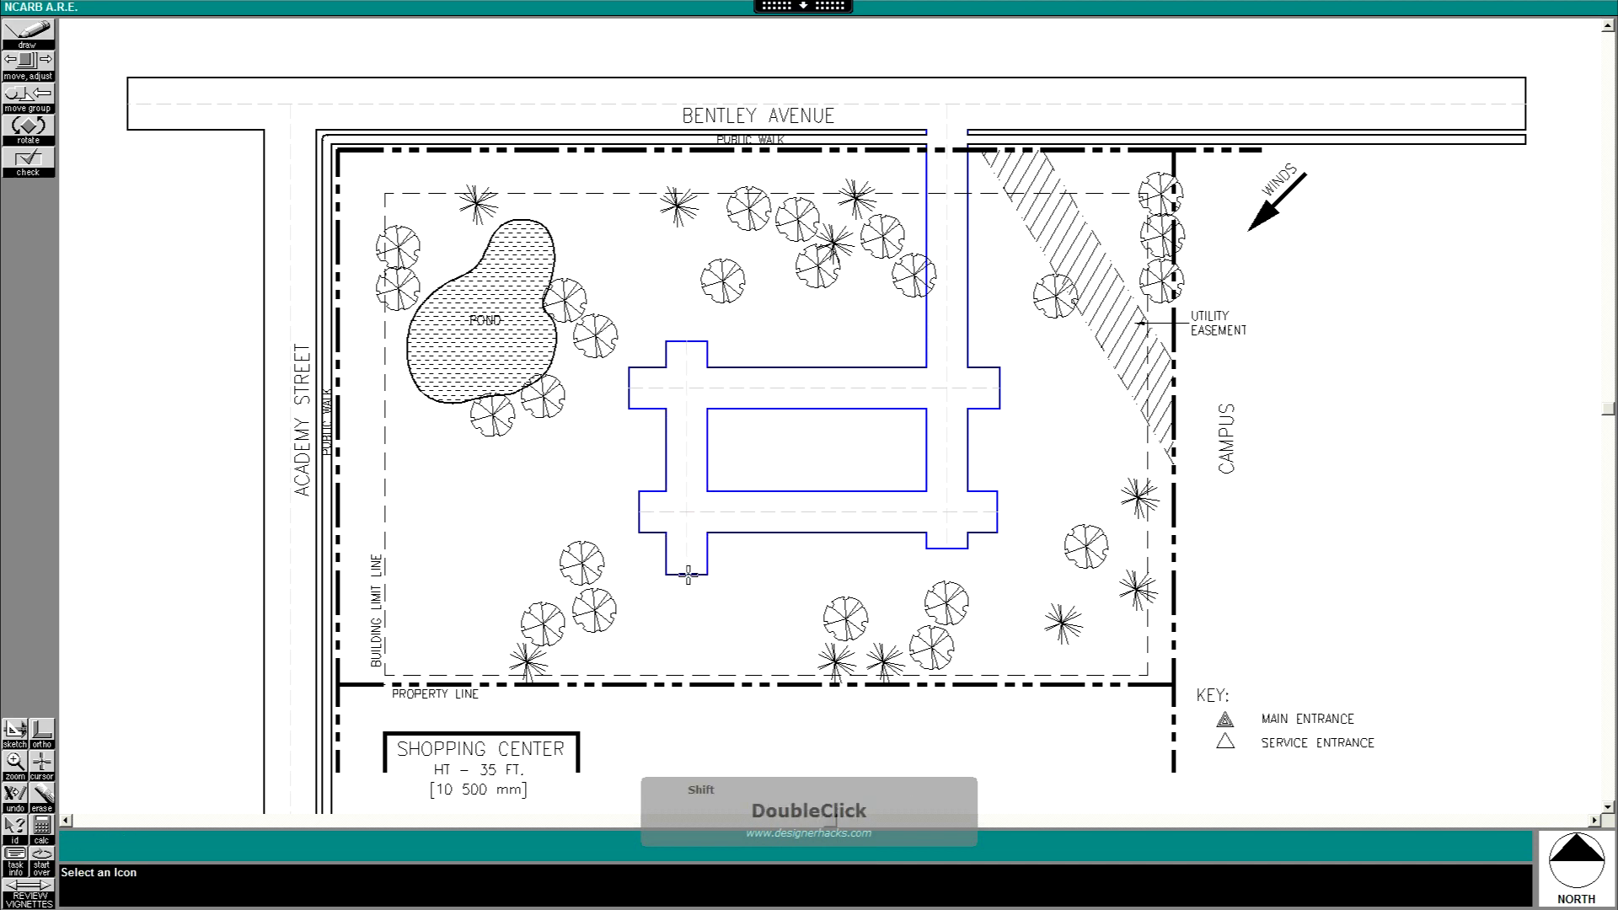
pyautogui.click(28, 32)
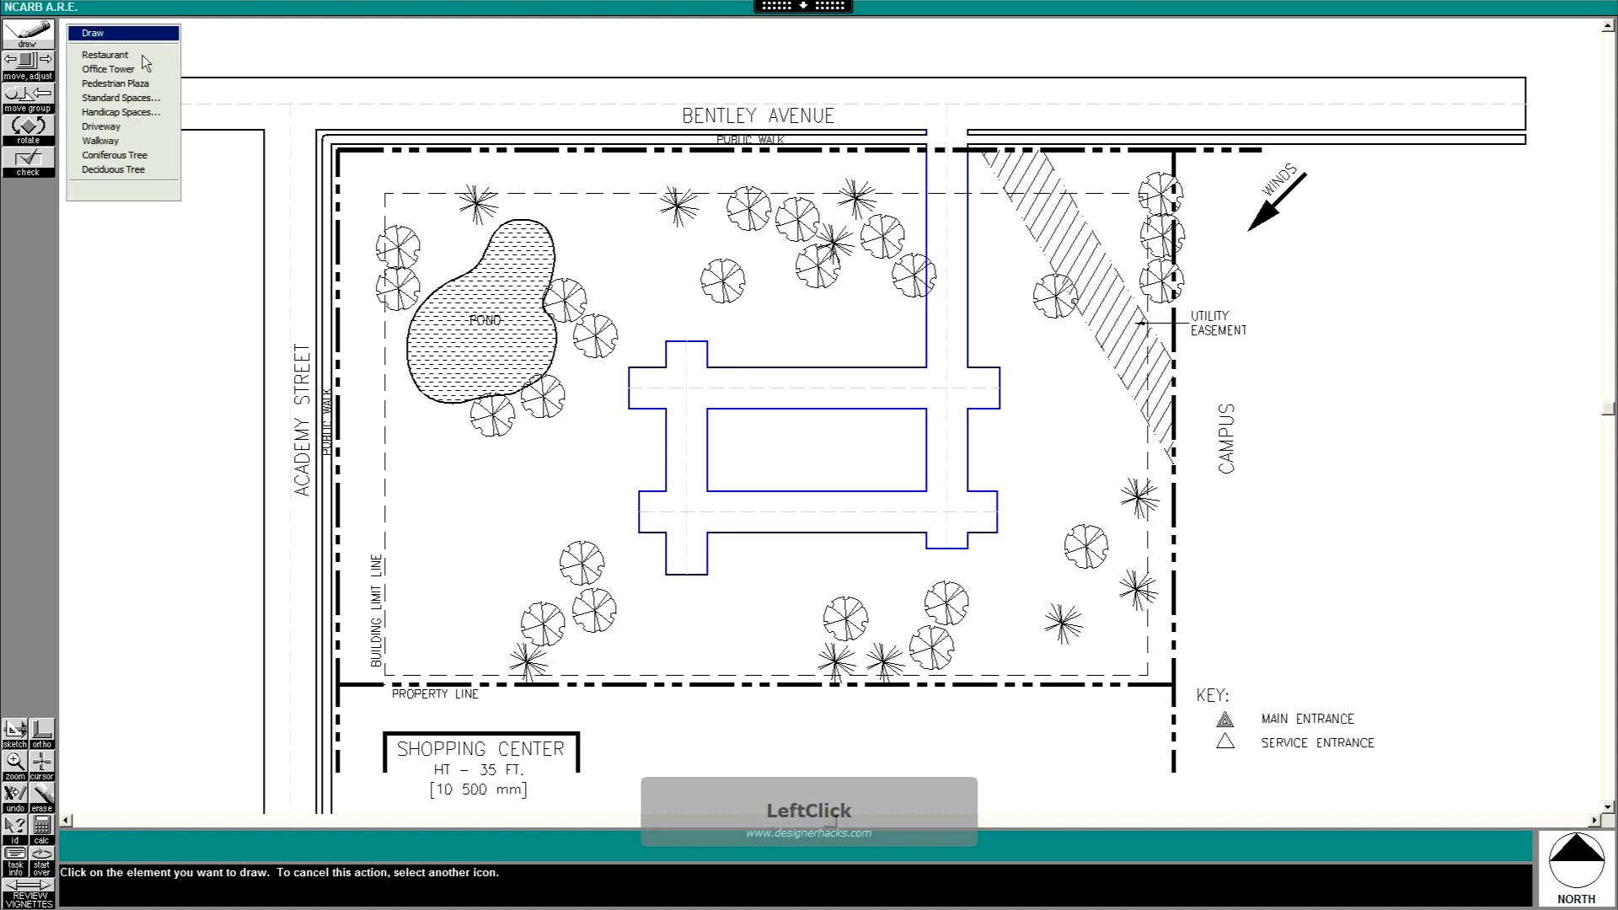
# Draw a row of 9 standard parking spaces north of the upper east-west drive aisle
pyautogui.click(120, 97)
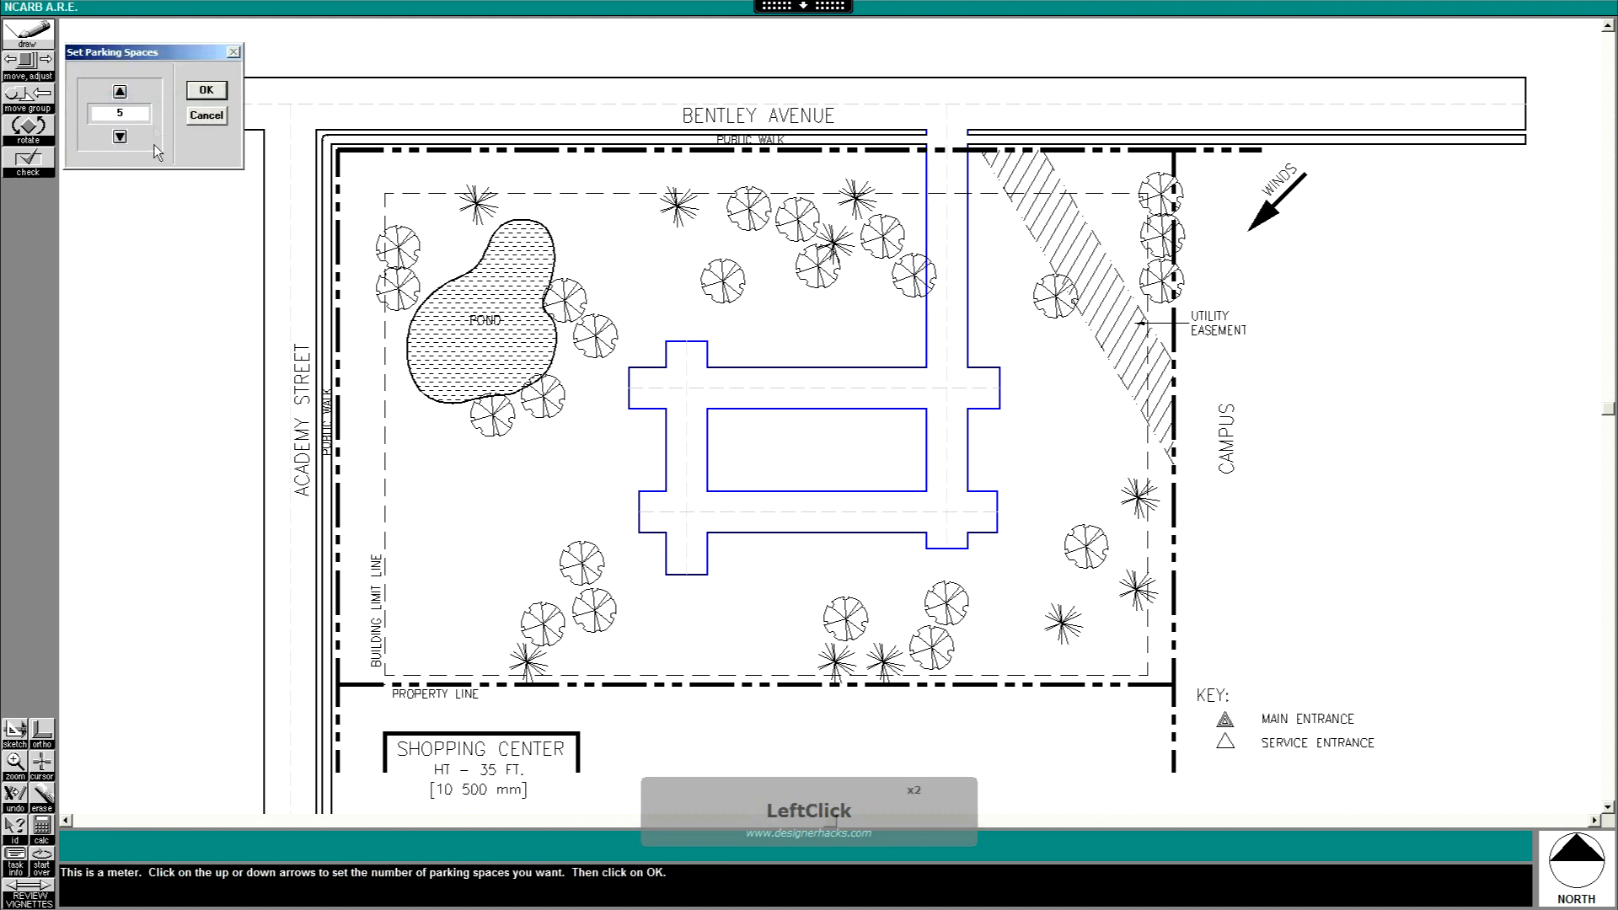
pyautogui.doubleClick(119, 92)
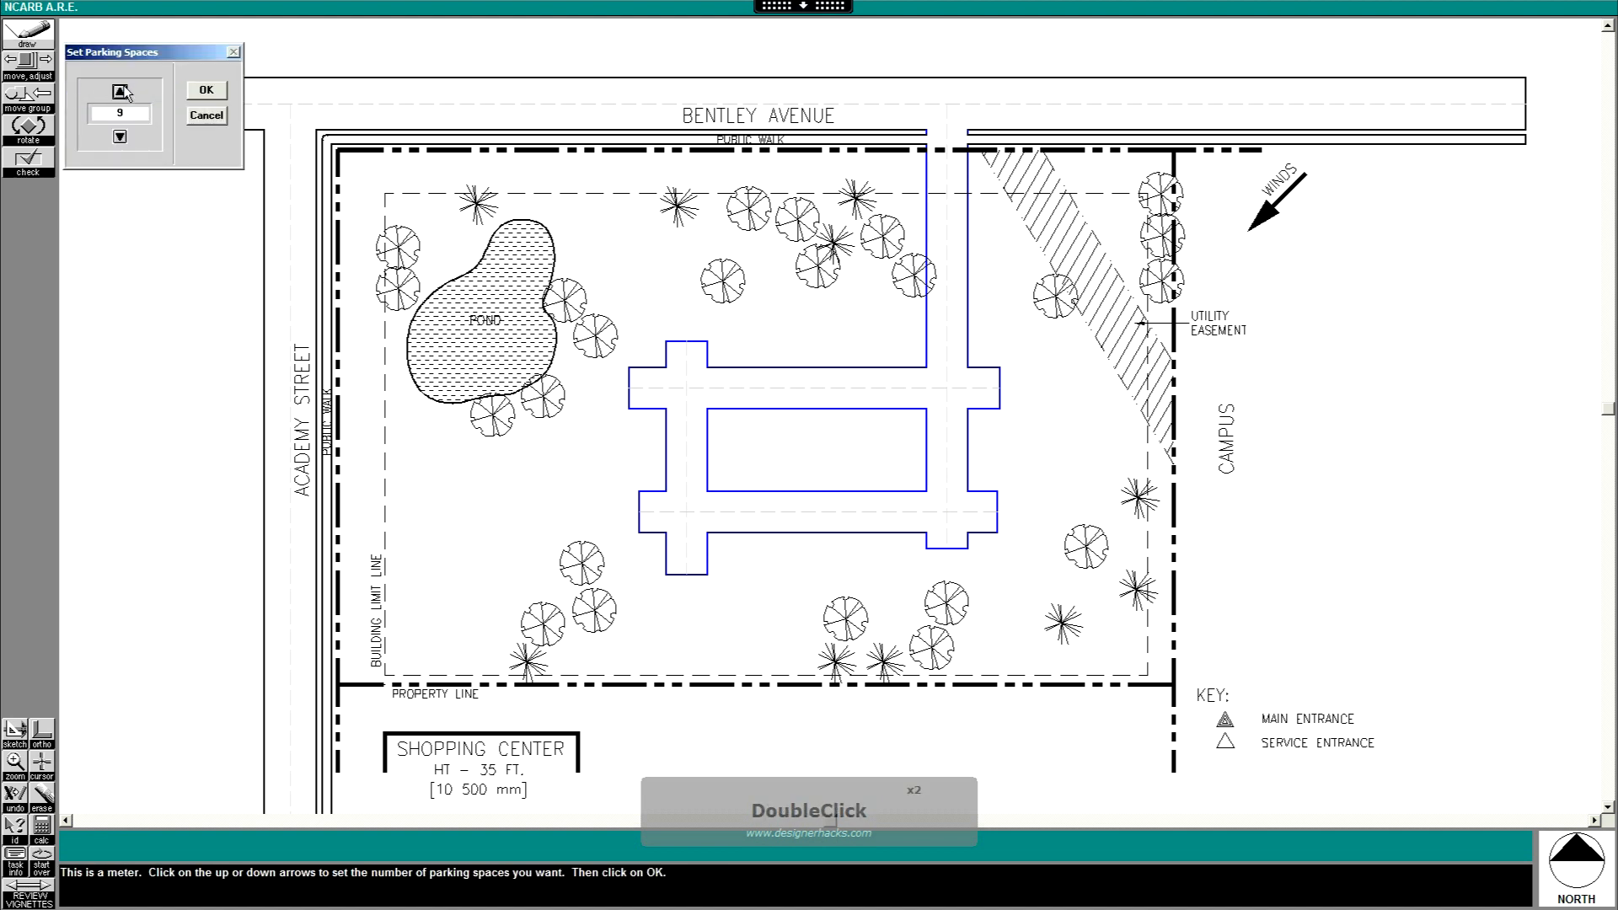
pyautogui.click(204, 90)
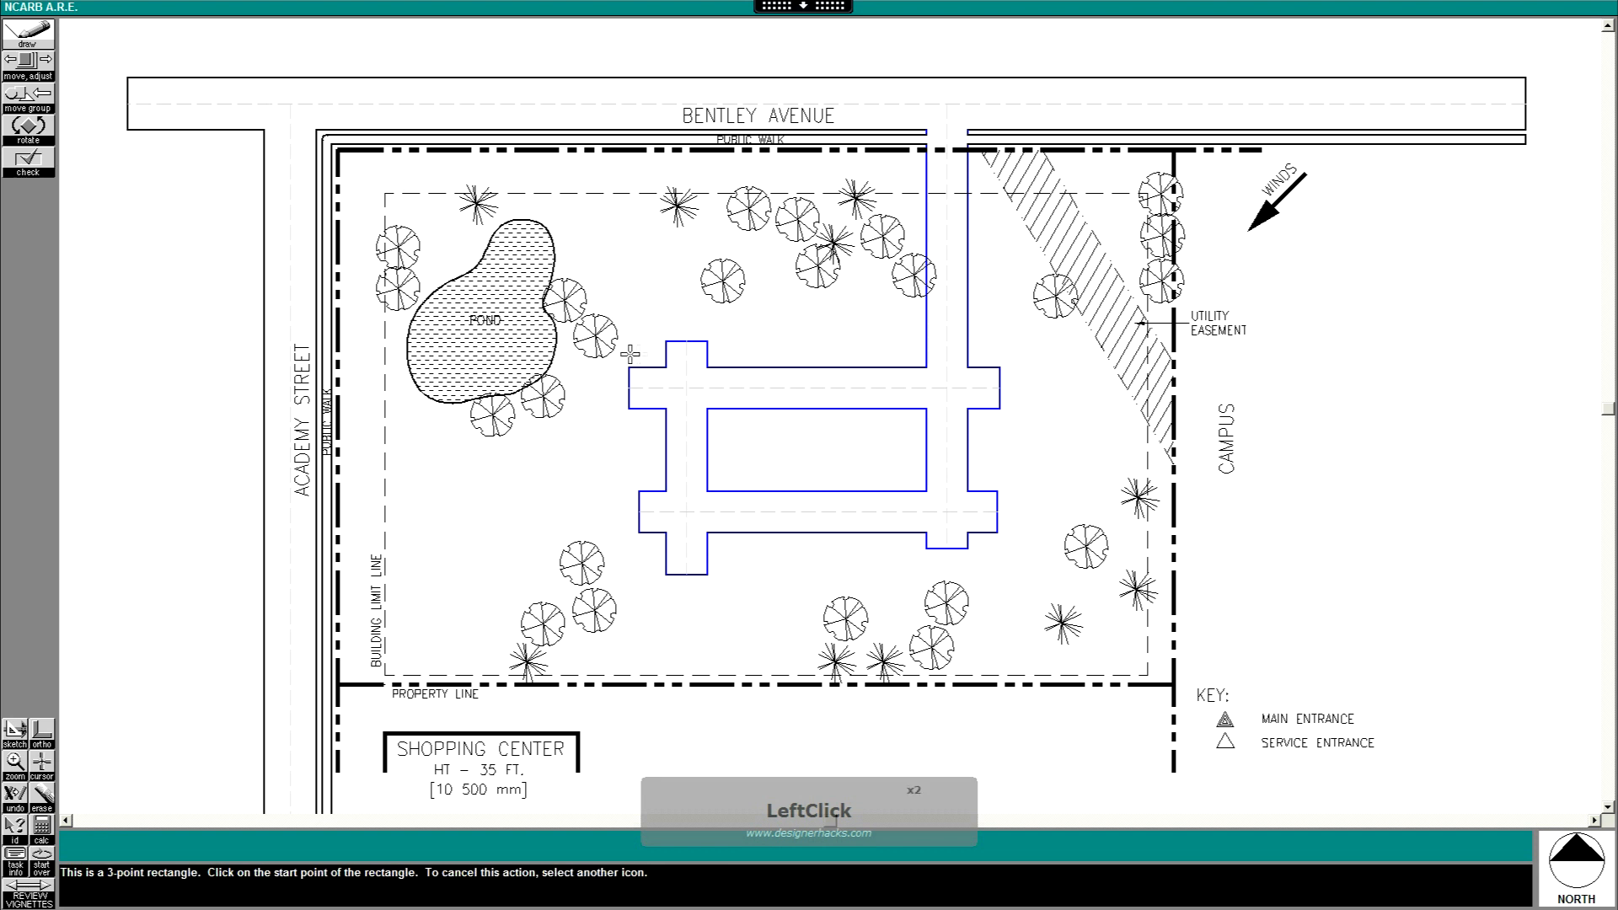
pyautogui.click(628, 354)
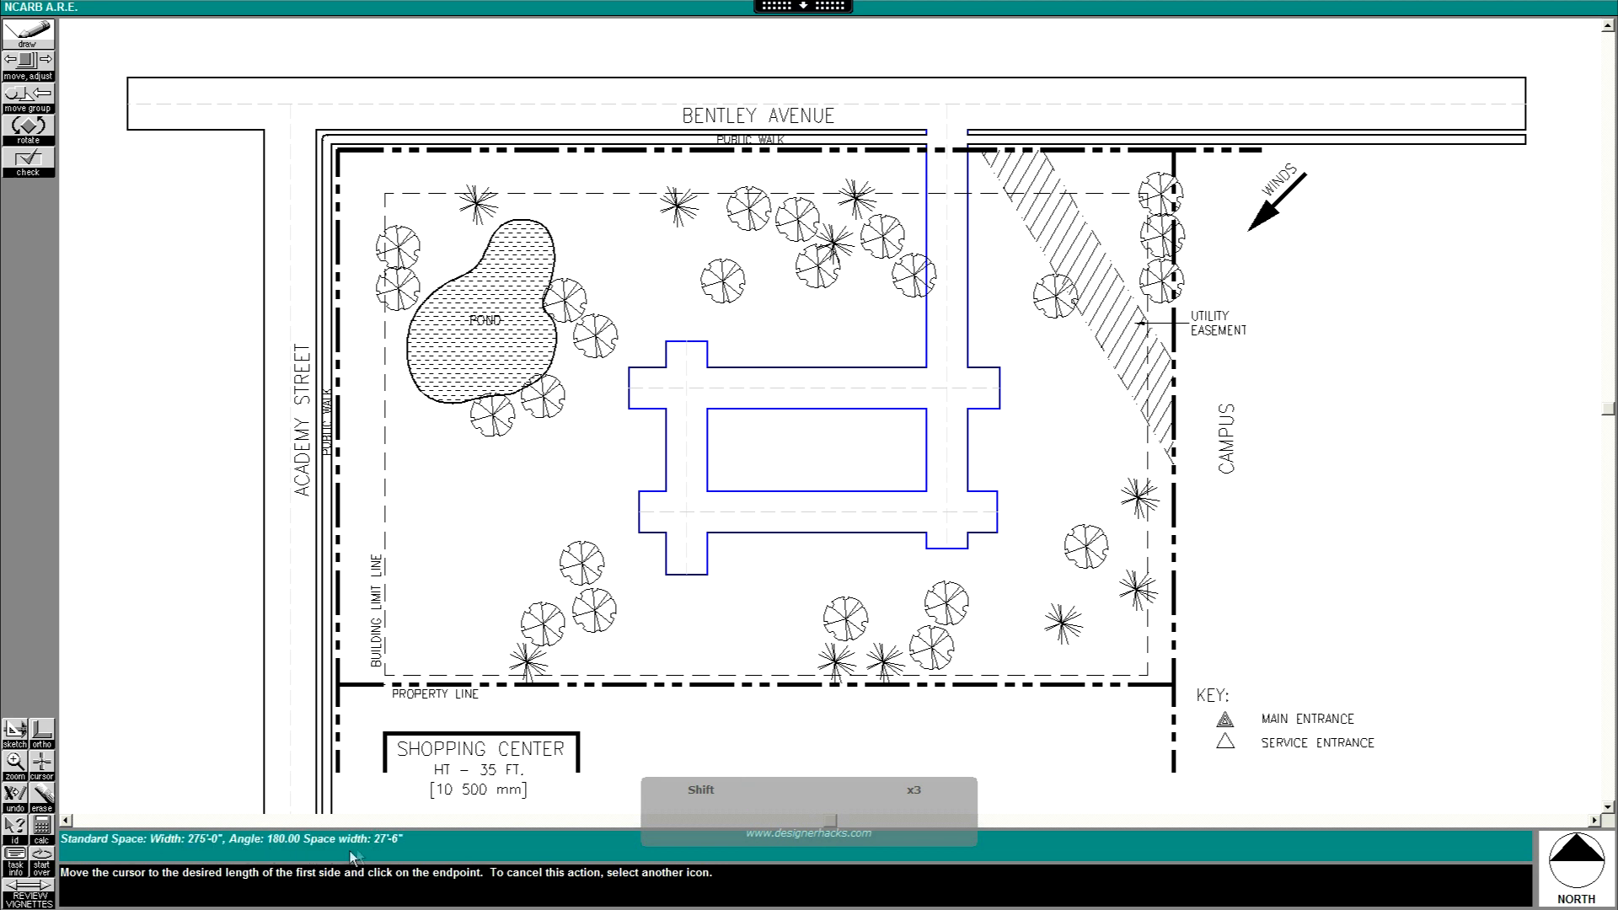
pyautogui.moveTo(882, 324)
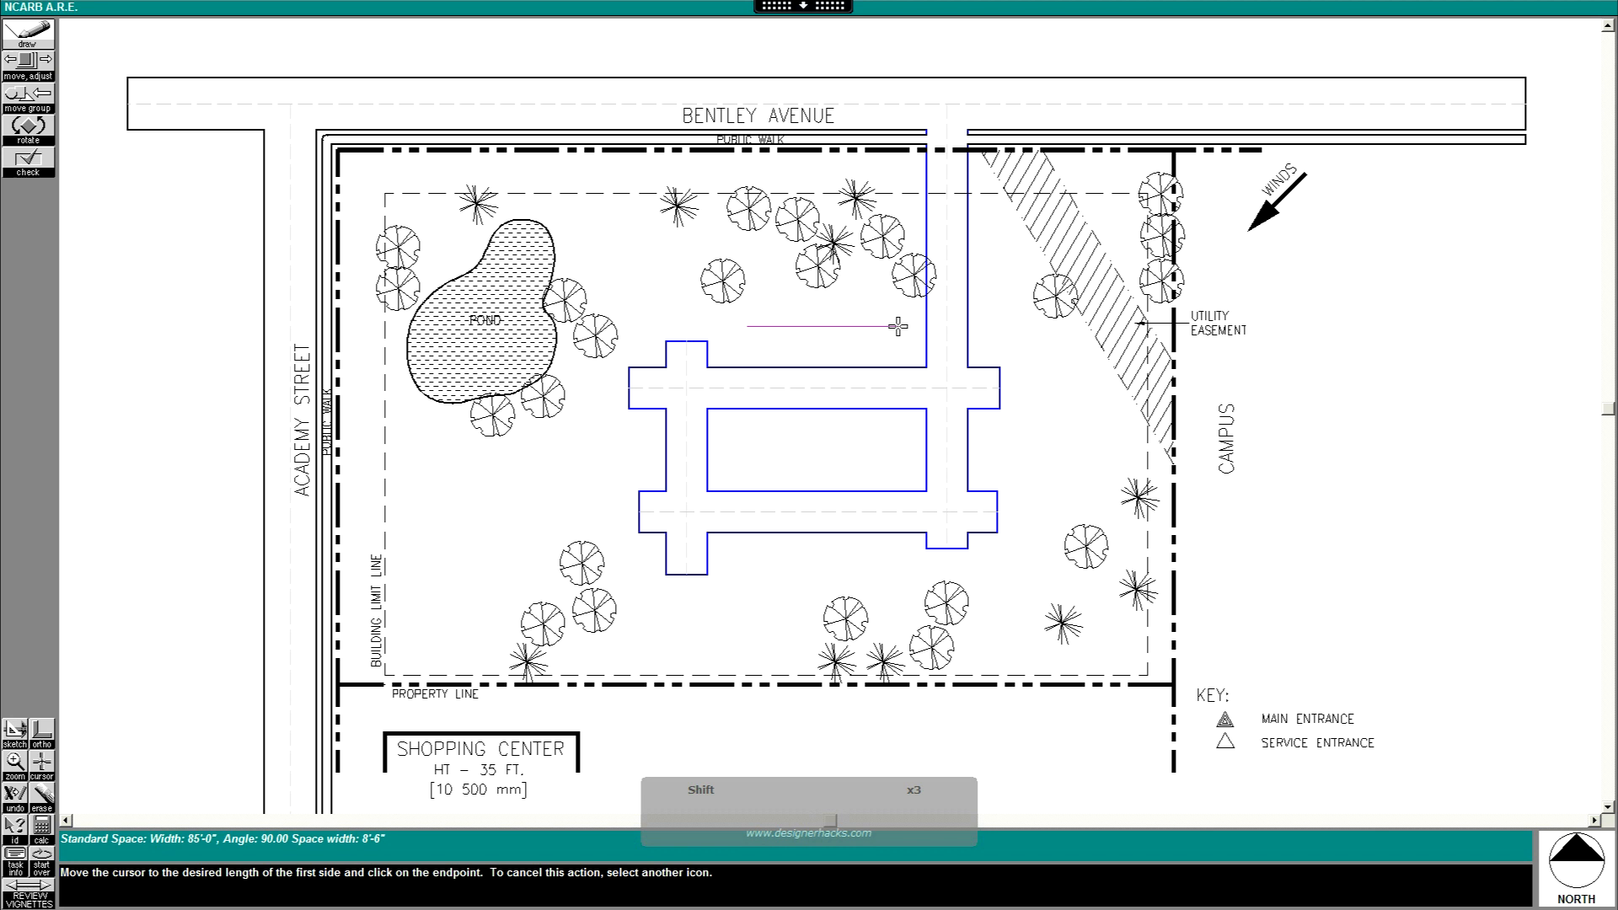
pyautogui.click(897, 326)
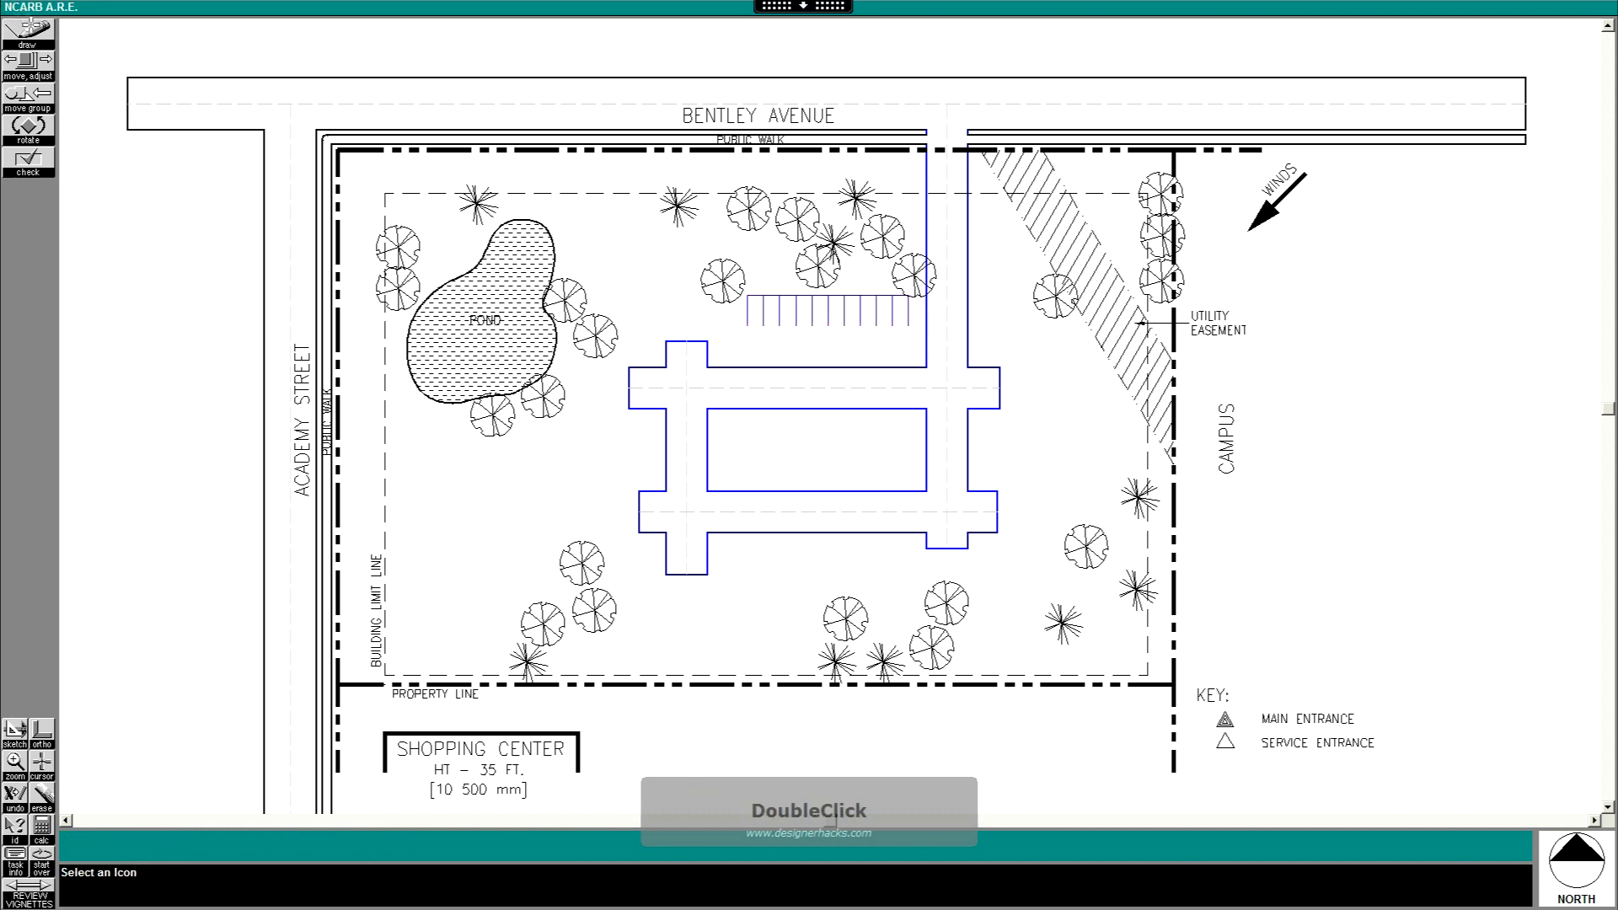
pyautogui.click(27, 33)
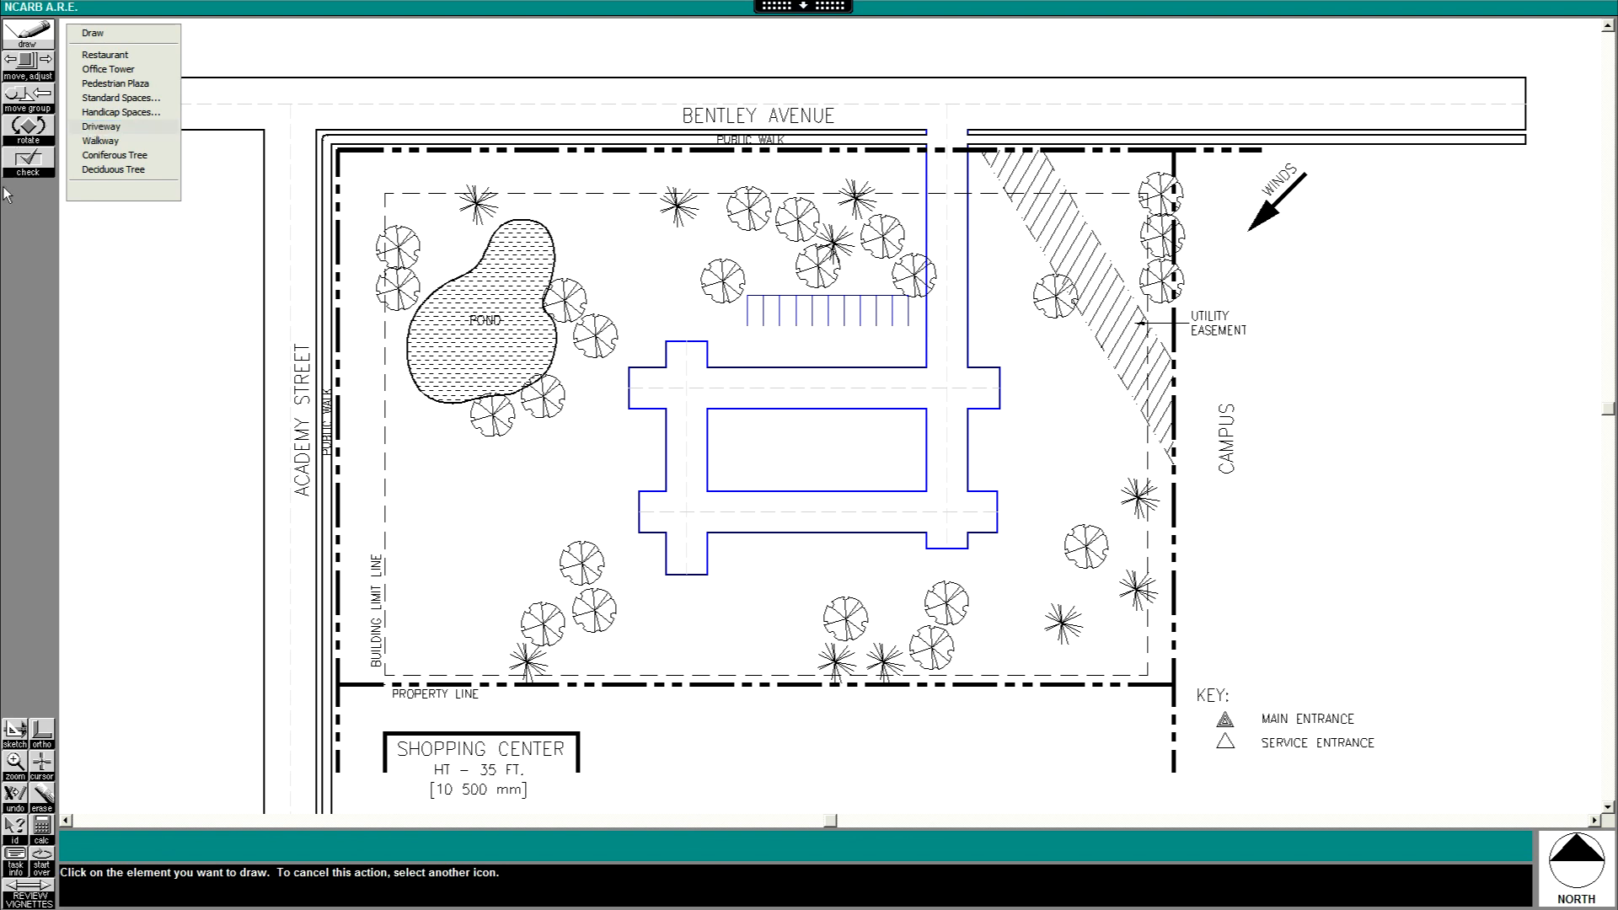
pyautogui.click(14, 761)
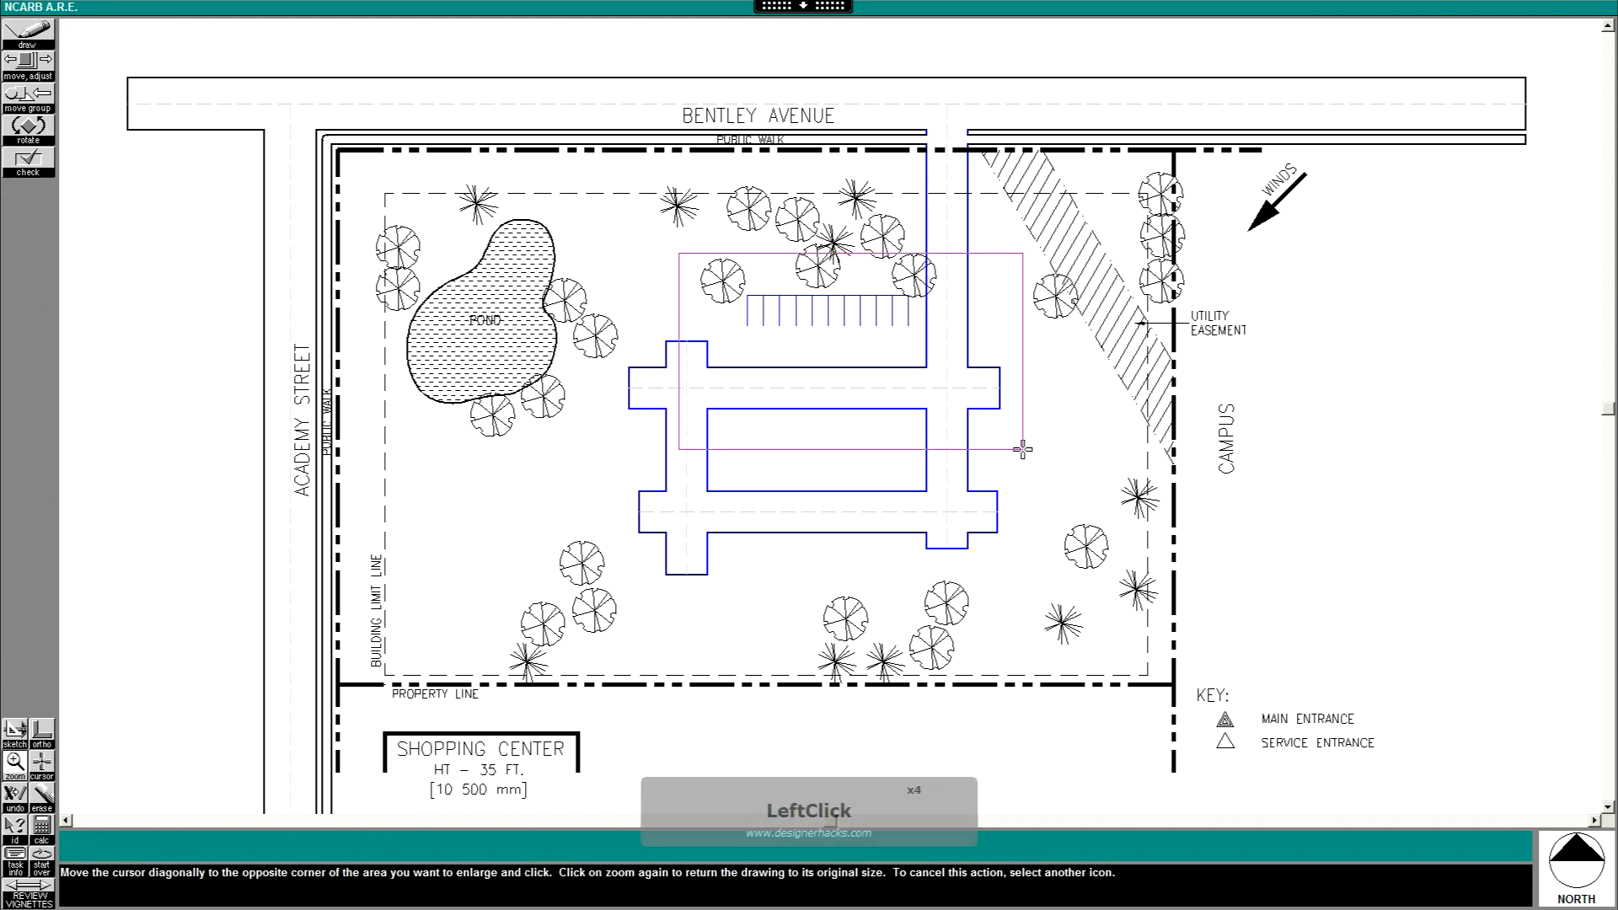
# Deepen the 9-space row north of the upper drive aisle with more standard spaces
pyautogui.click(1022, 450)
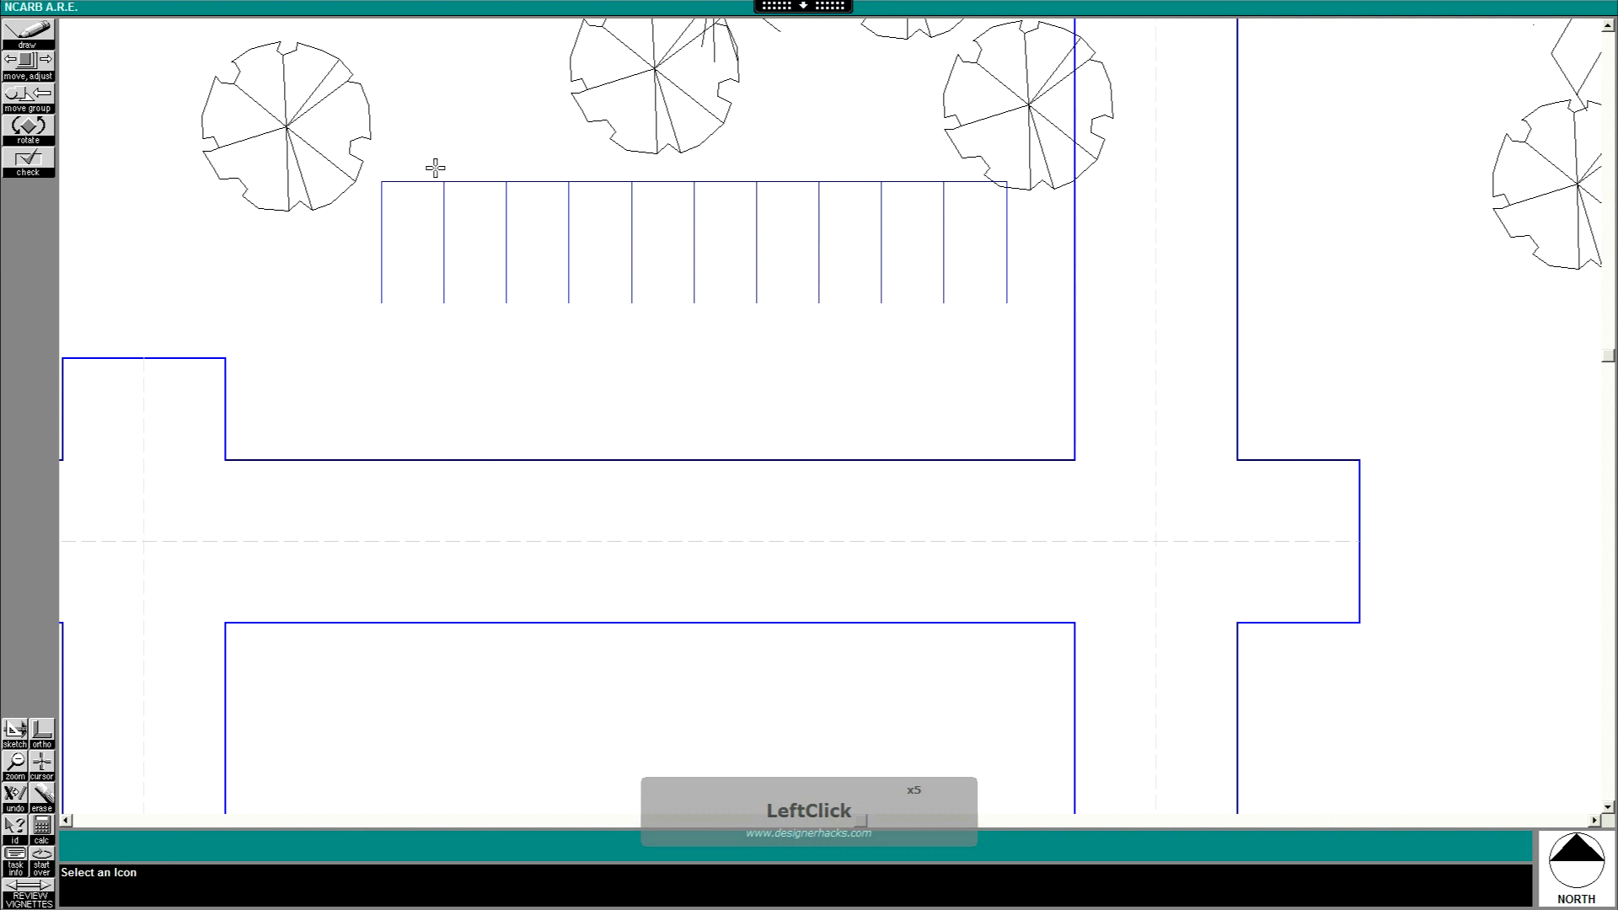
pyautogui.click(26, 31)
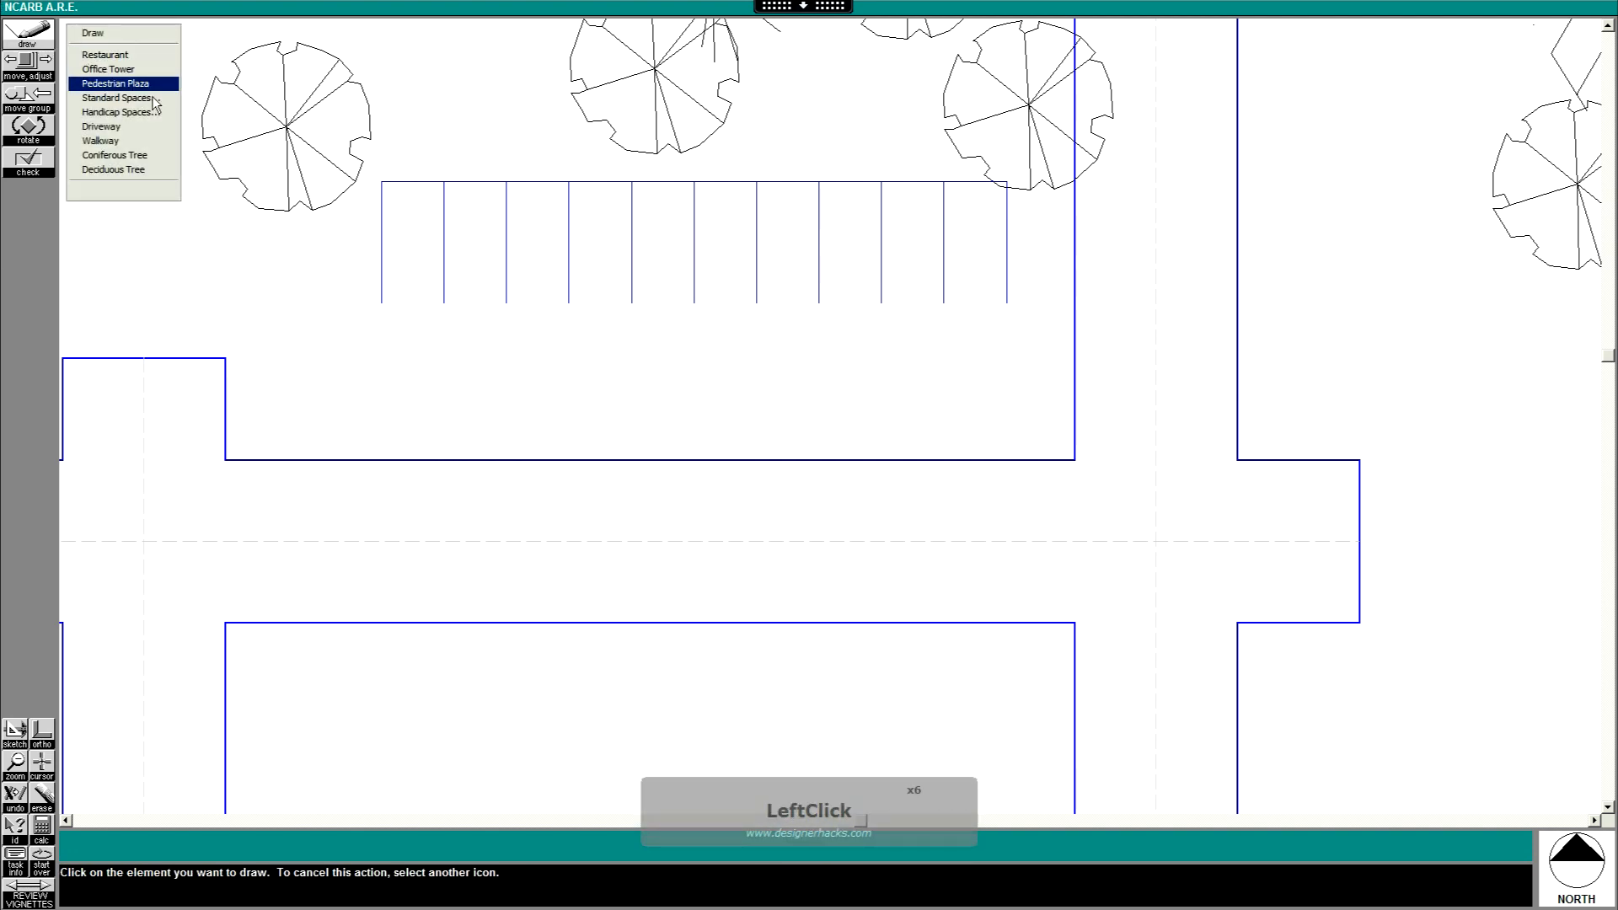
pyautogui.click(115, 97)
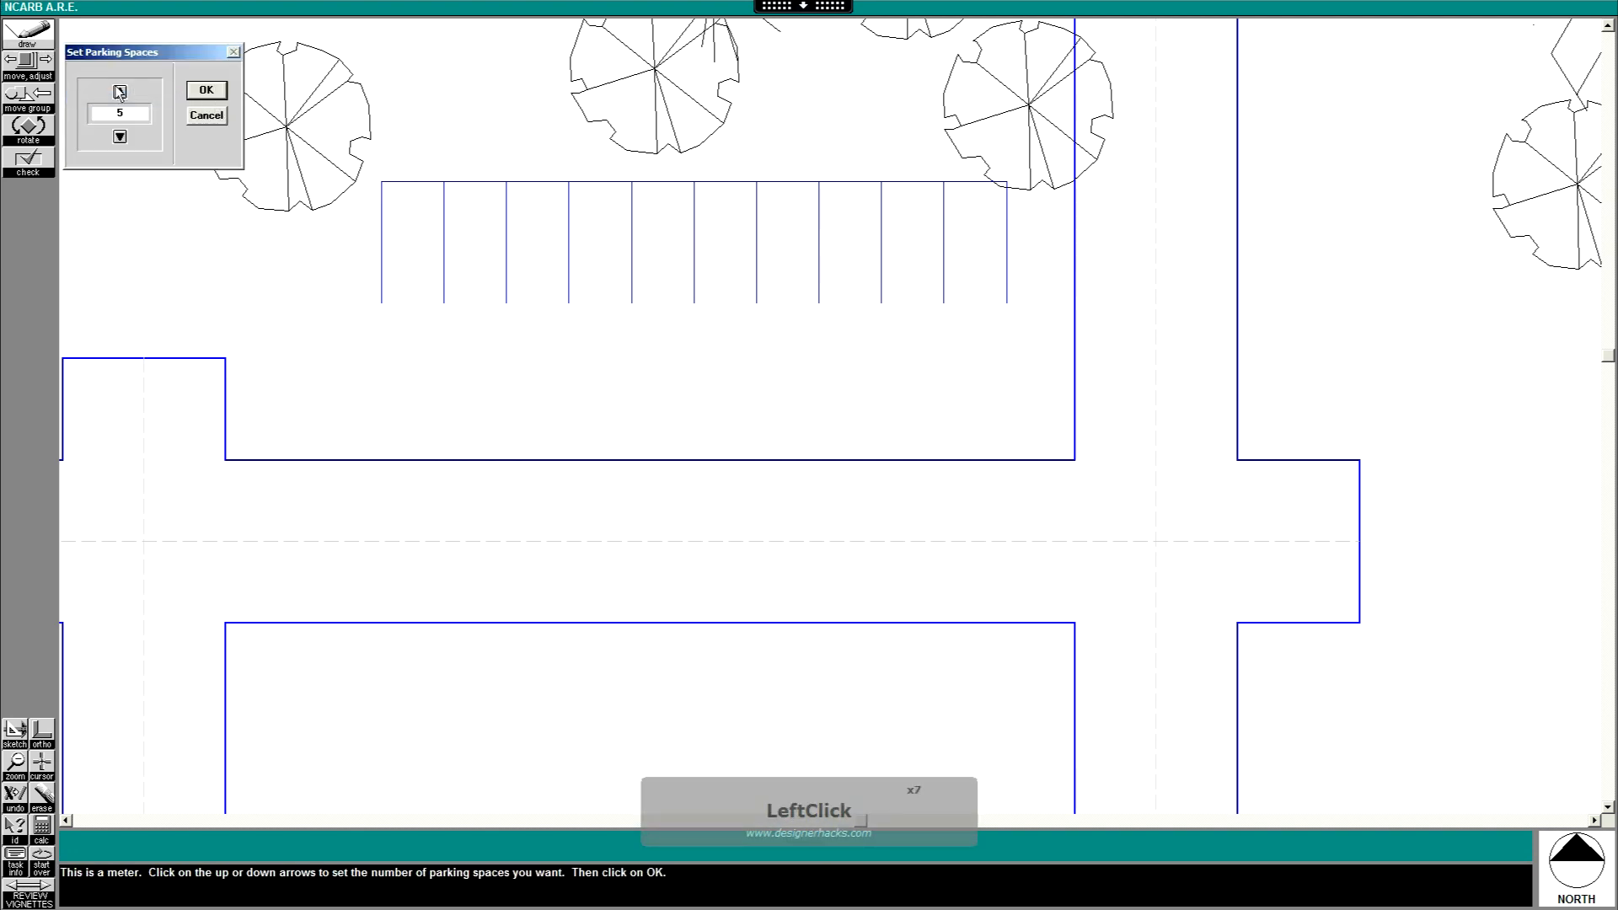
pyautogui.click(118, 92)
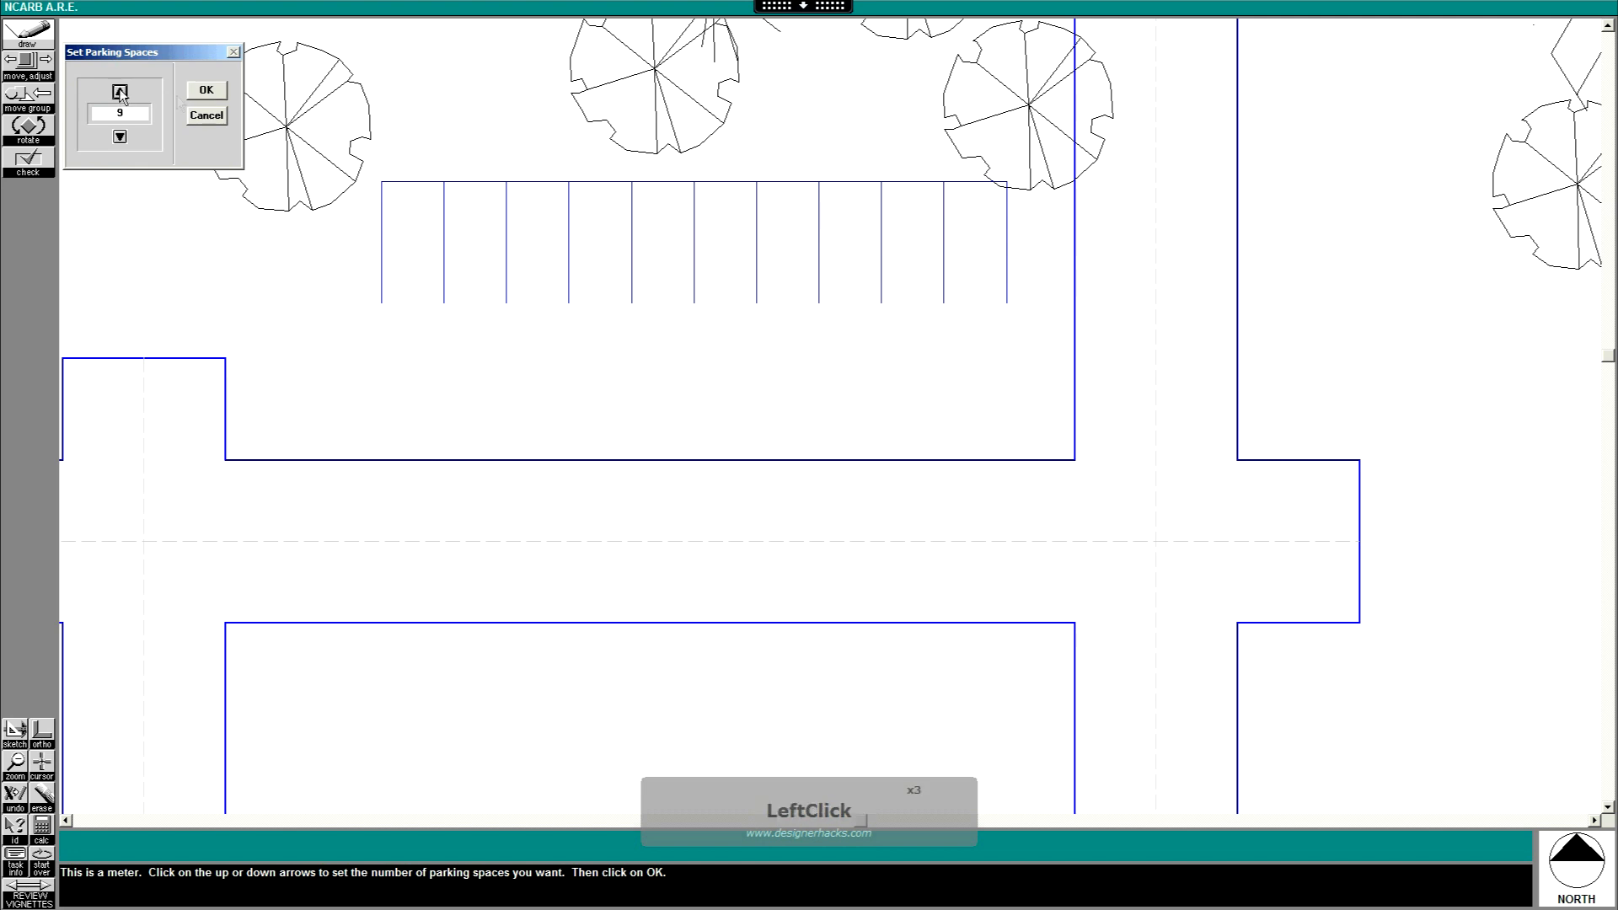
pyautogui.click(204, 90)
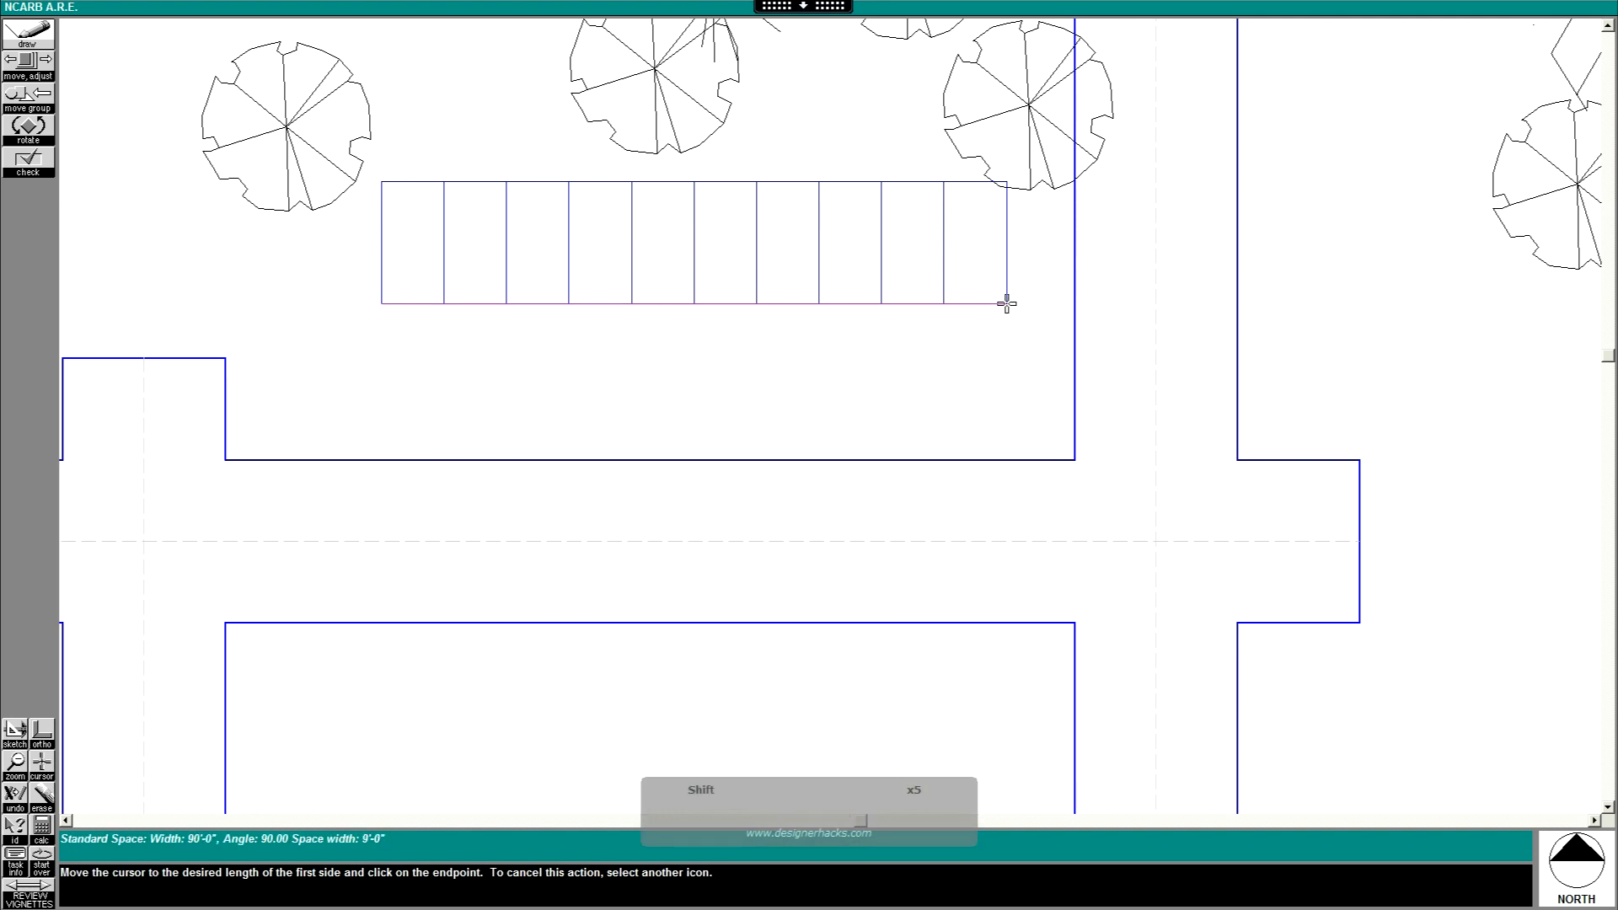
pyautogui.click(1006, 303)
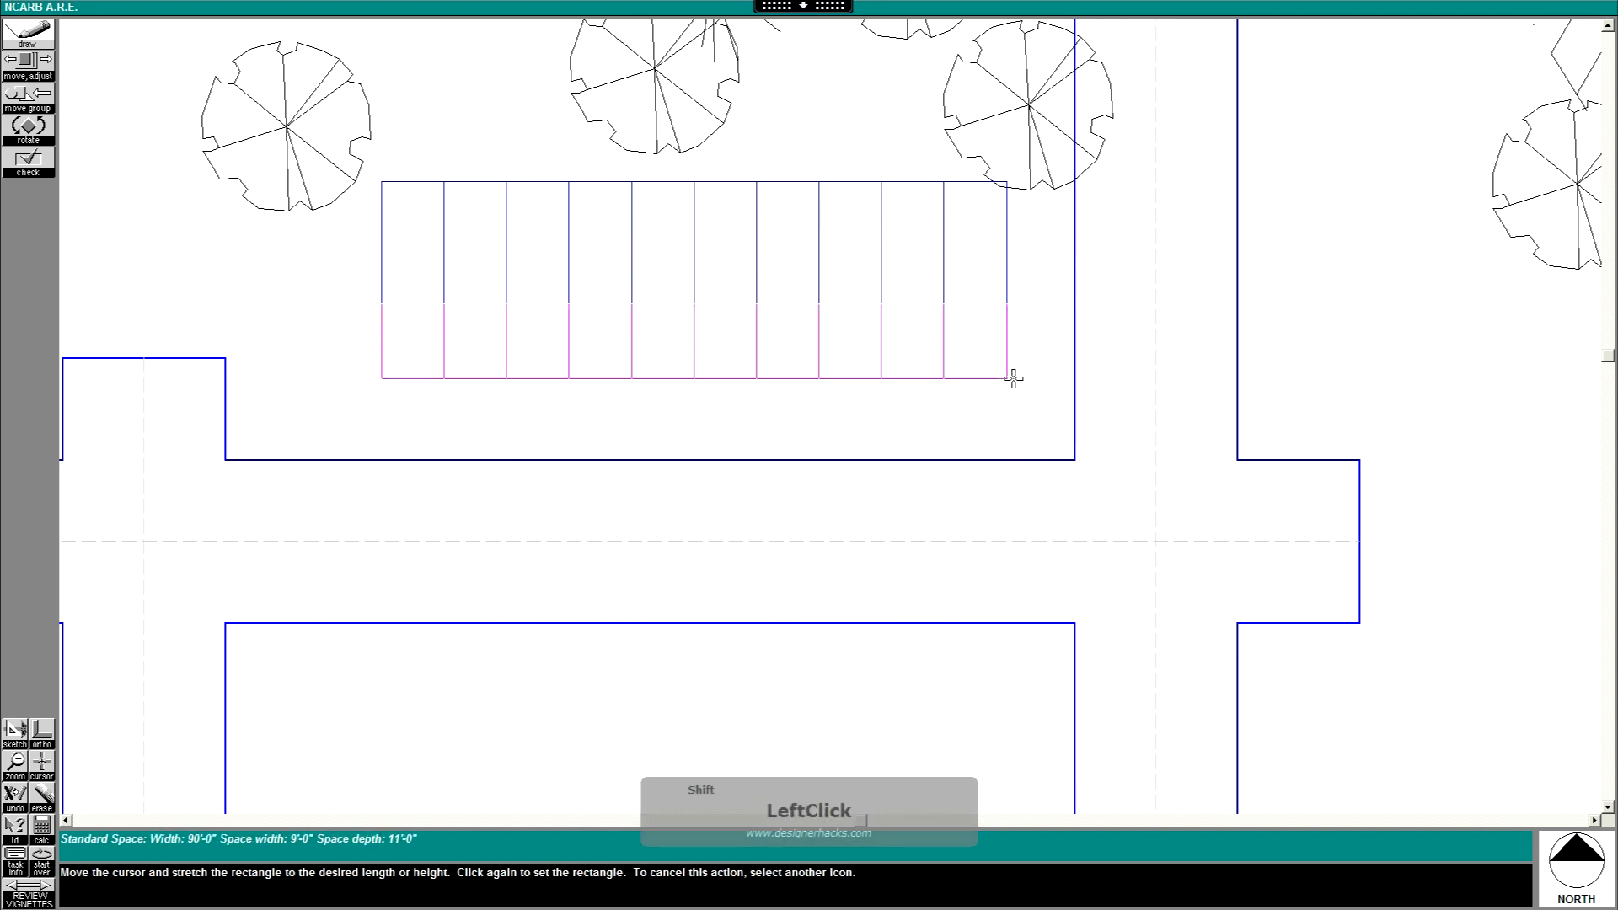
pyautogui.moveTo(1019, 431)
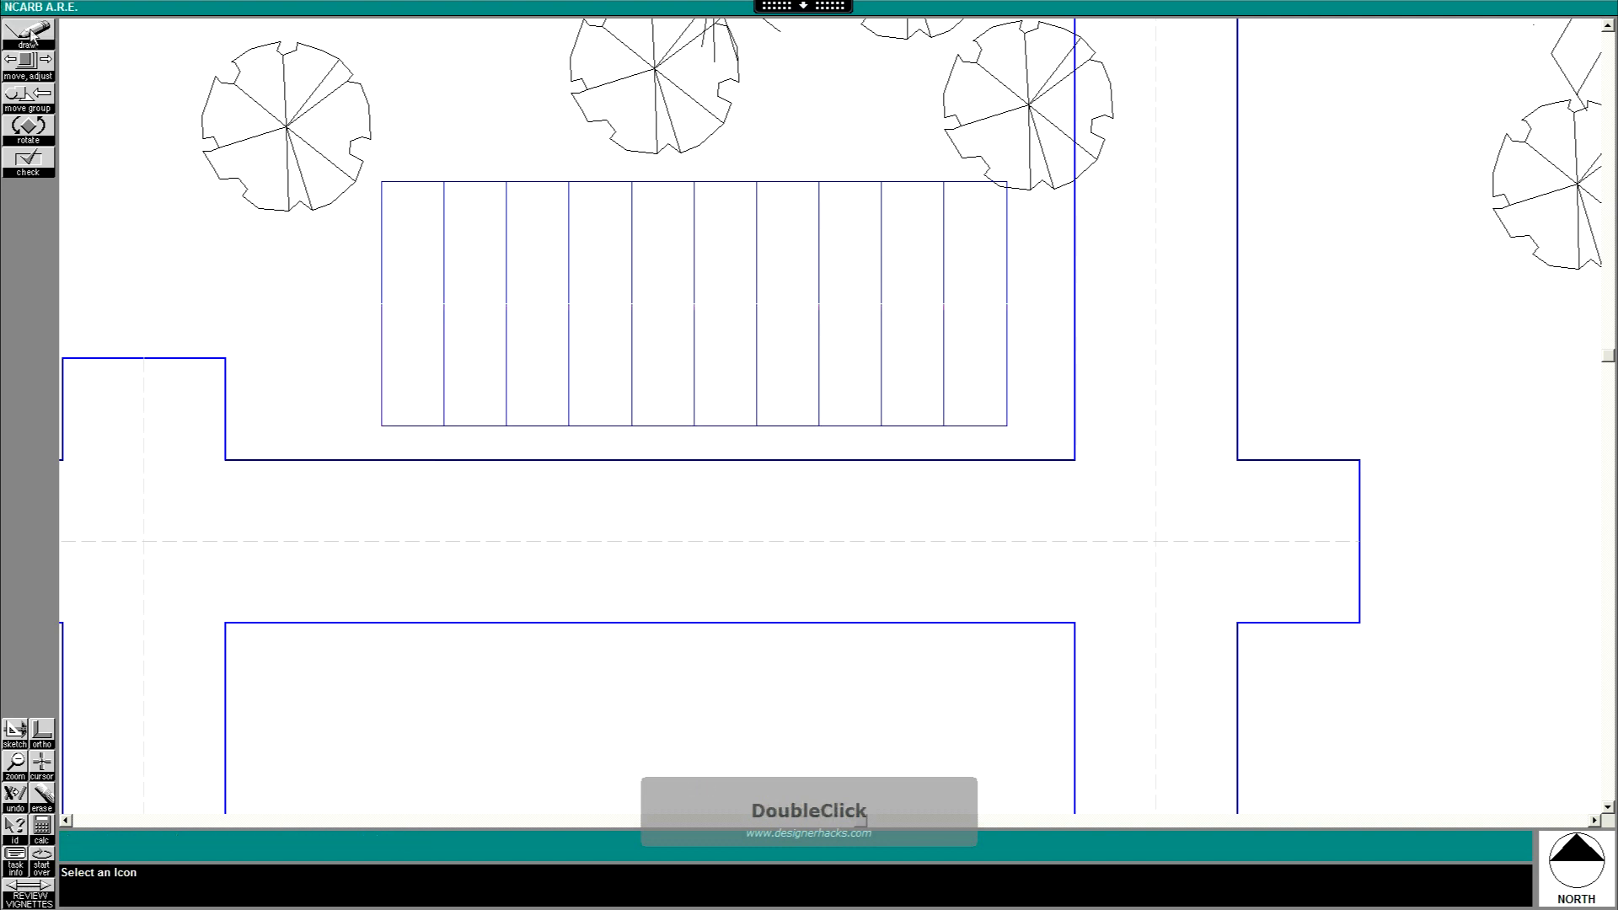
# Draw a second 9-space strip from the row's southwest corner, matching its length
pyautogui.doubleClick(691, 304)
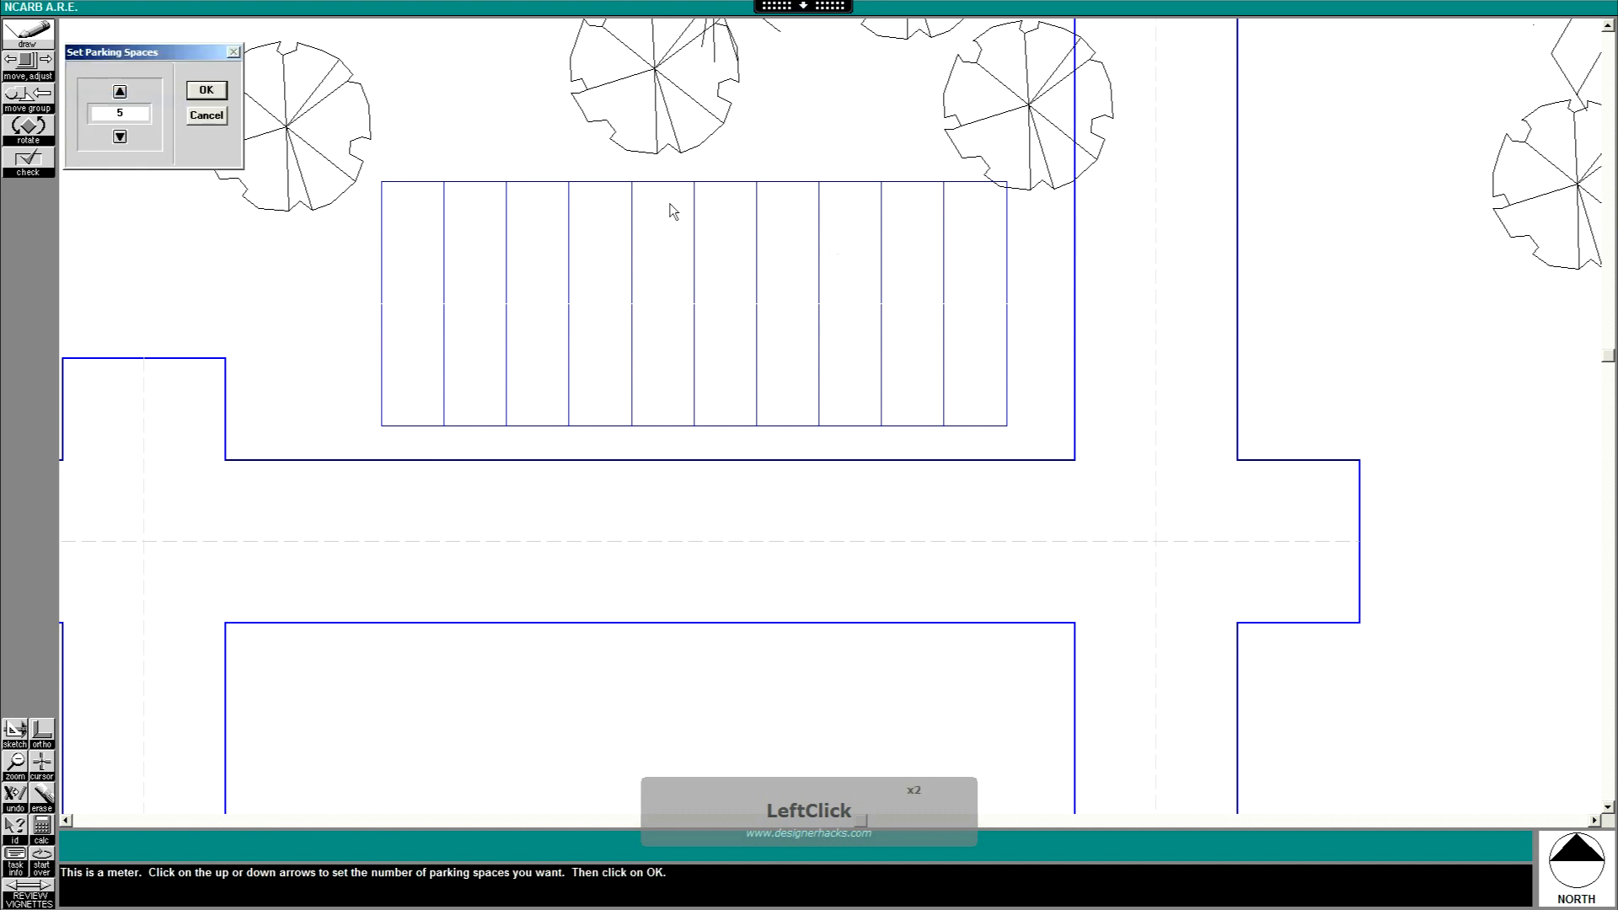
pyautogui.click(119, 92)
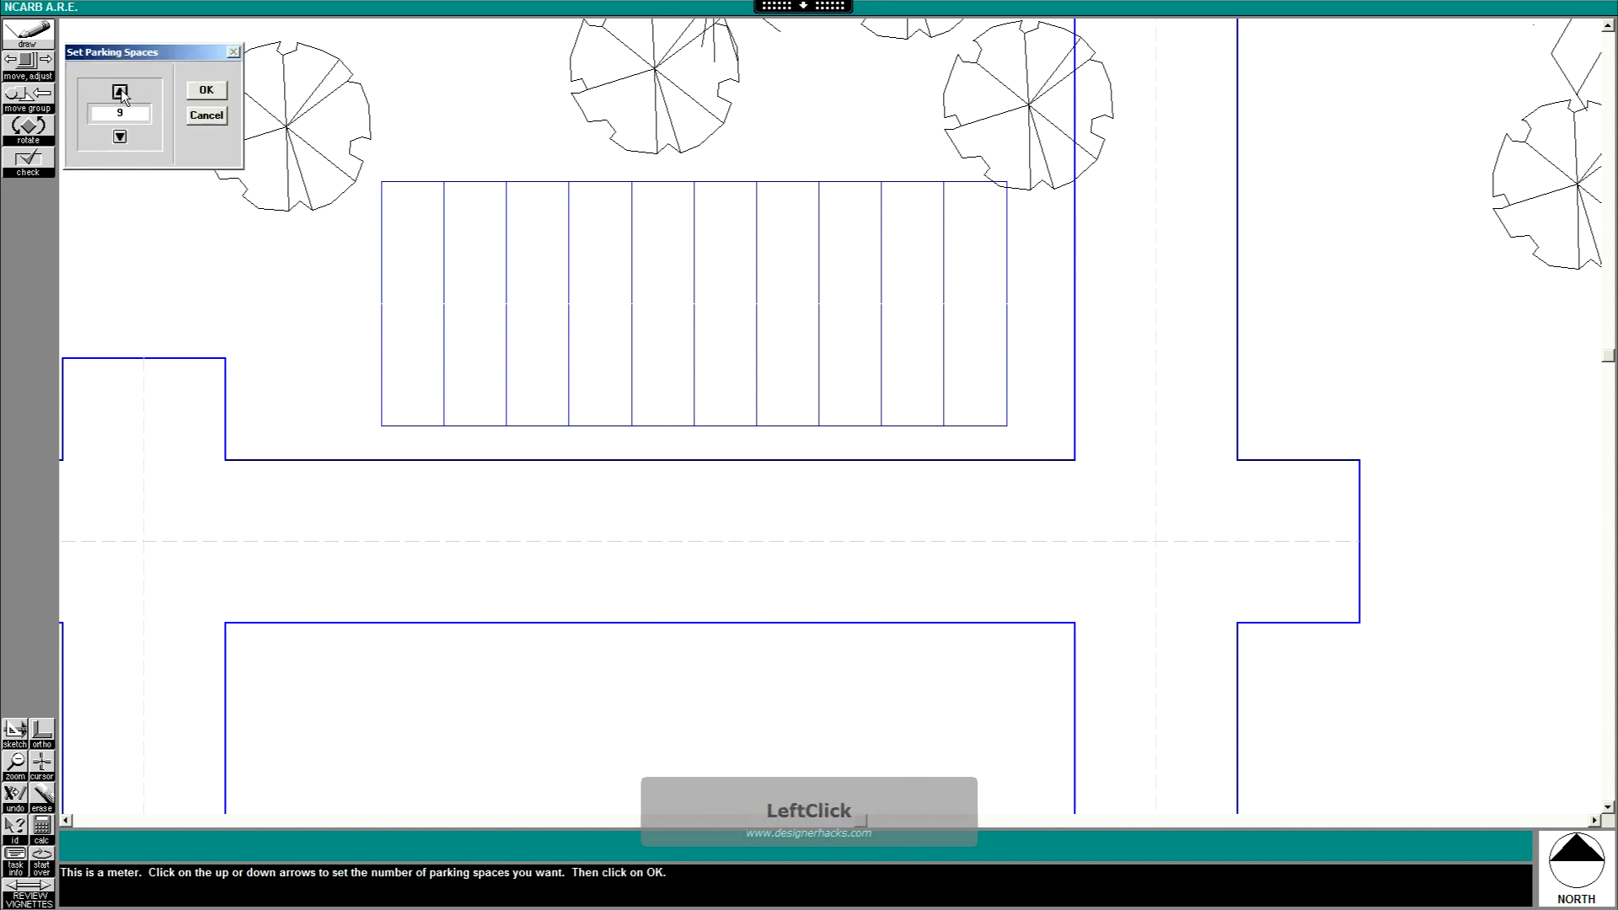
pyautogui.click(204, 90)
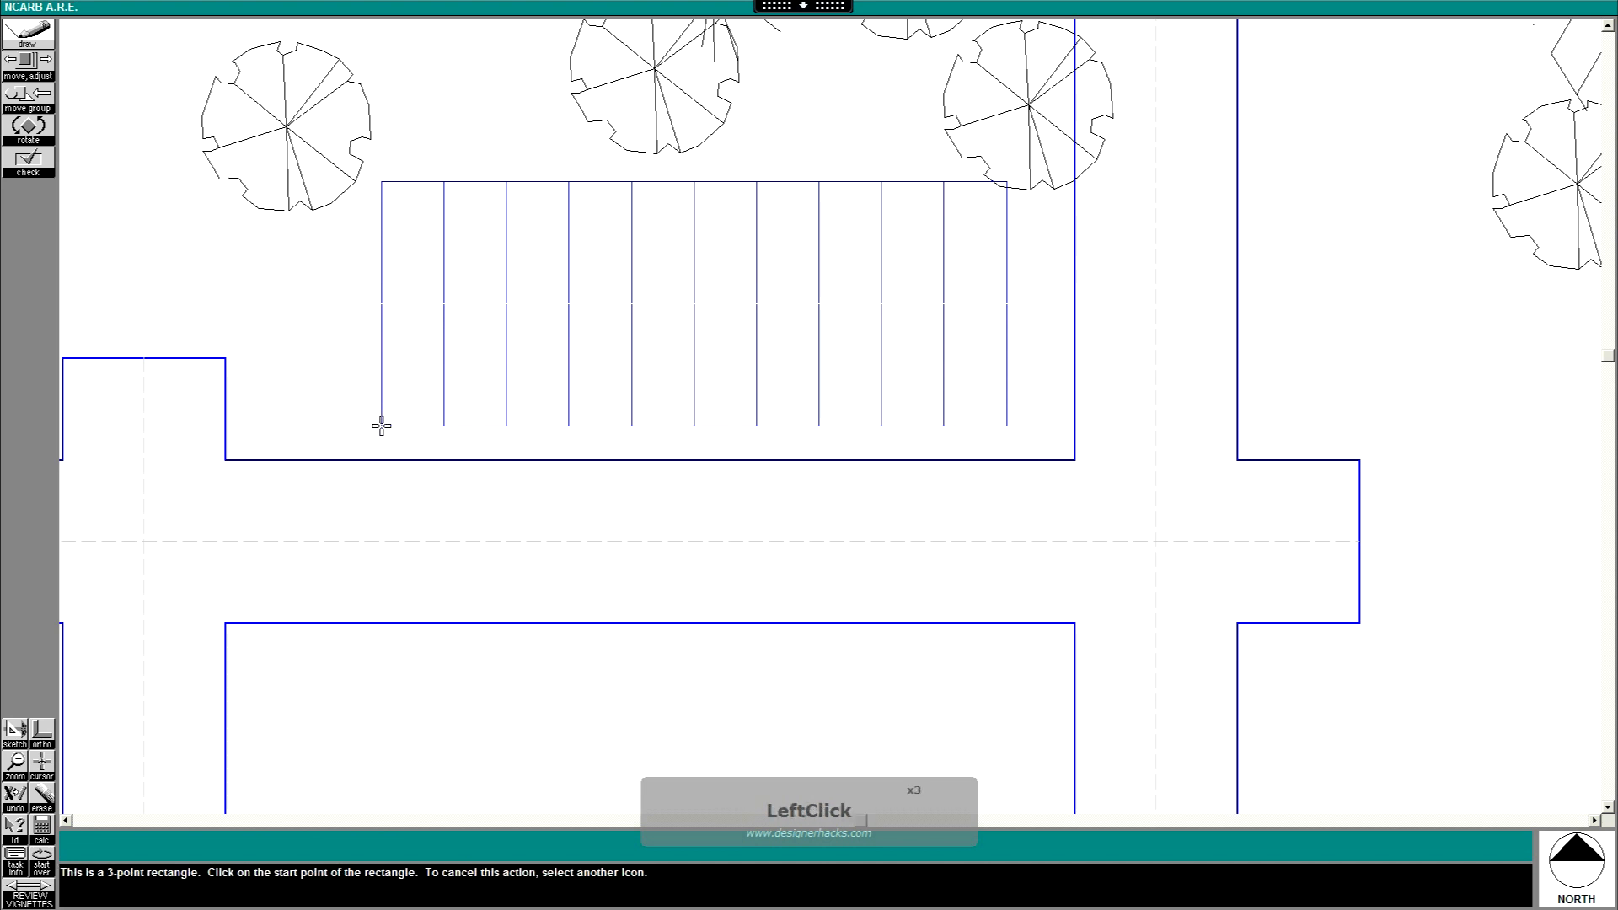
pyautogui.click(382, 423)
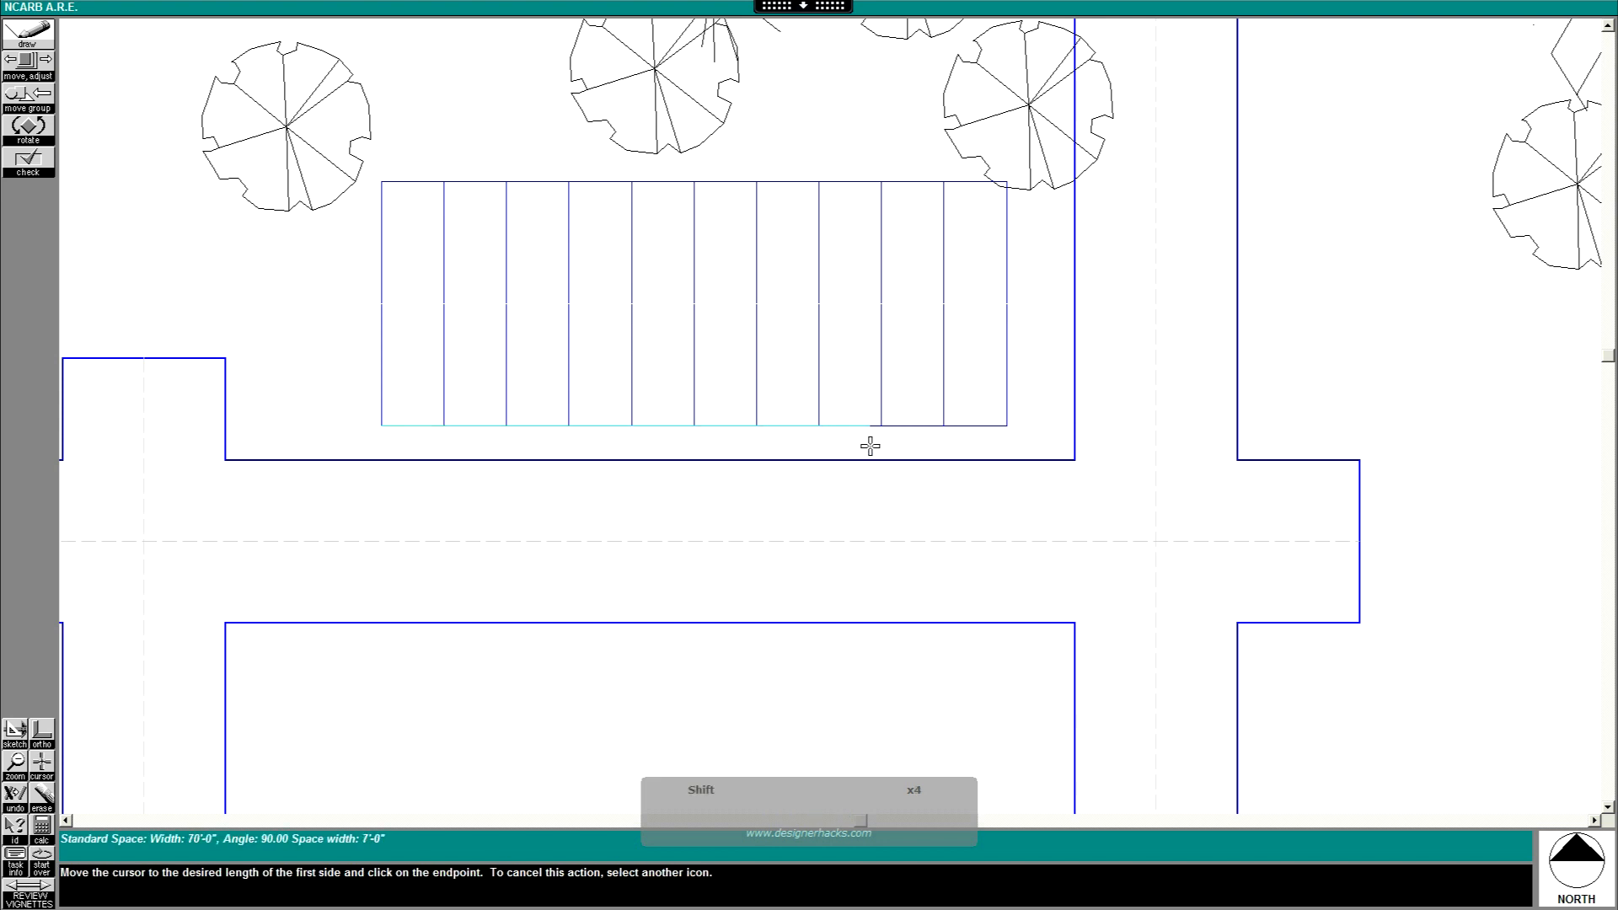
pyautogui.moveTo(1013, 432)
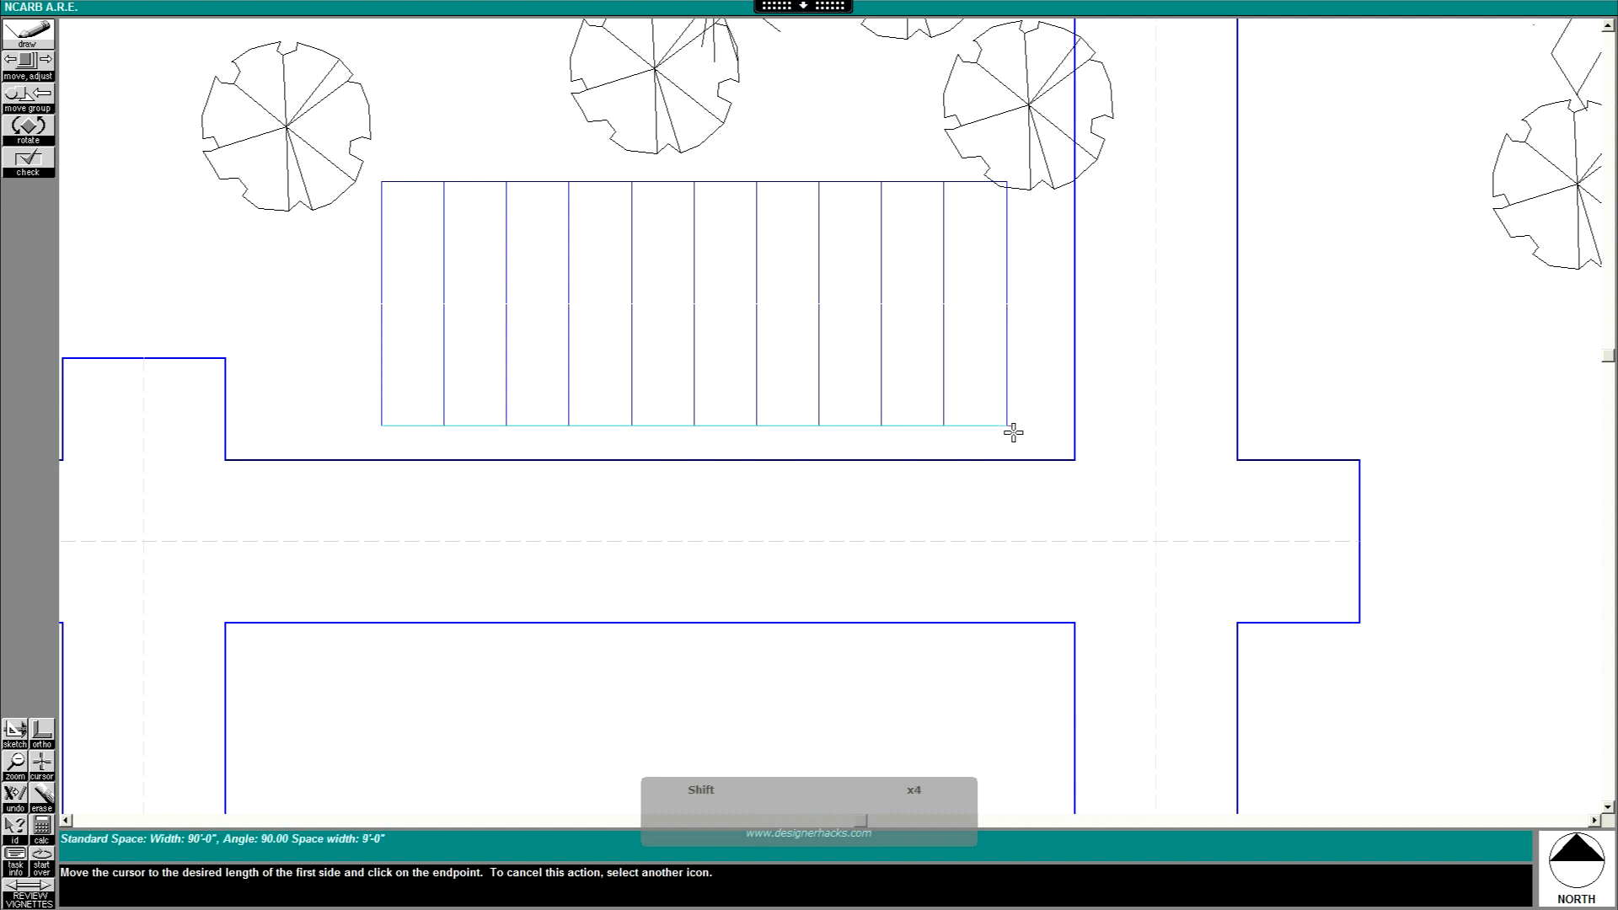
pyautogui.click(1010, 428)
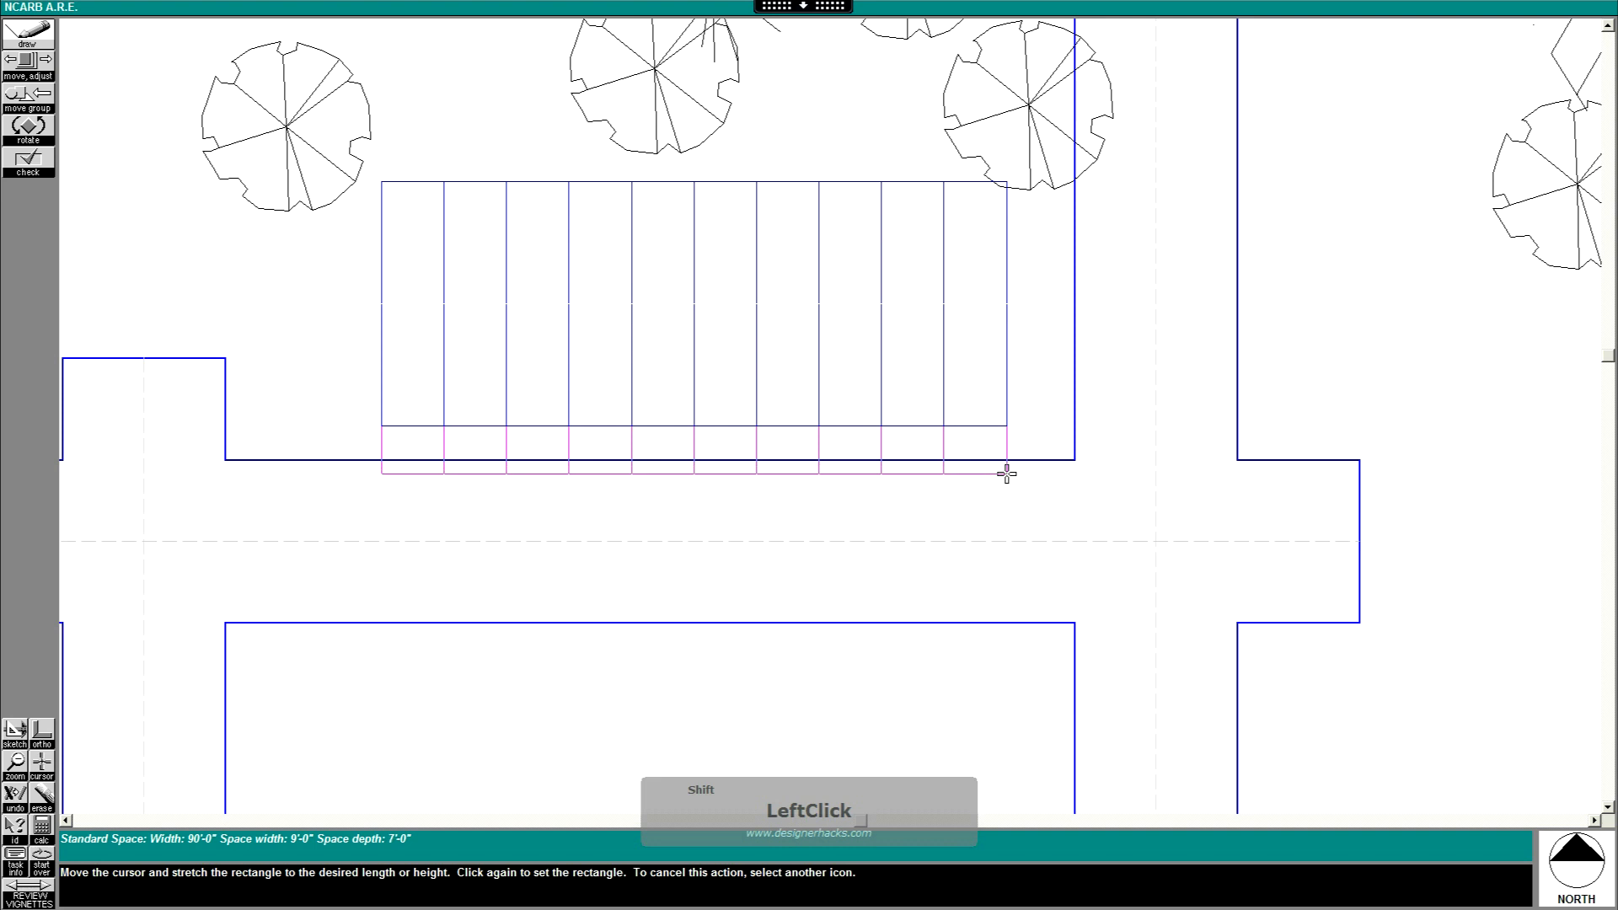
pyautogui.moveTo(1019, 541)
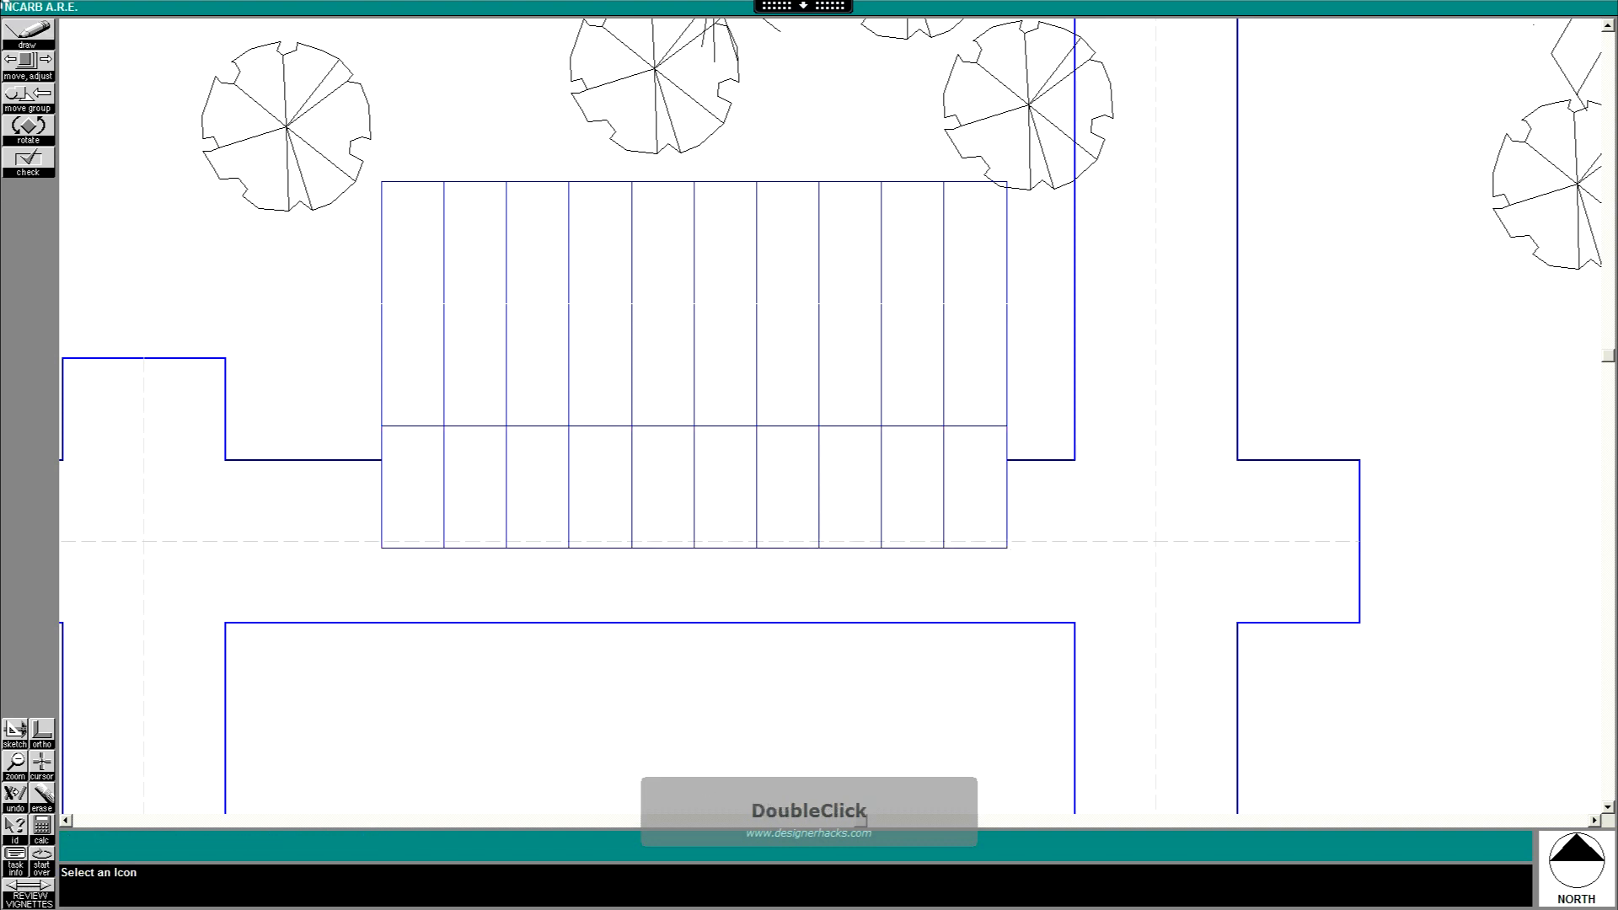
# Draw a third 9-space row from the second row's southwest corner across the drive aisle
pyautogui.click(26, 38)
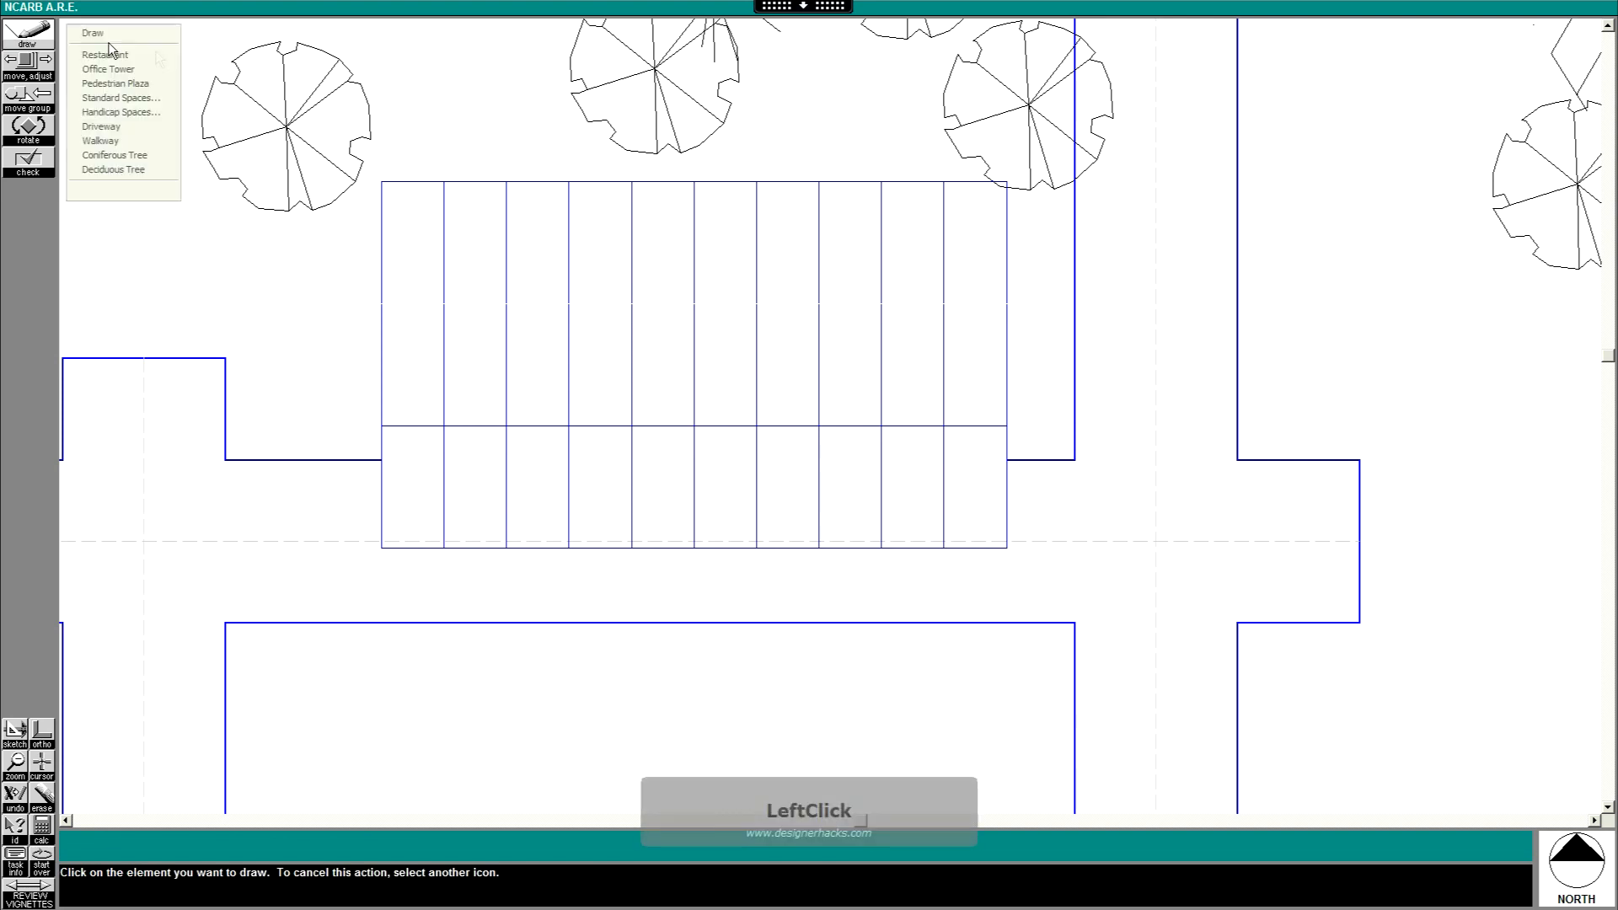
pyautogui.click(120, 97)
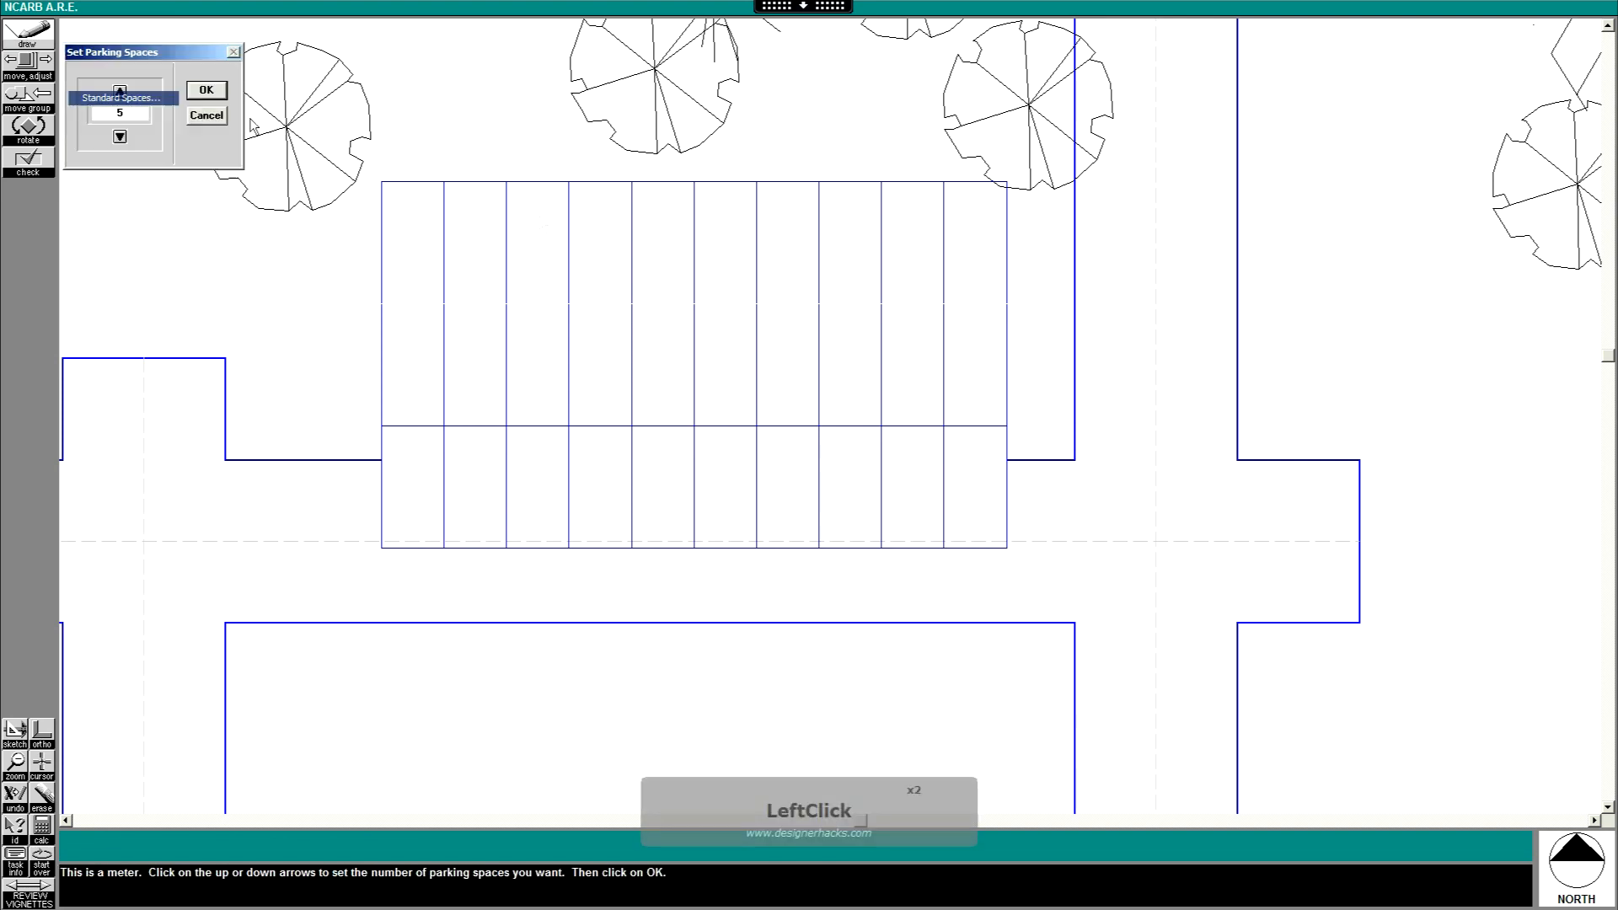
pyautogui.click(119, 91)
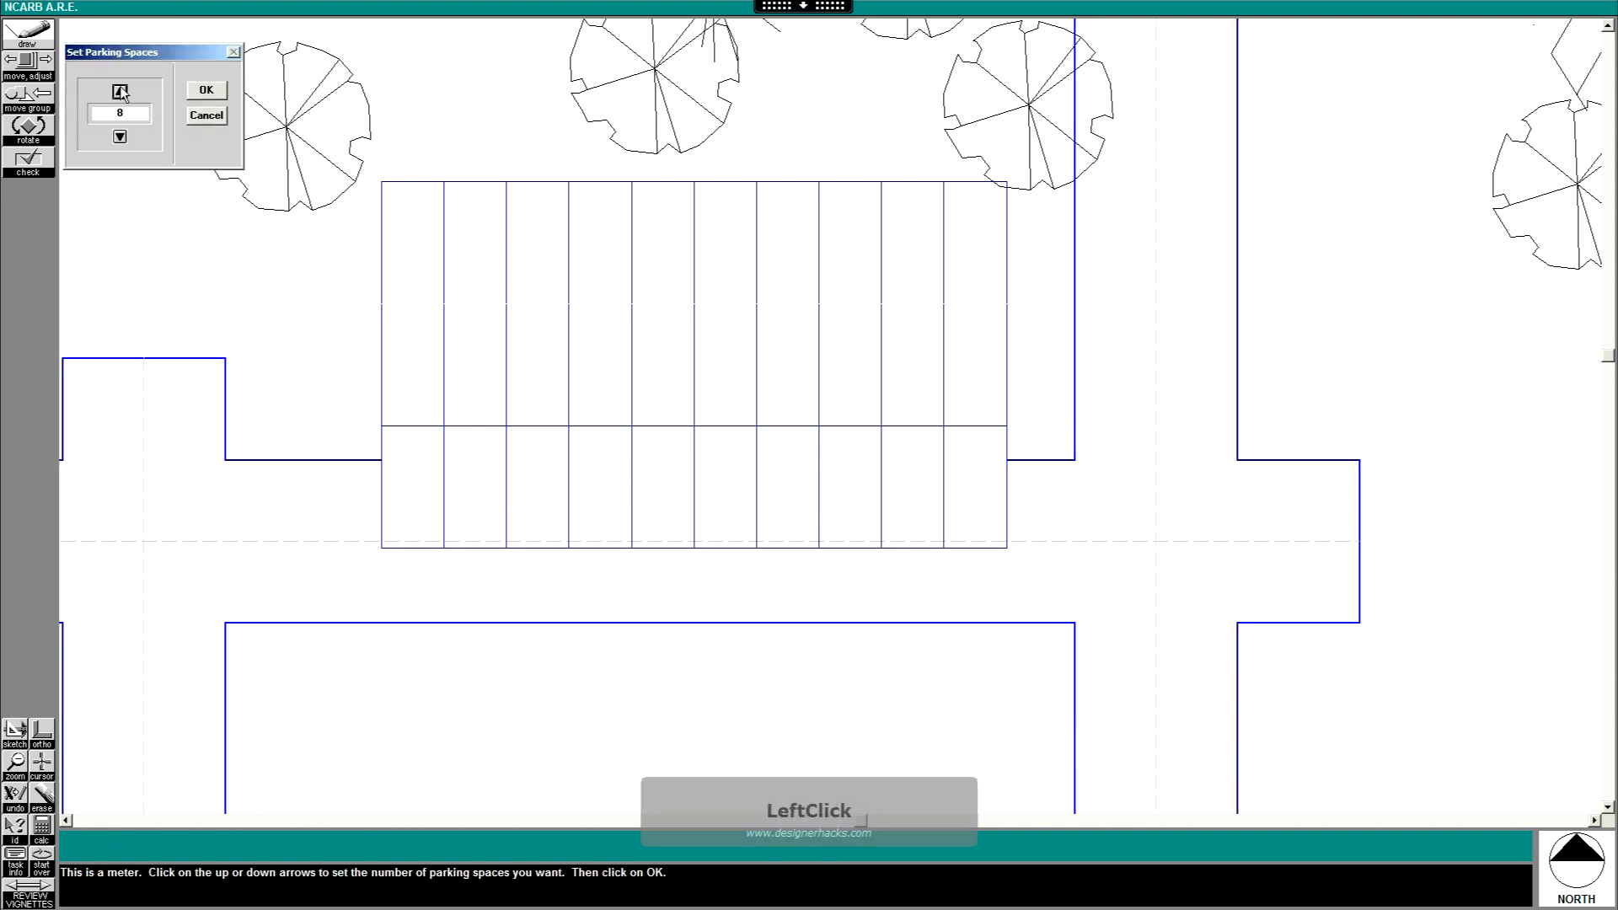
pyautogui.click(204, 90)
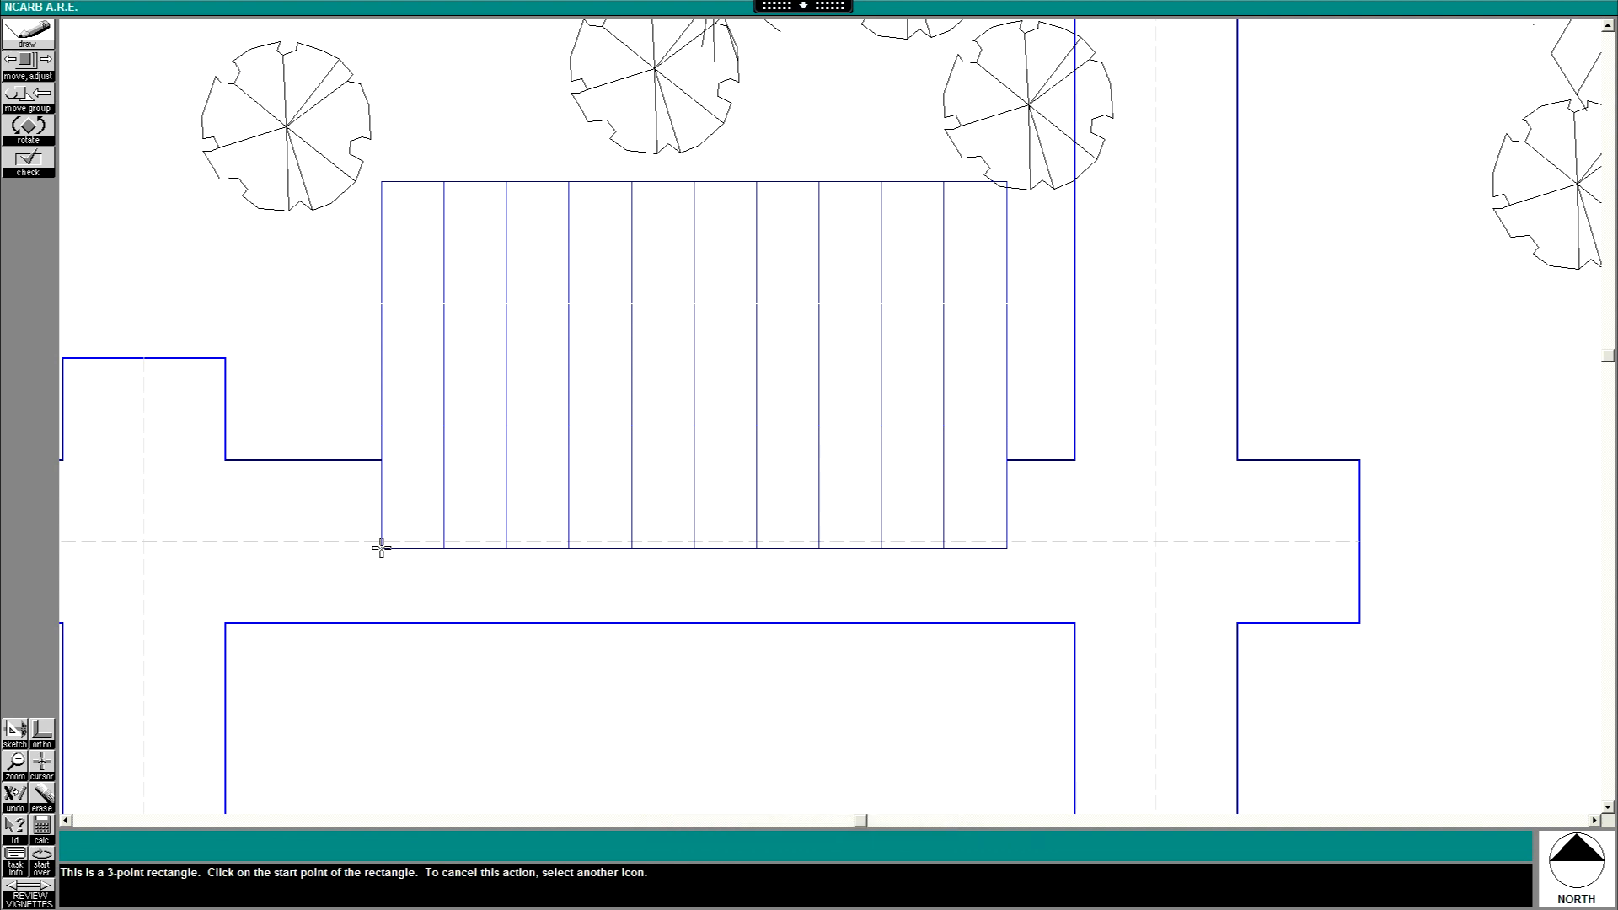
pyautogui.click(381, 544)
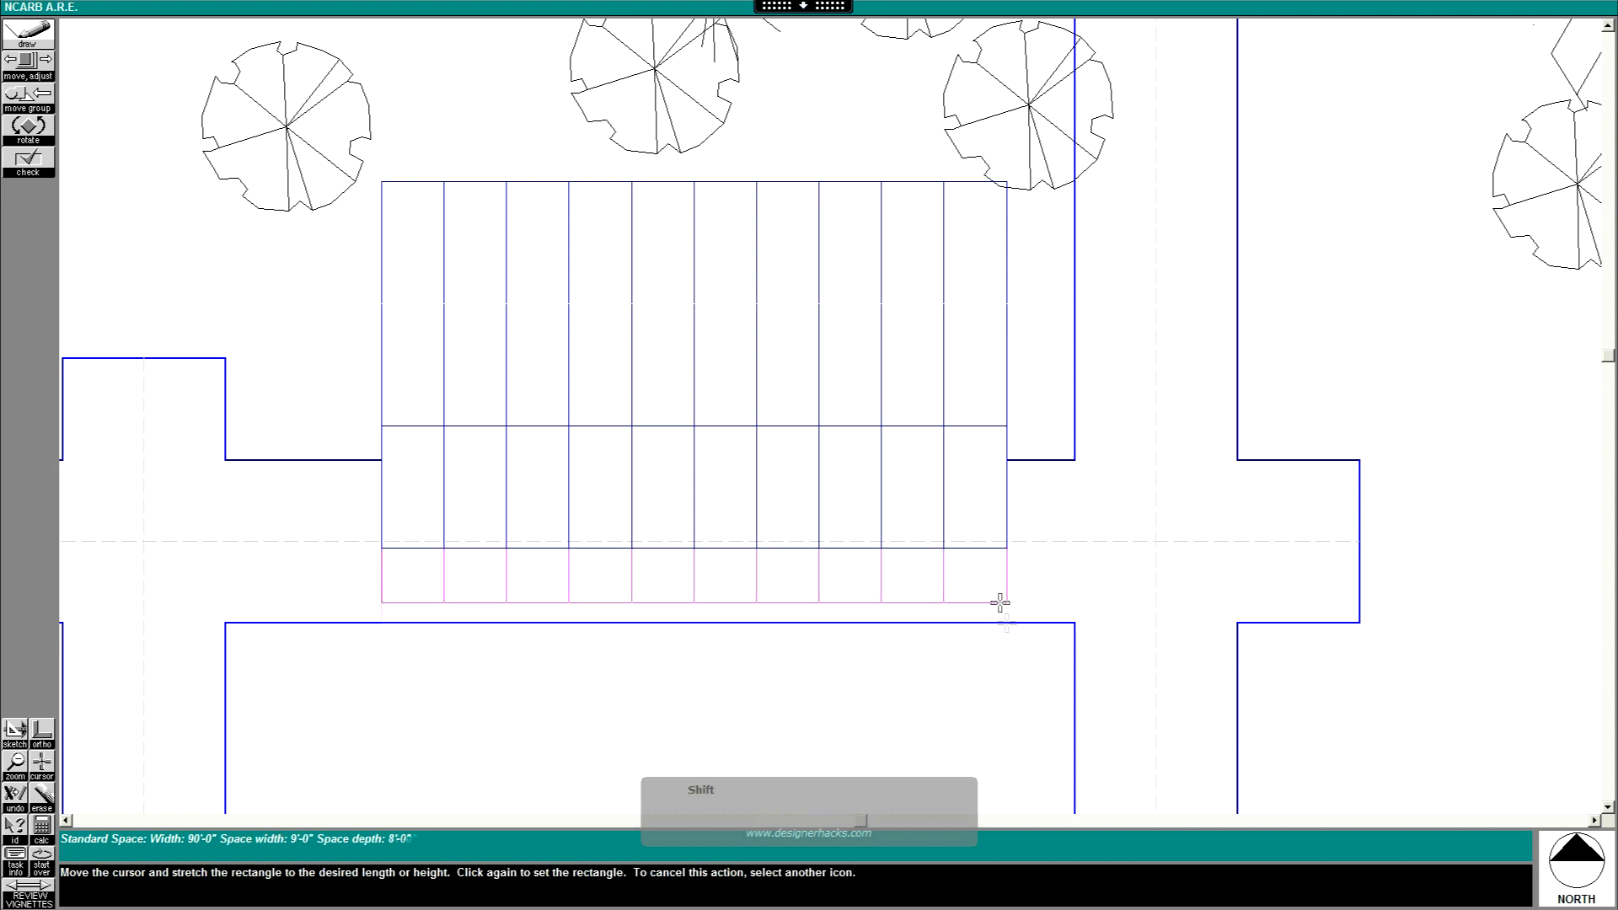
pyautogui.moveTo(1013, 678)
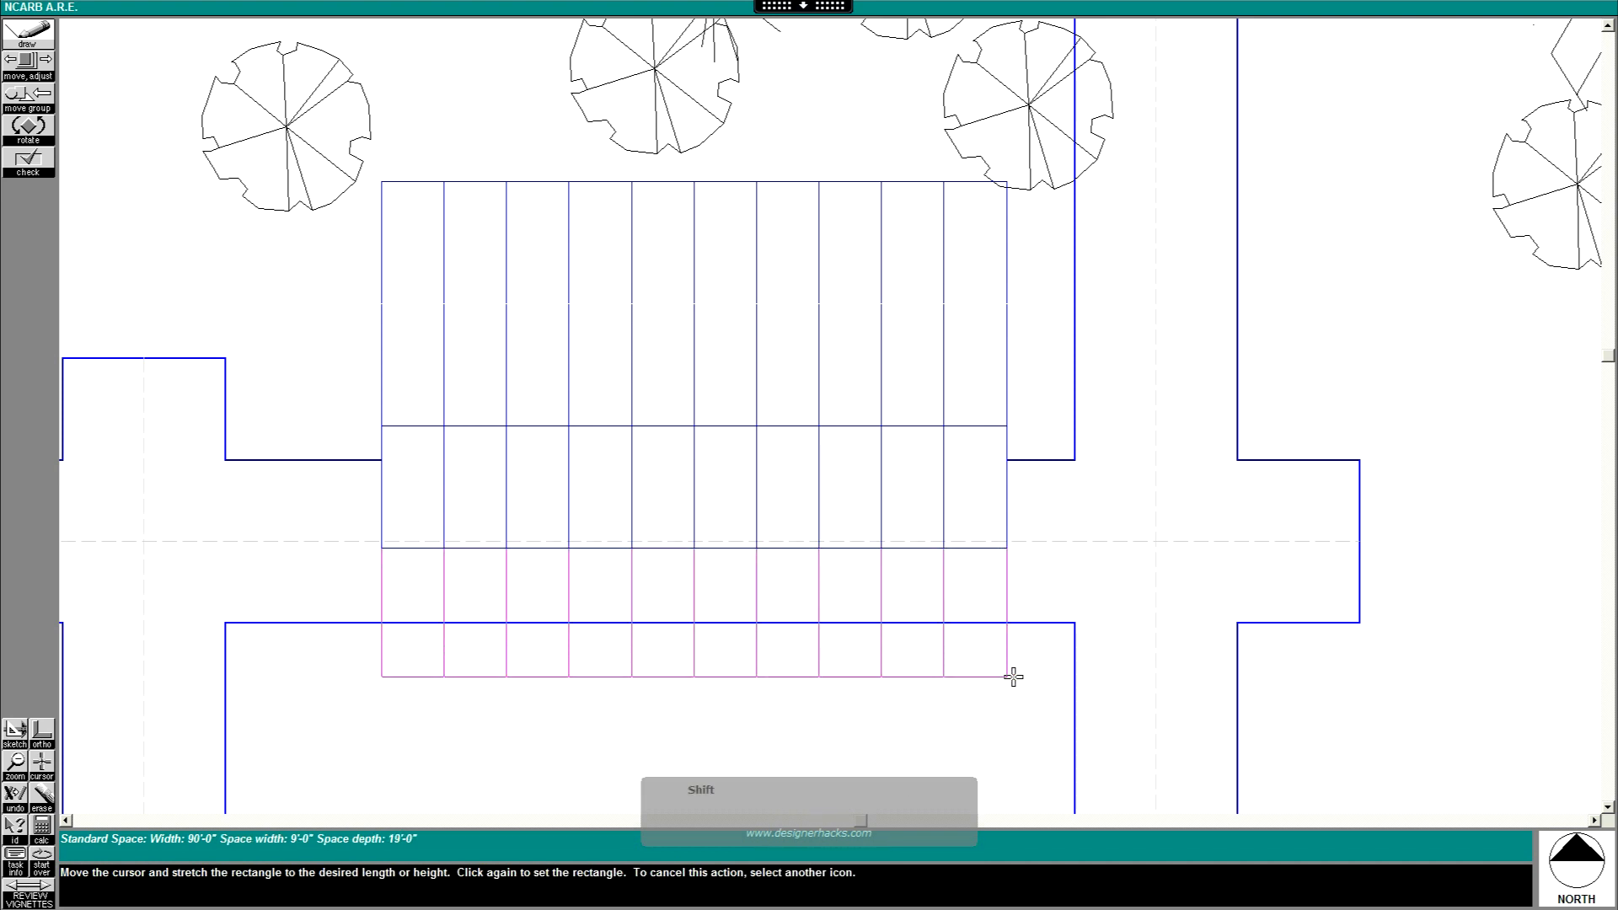
pyautogui.doubleClick(1012, 676)
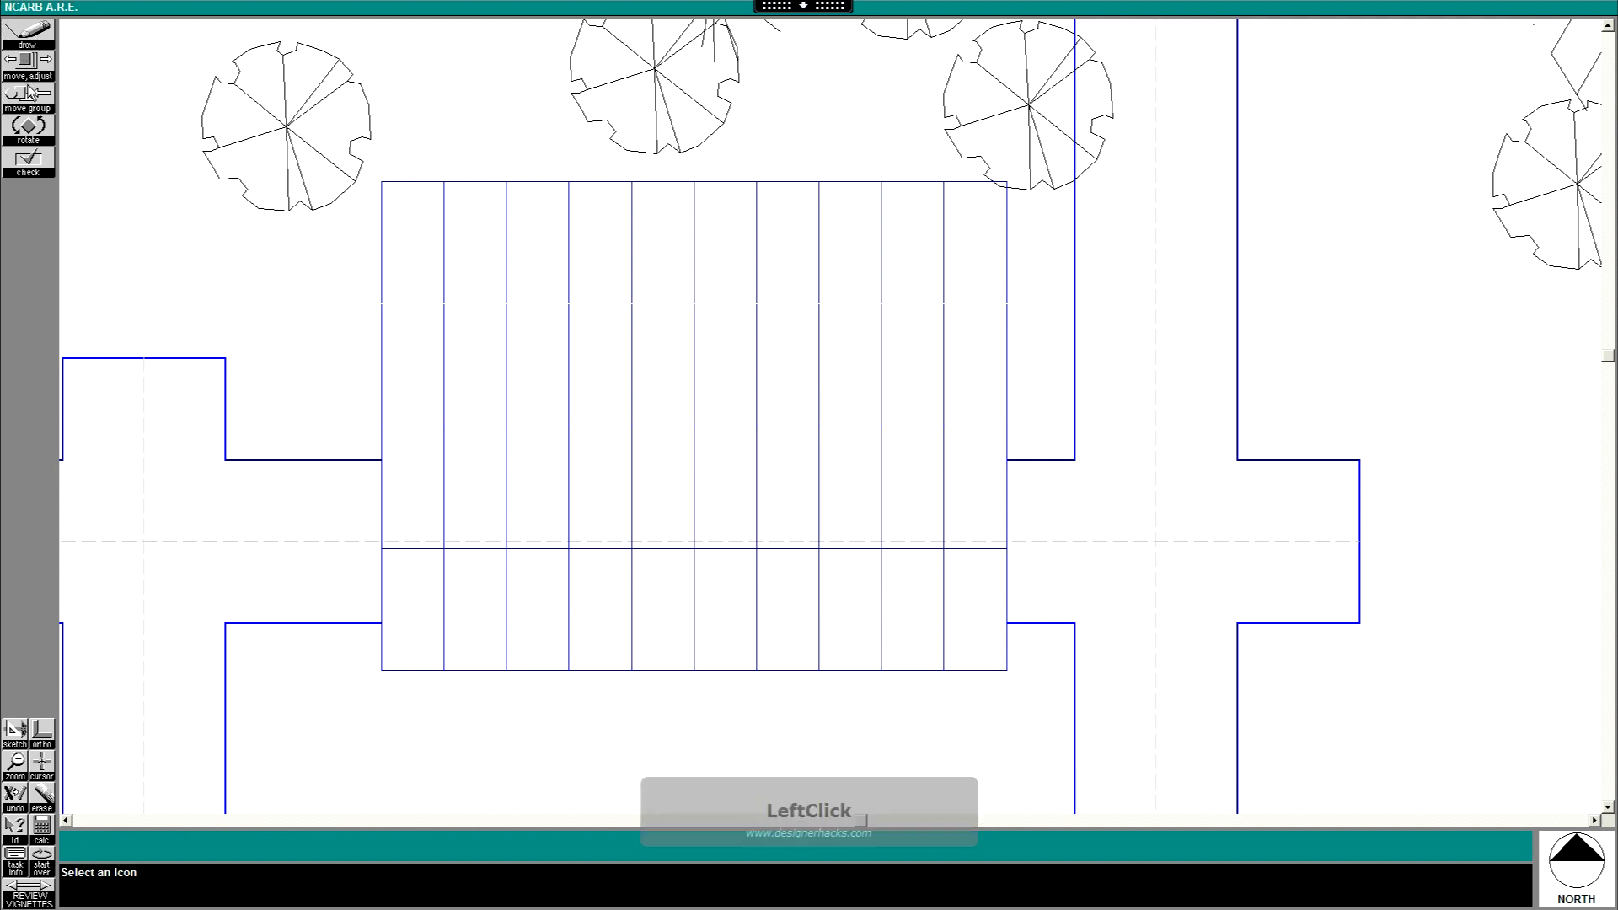
# Shift the top parking row east and place another 9x18 space row below the stack
pyautogui.click(27, 101)
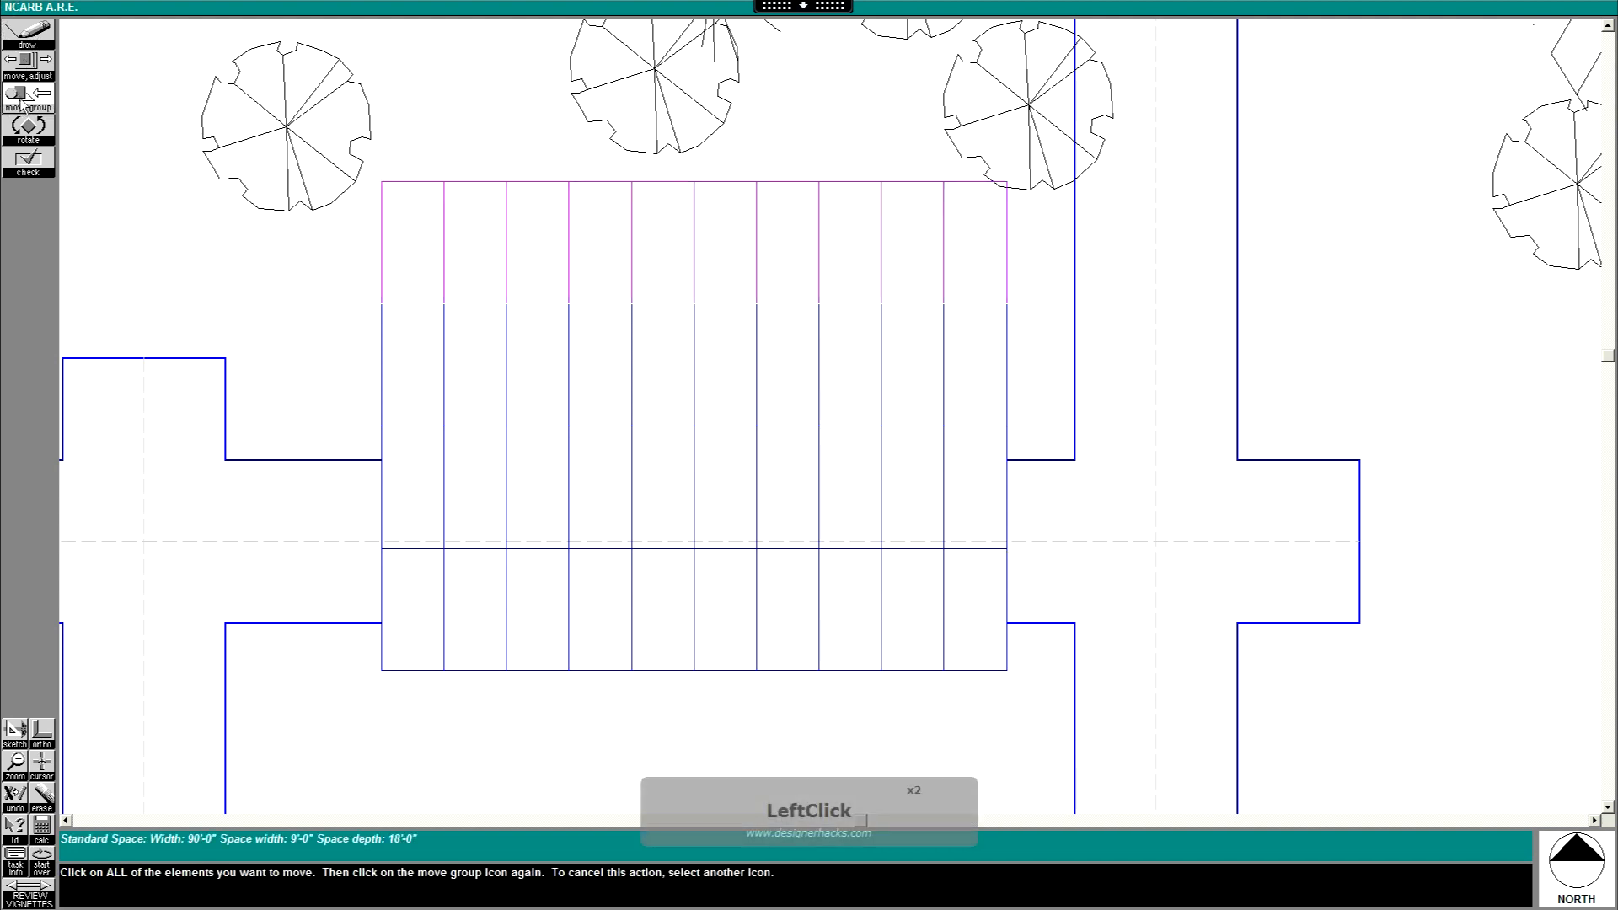
pyautogui.click(27, 103)
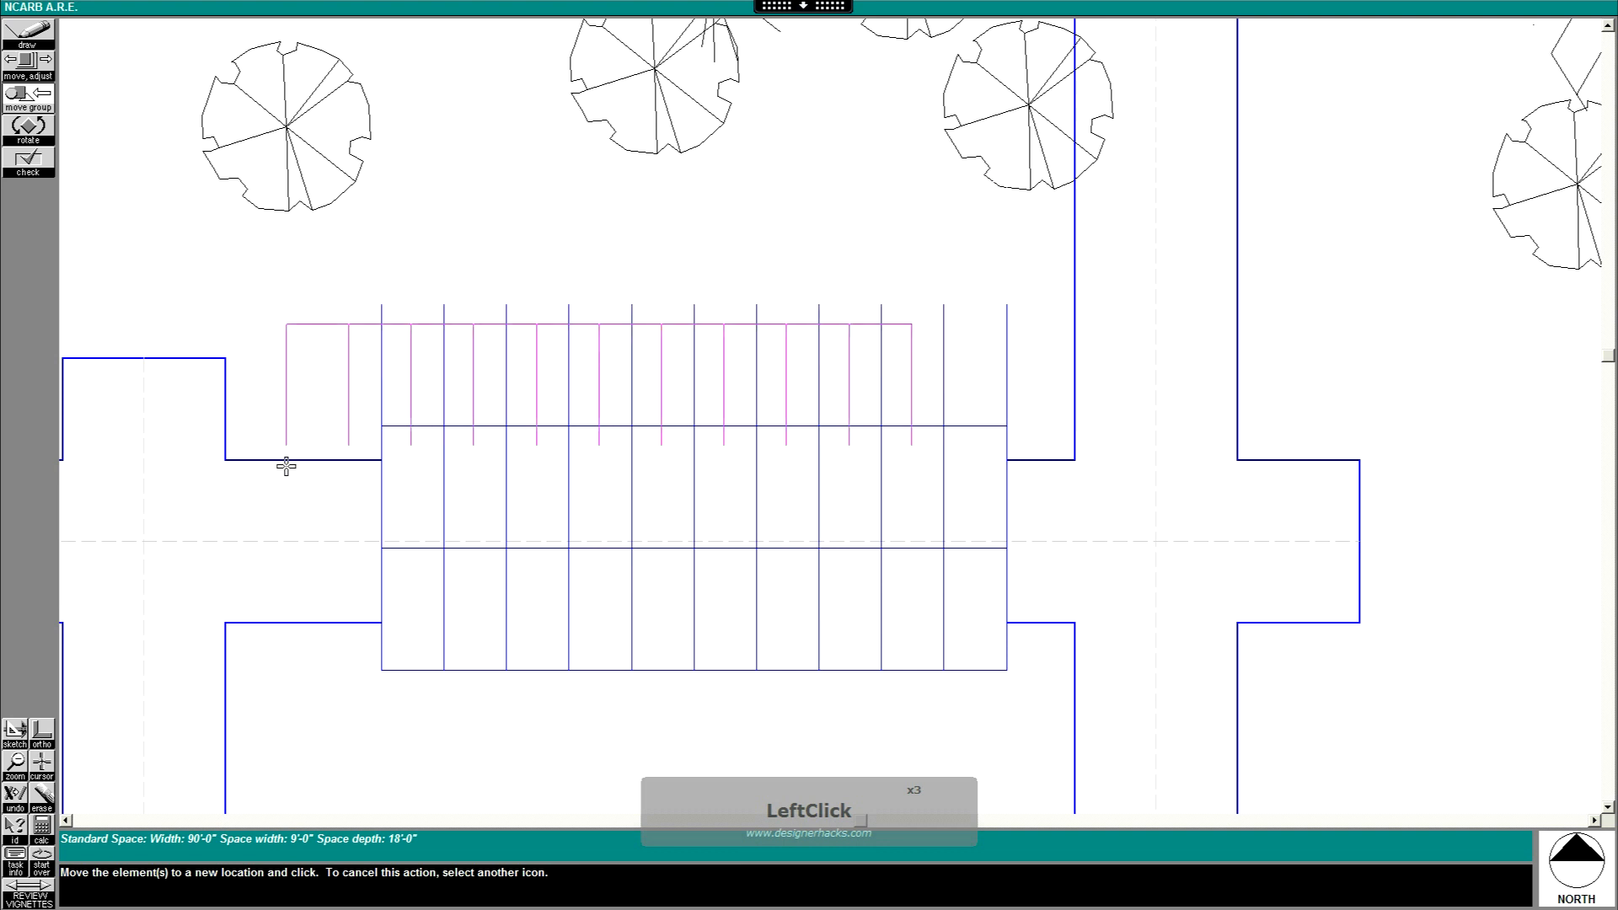
pyautogui.click(292, 479)
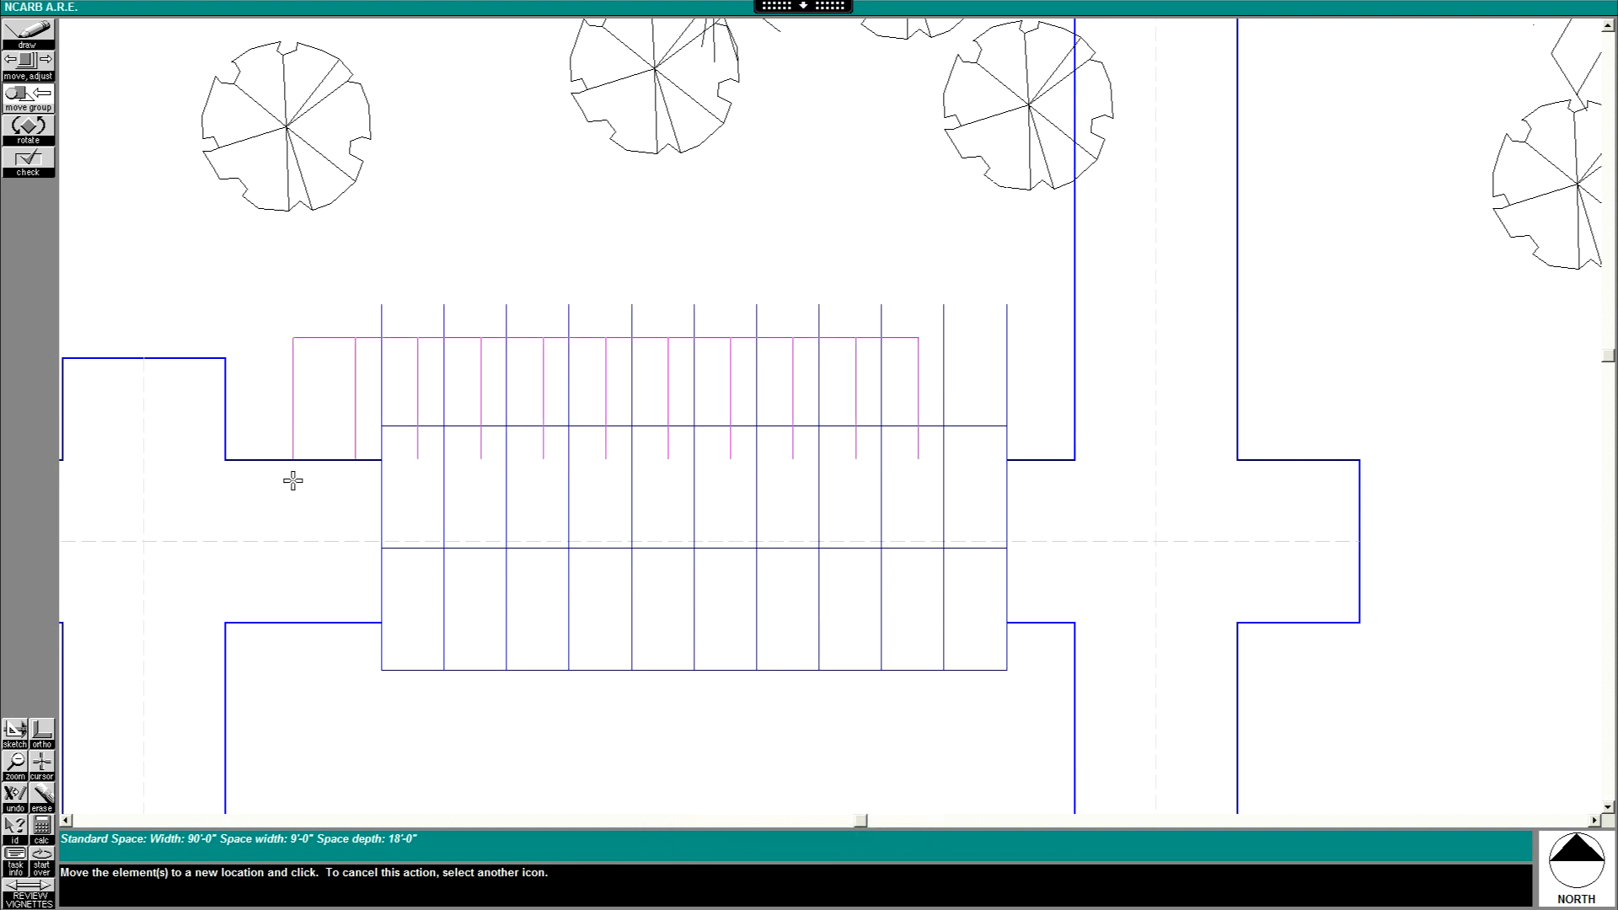
pyautogui.click(456, 478)
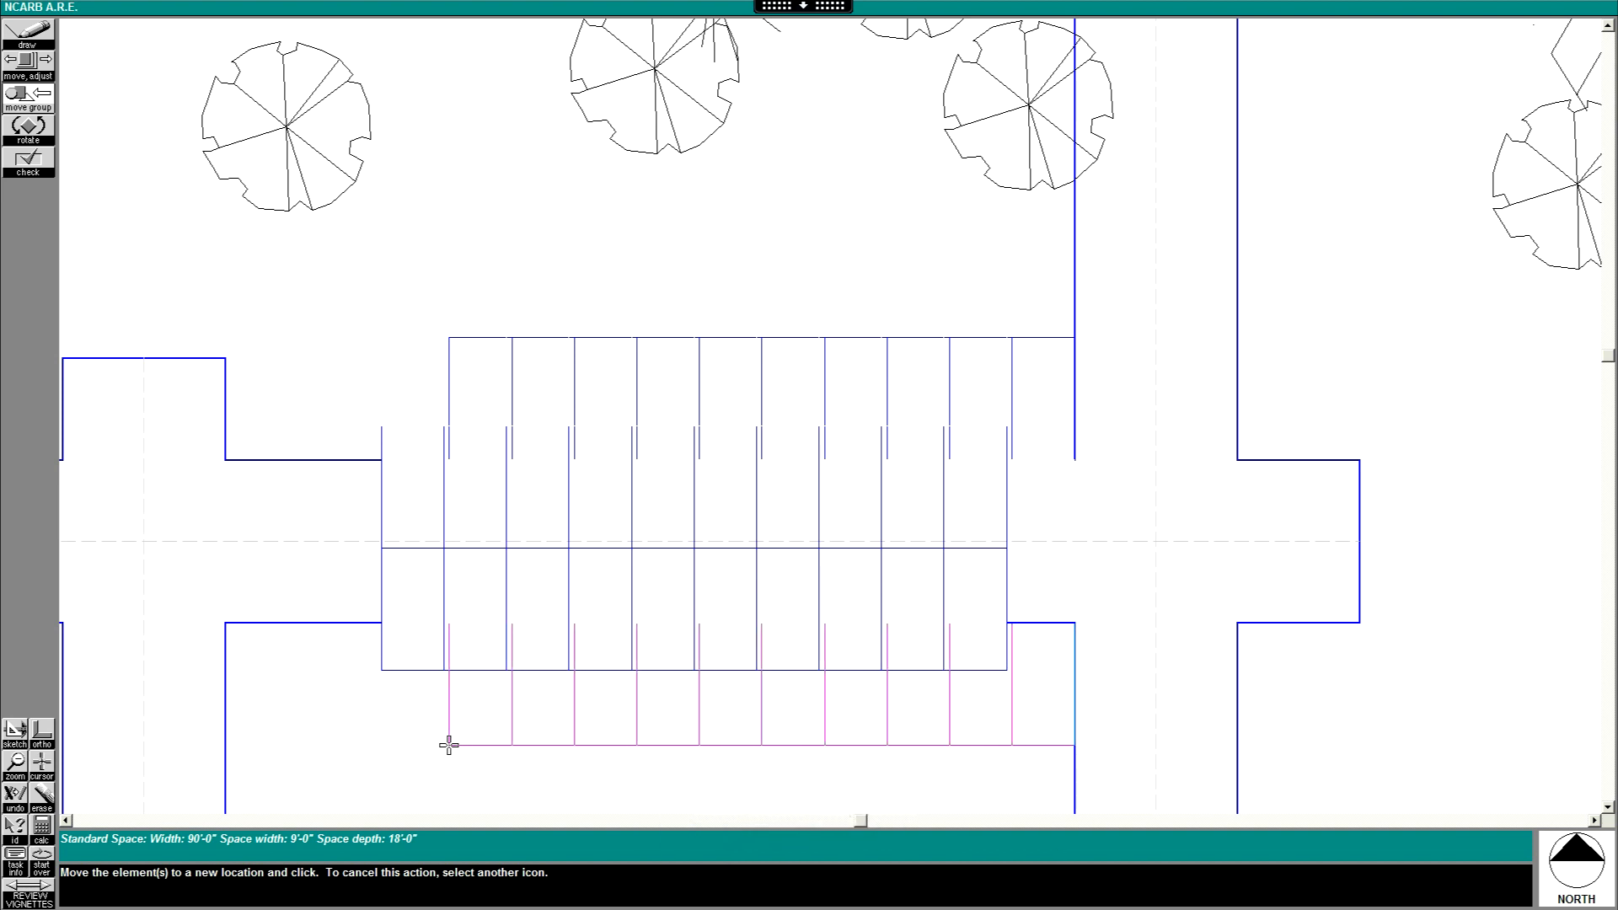
pyautogui.click(447, 744)
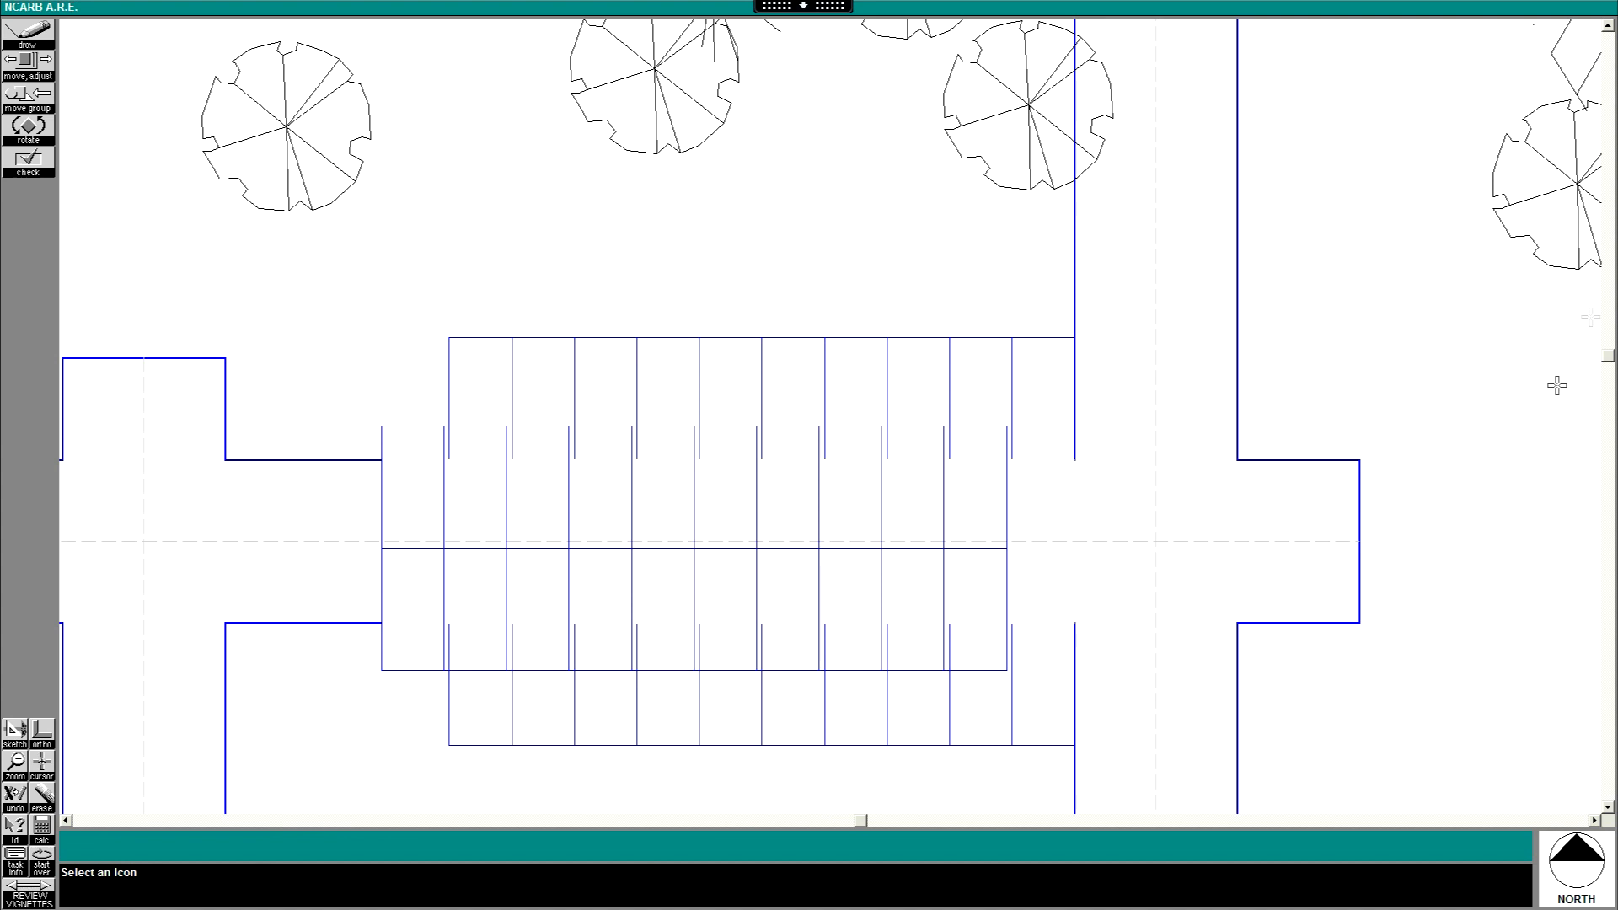
pyautogui.moveTo(1605, 810)
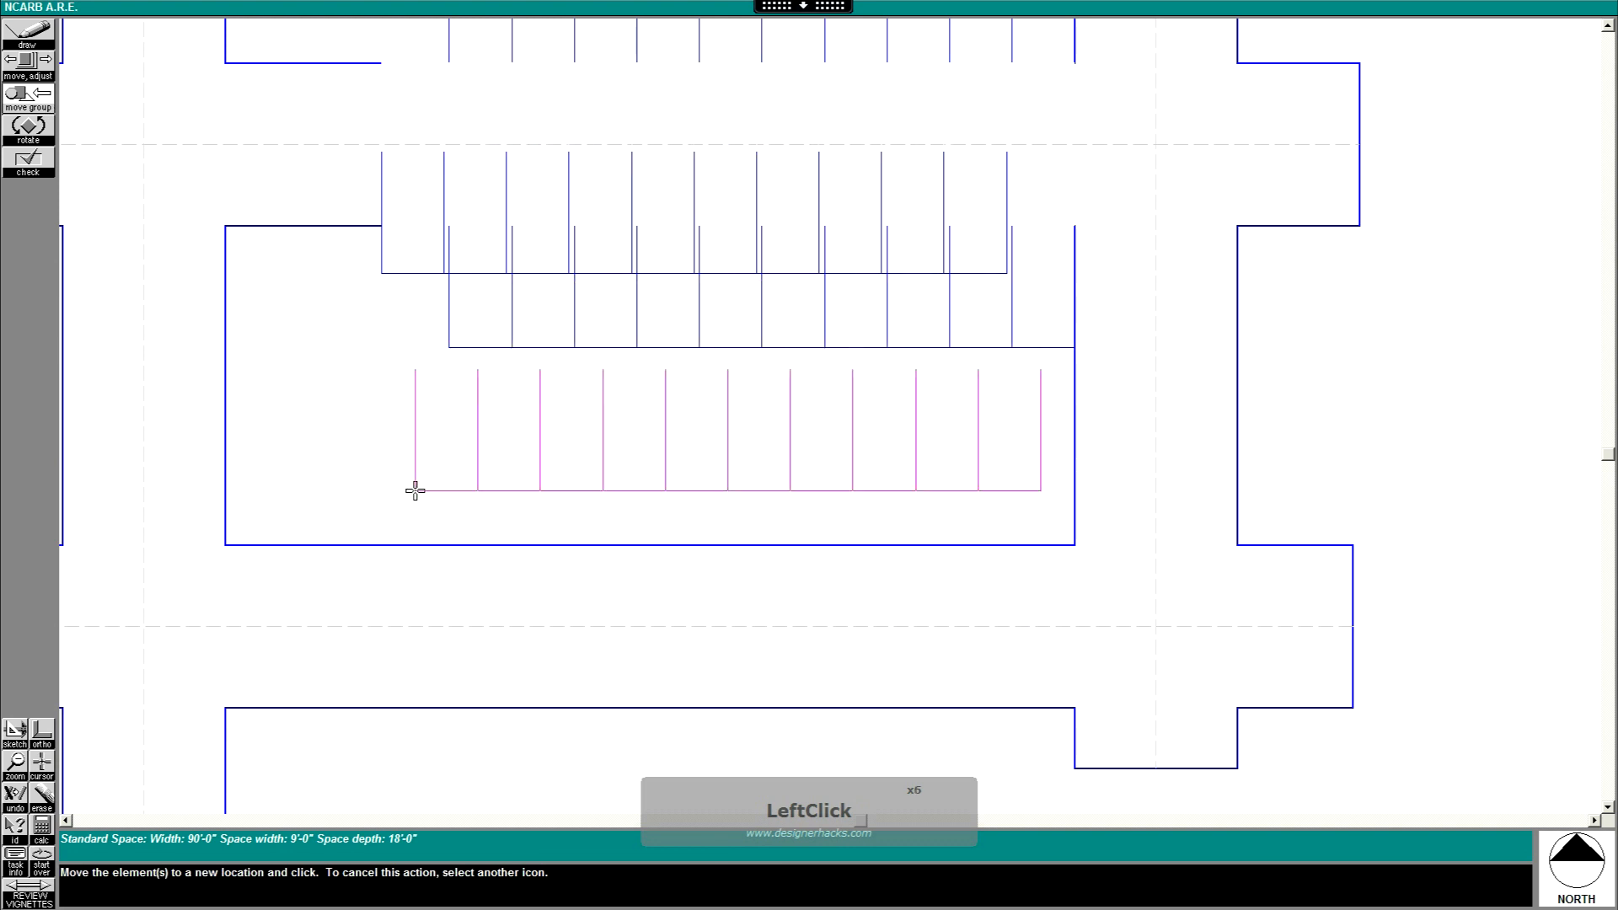
# Rotate the new space row 180° and set it back-to-back beneath the southern strip
pyautogui.click(414, 489)
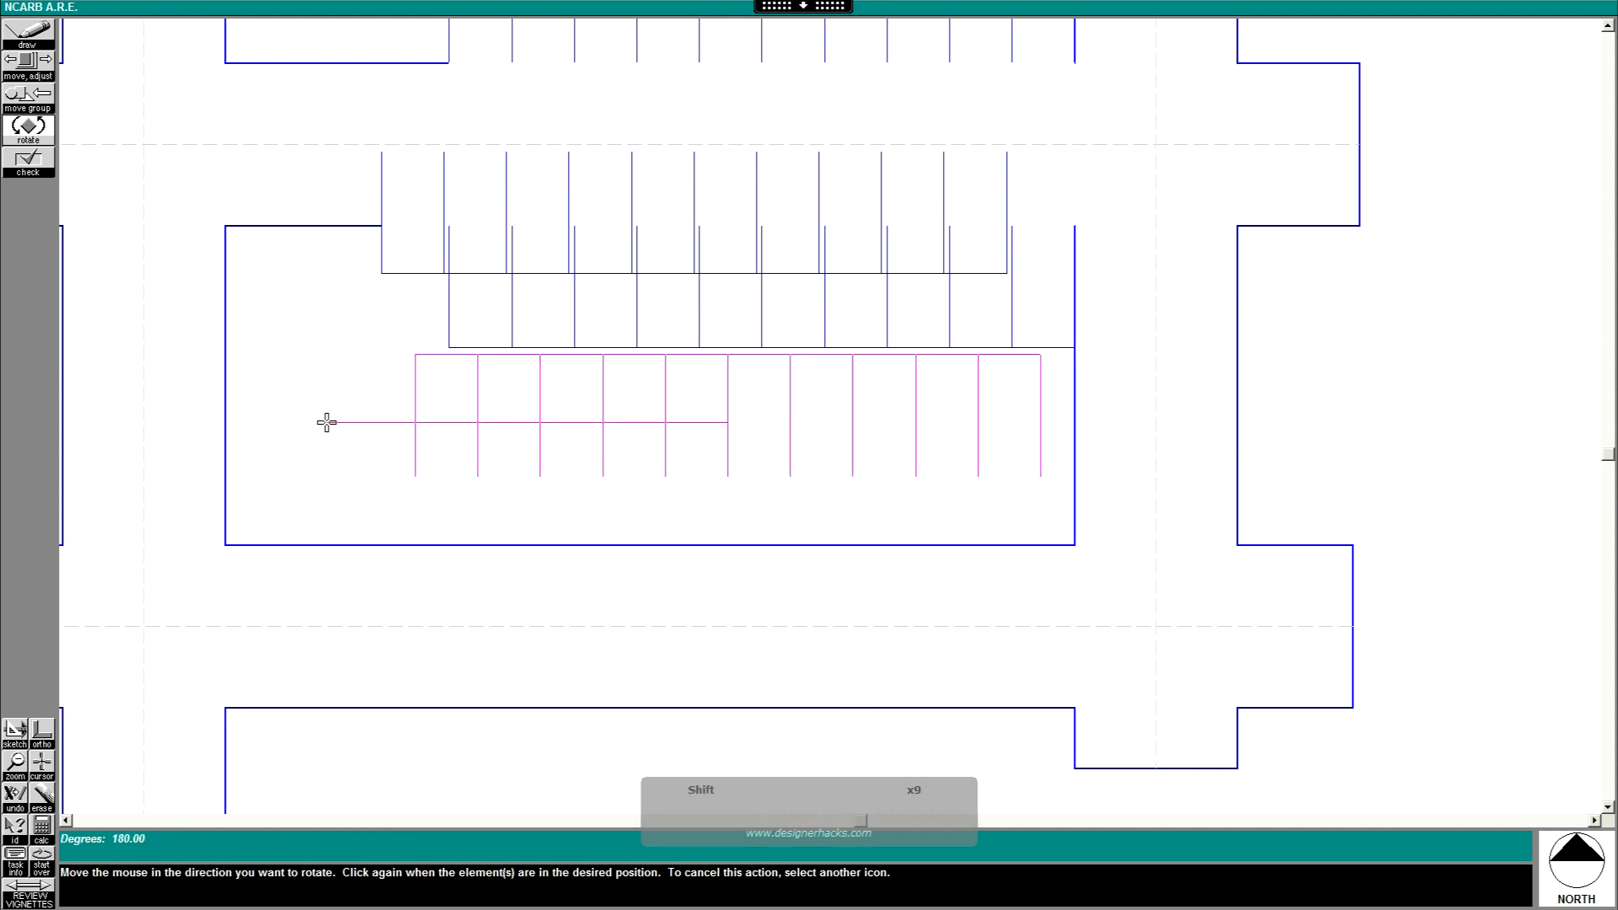
pyautogui.click(326, 422)
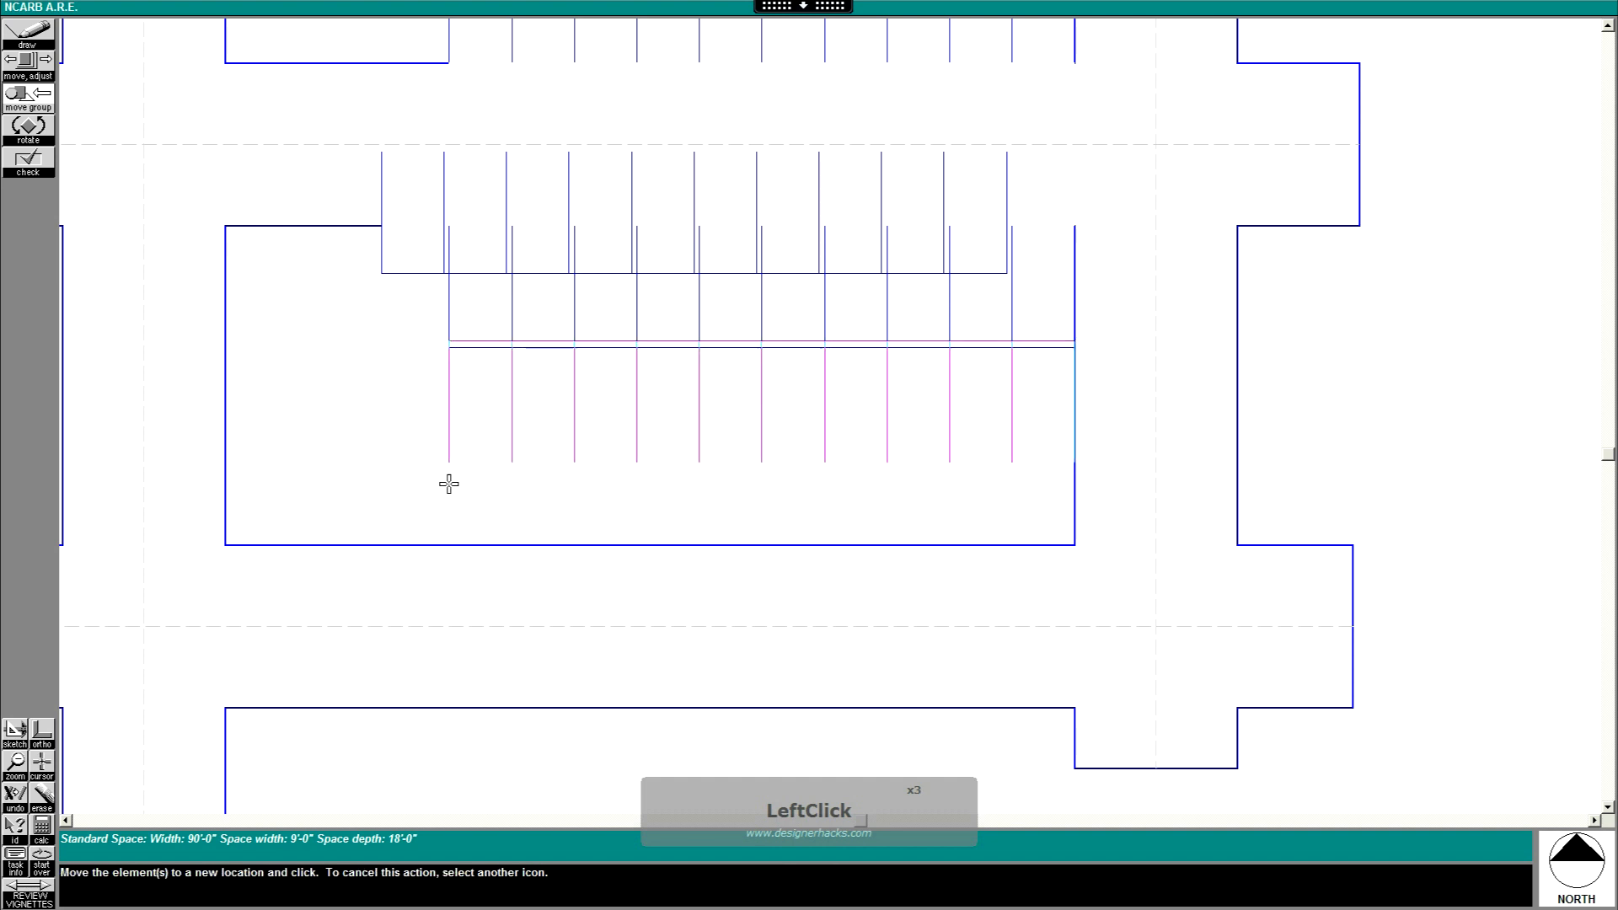
pyautogui.click(448, 483)
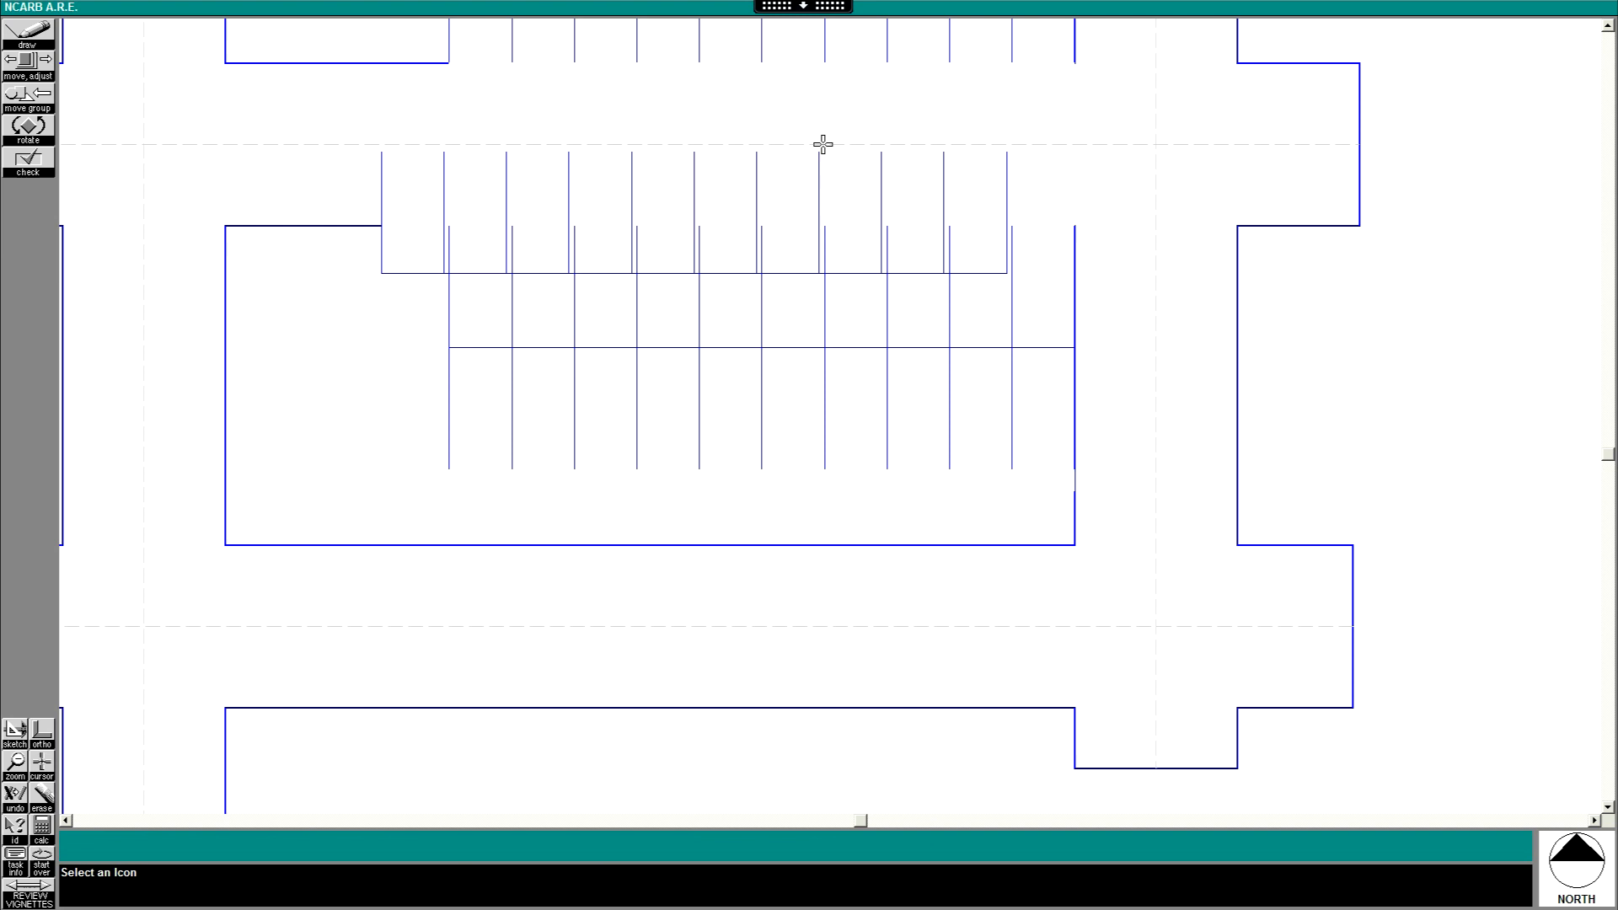
pyautogui.moveTo(944, 652)
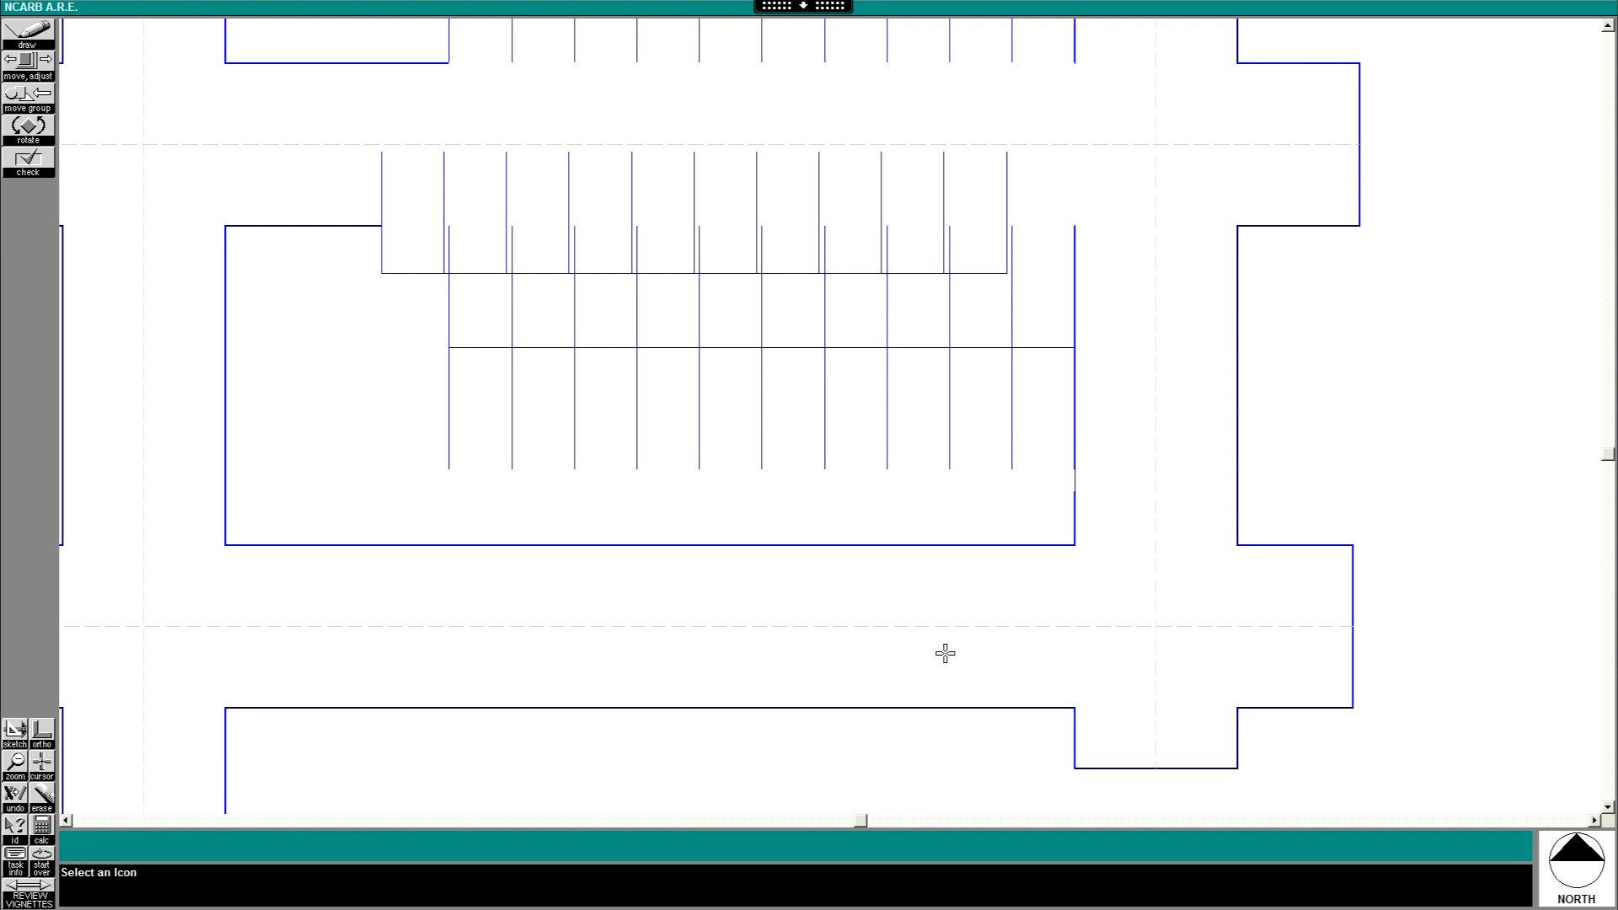
pyautogui.moveTo(803, 708)
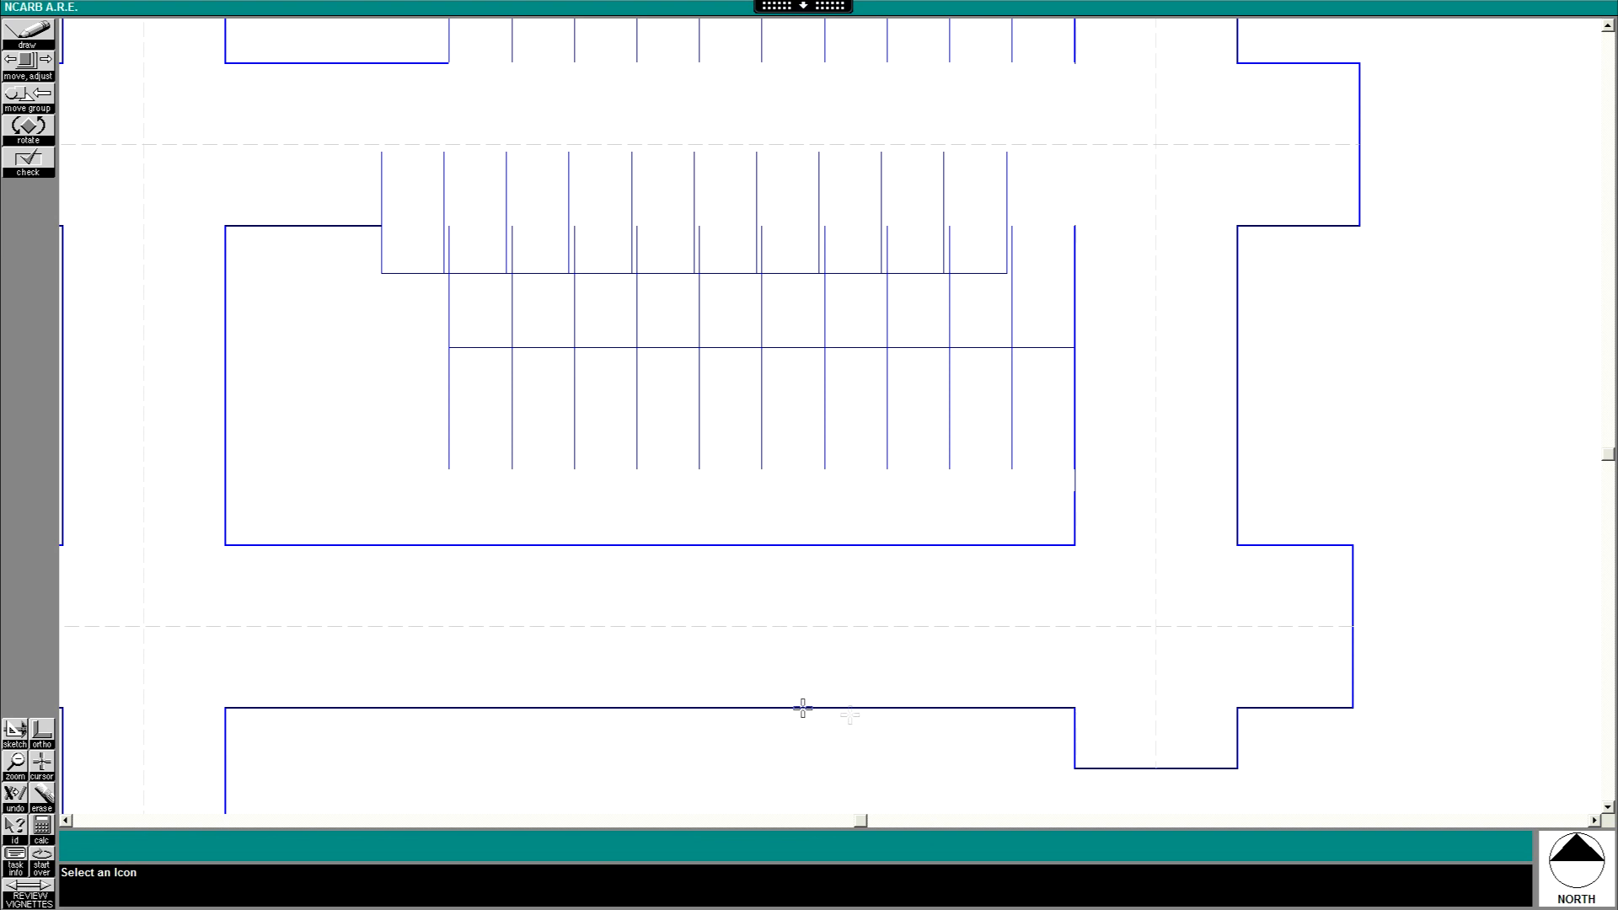
pyautogui.moveTo(543, 362)
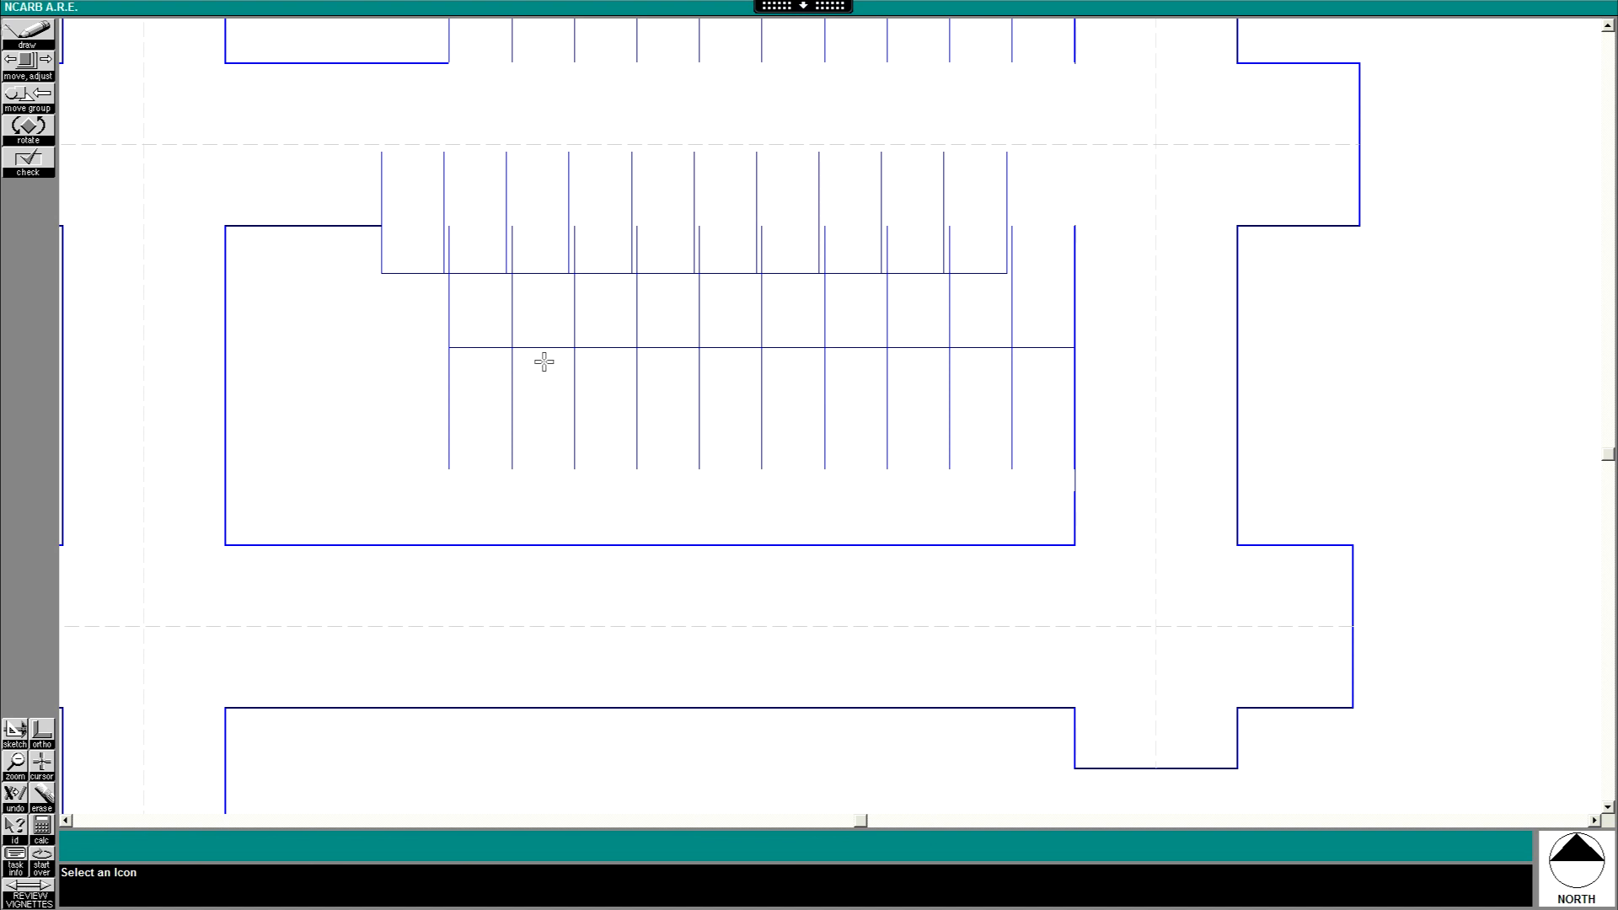
# Move the lower driveway farther south and line its south edge with a parking row
pyautogui.click(28, 100)
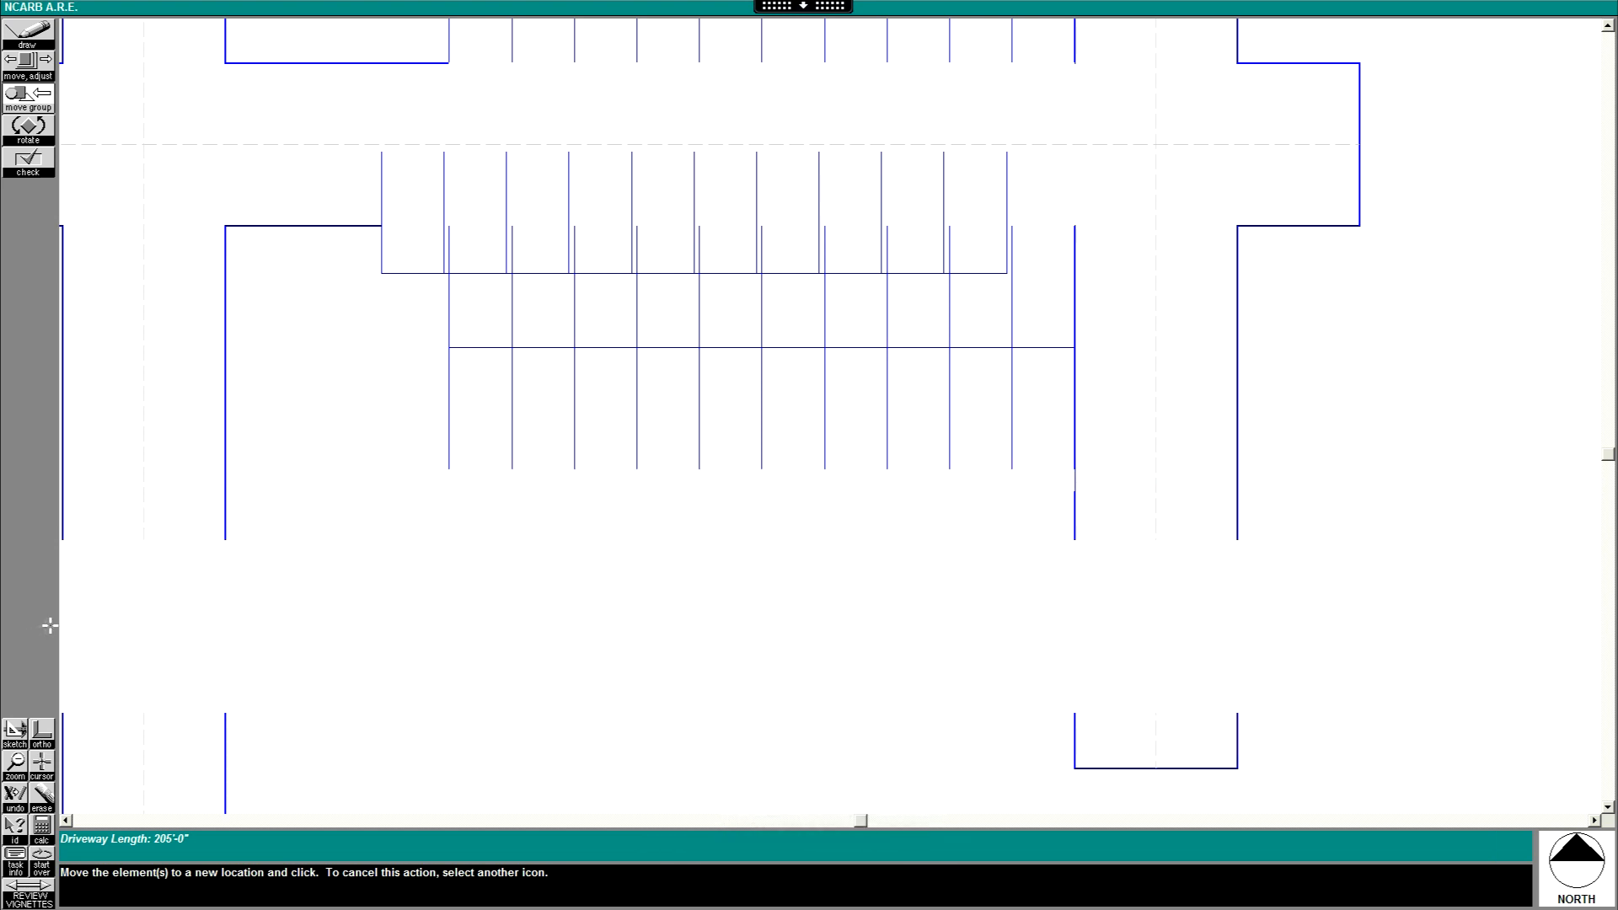
pyautogui.click(447, 666)
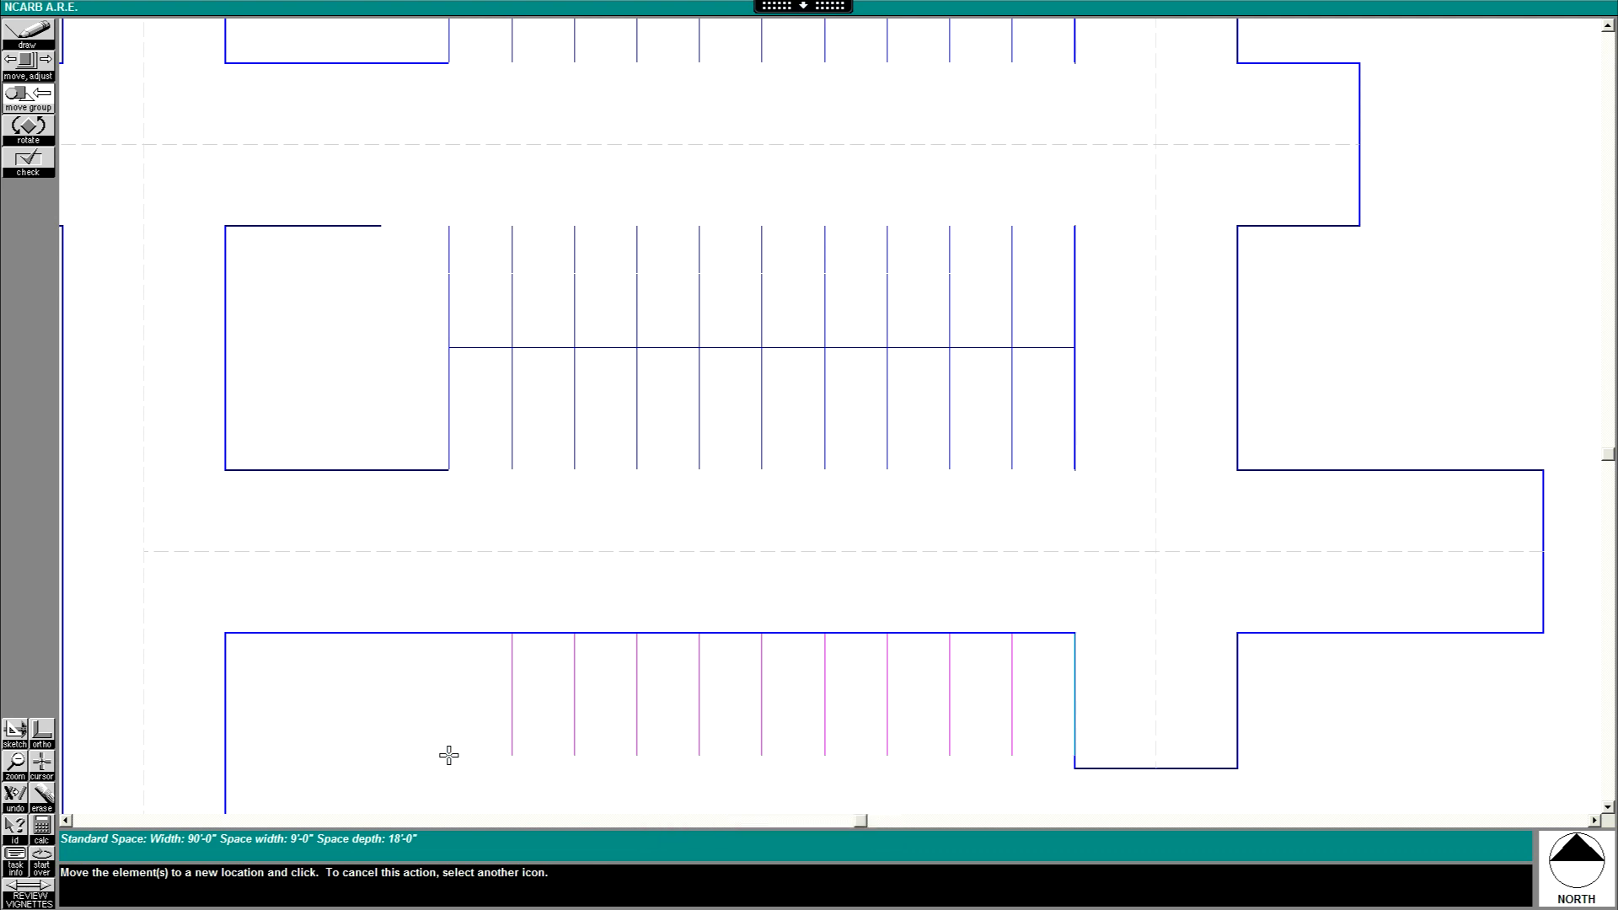
pyautogui.click(448, 755)
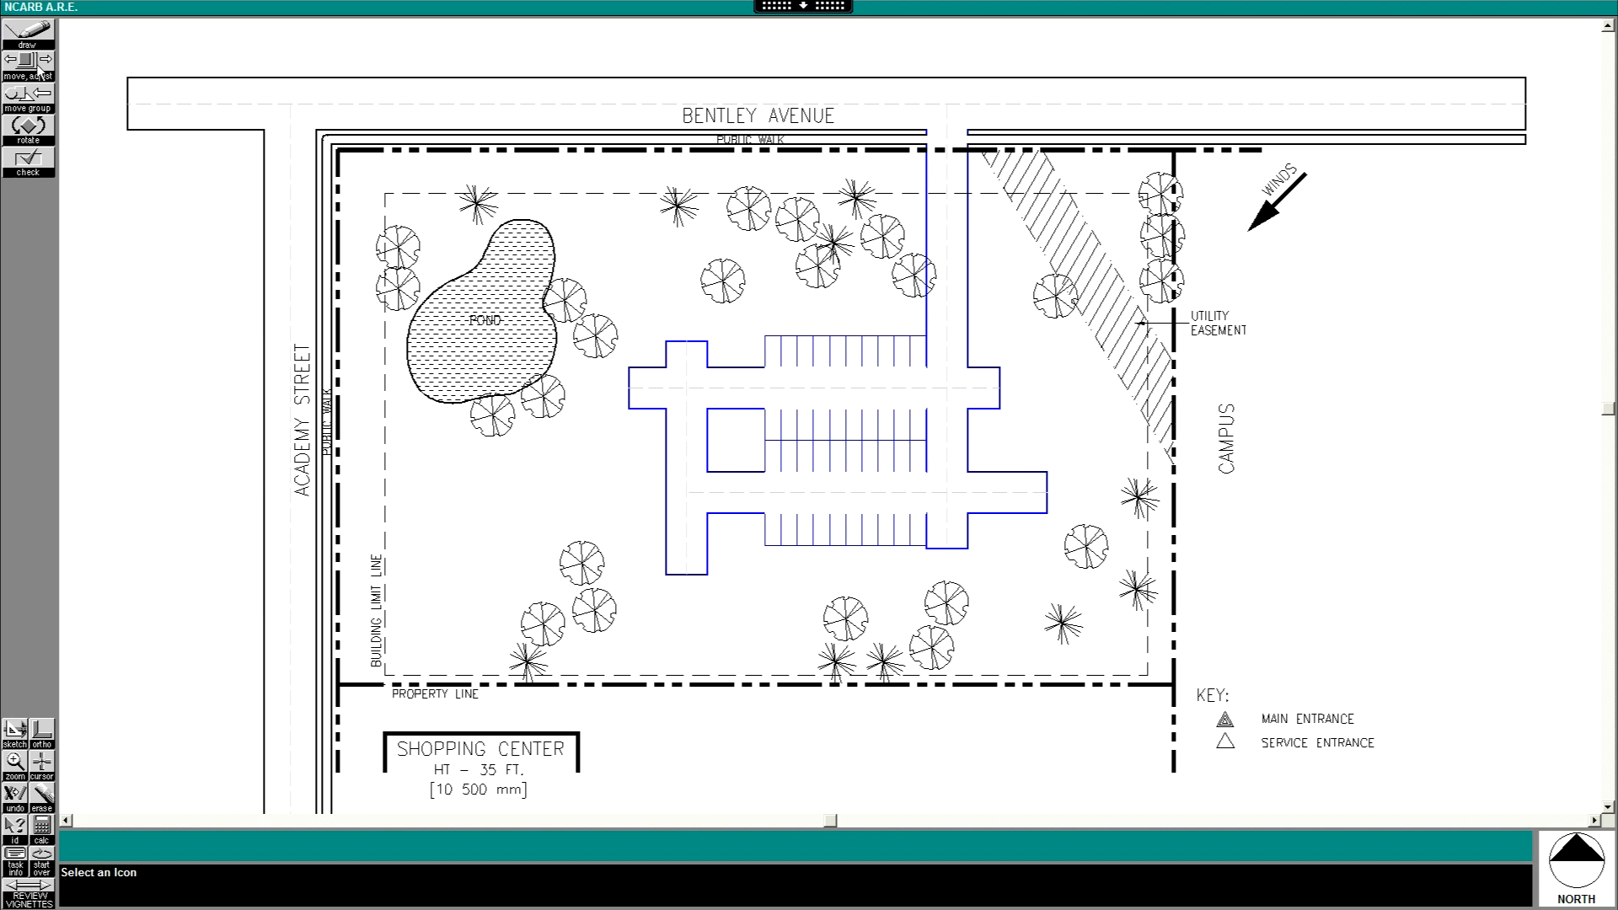
# Move the western driveway pieces east, closer to the parking rows
pyautogui.click(28, 100)
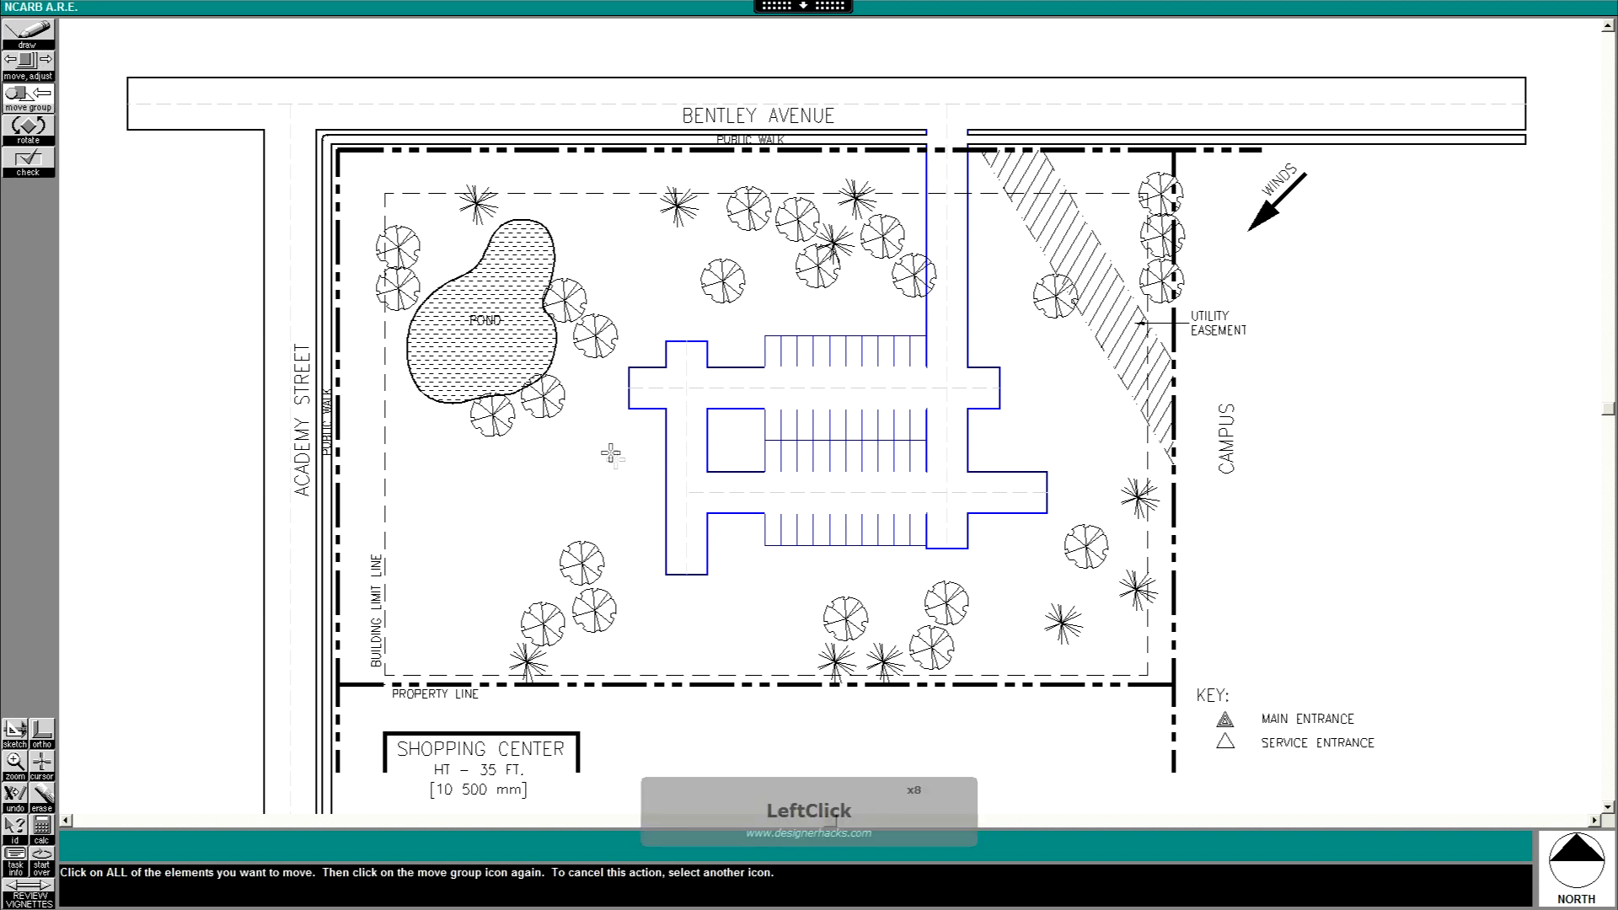
pyautogui.click(684, 455)
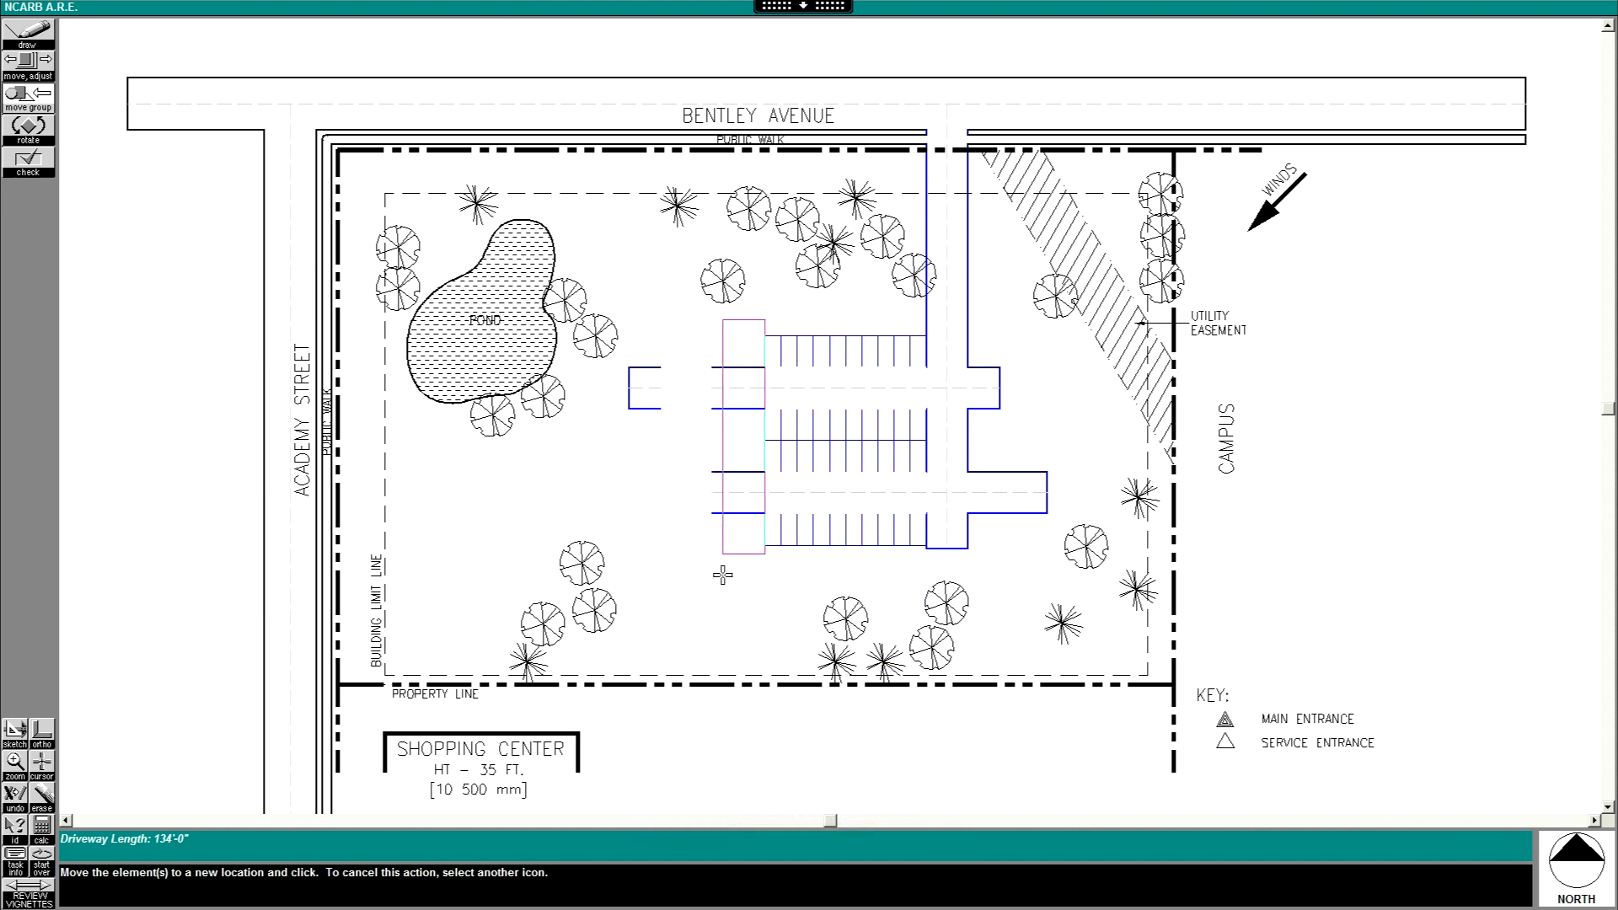
pyautogui.click(723, 576)
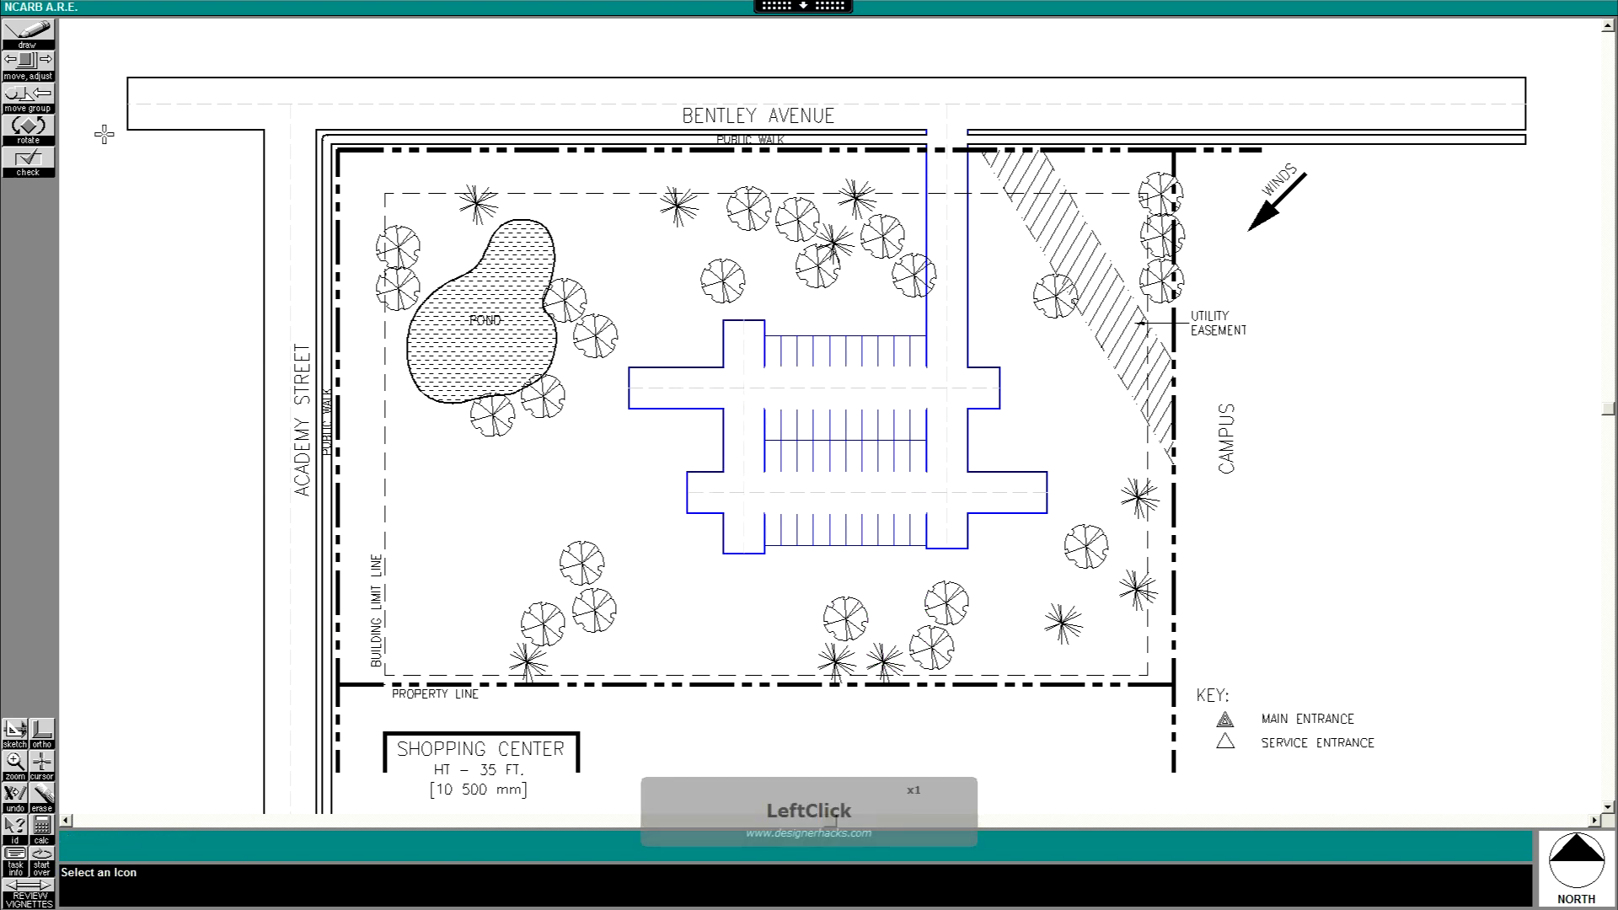
pyautogui.click(27, 61)
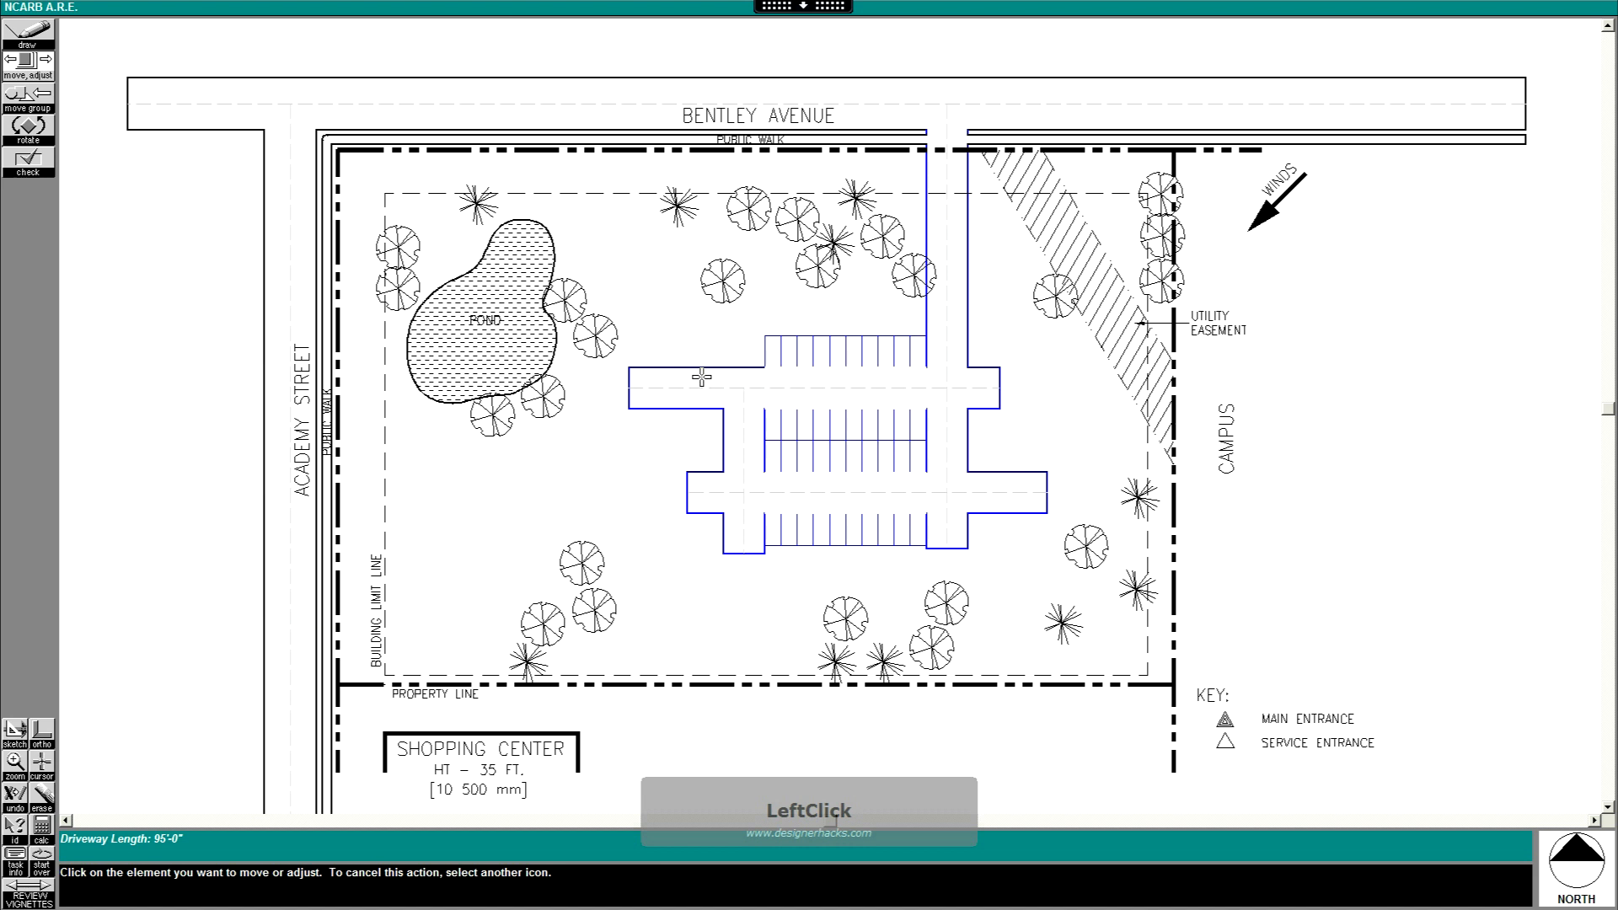
# Shorten the upper driveway and the Bentley Avenue access drive so their corners join and round
pyautogui.click(699, 390)
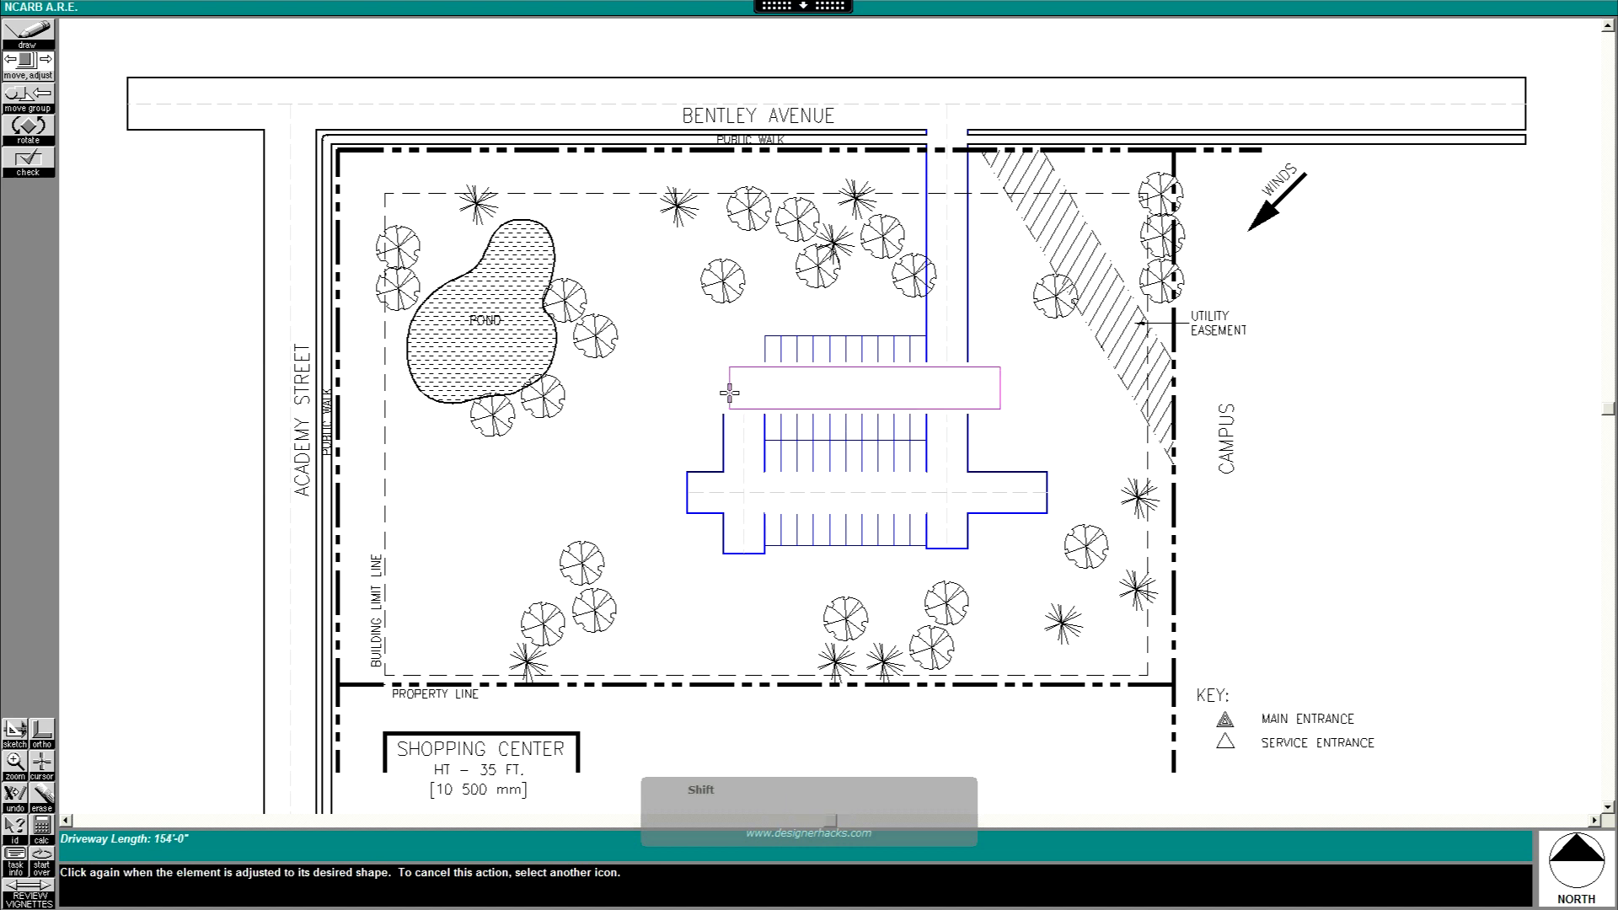
pyautogui.click(735, 397)
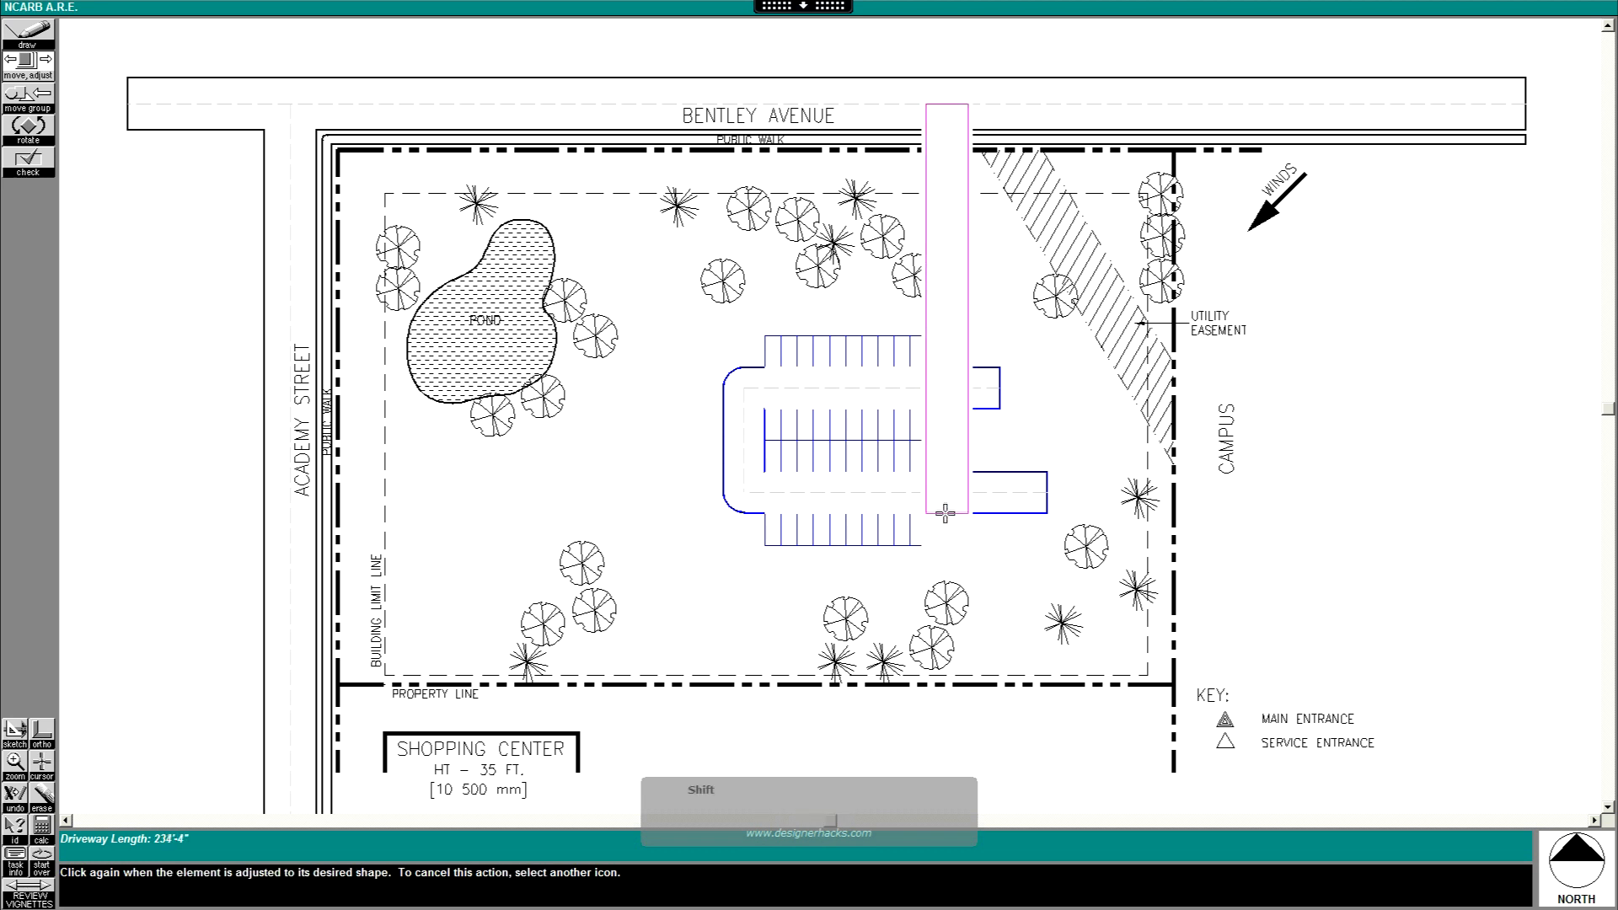
pyautogui.click(943, 513)
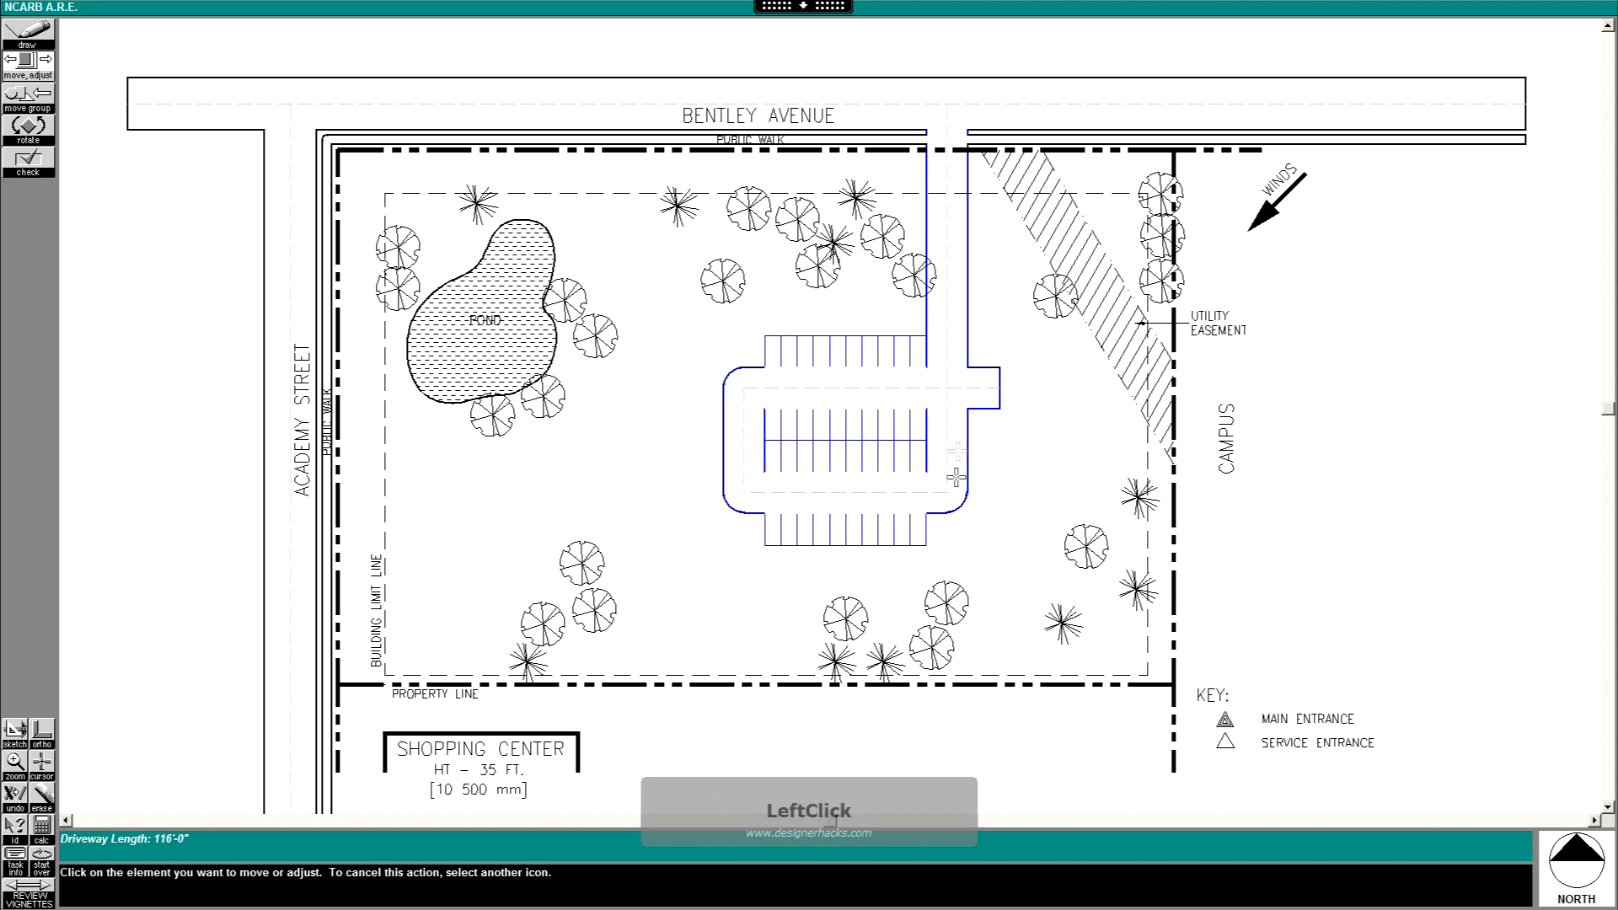
pyautogui.click(960, 387)
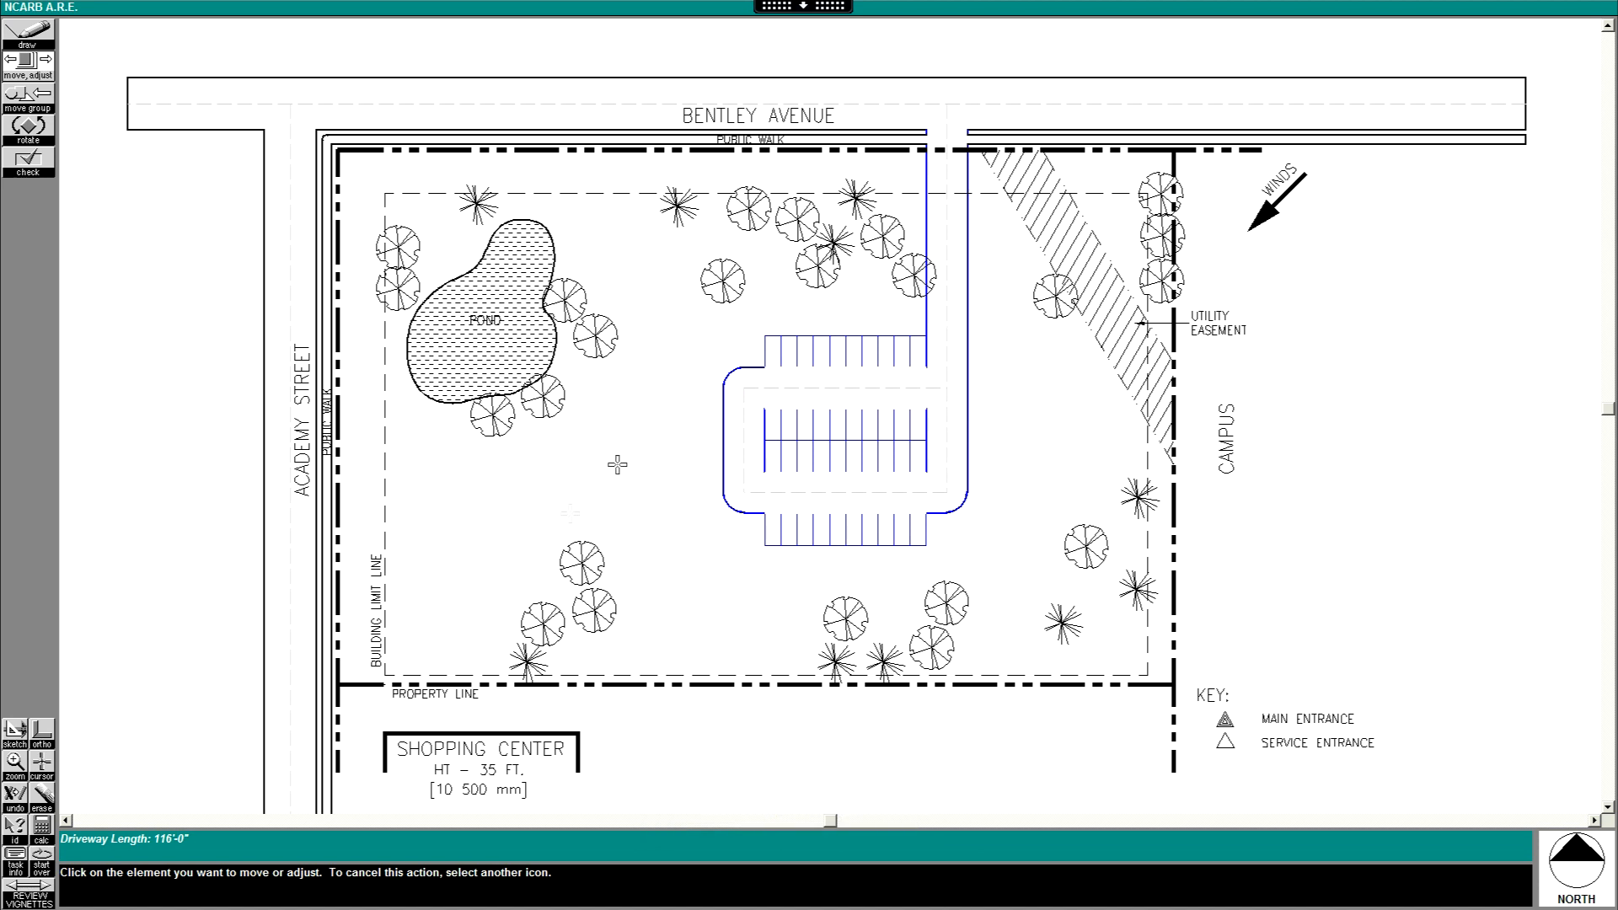
pyautogui.moveTo(703, 412)
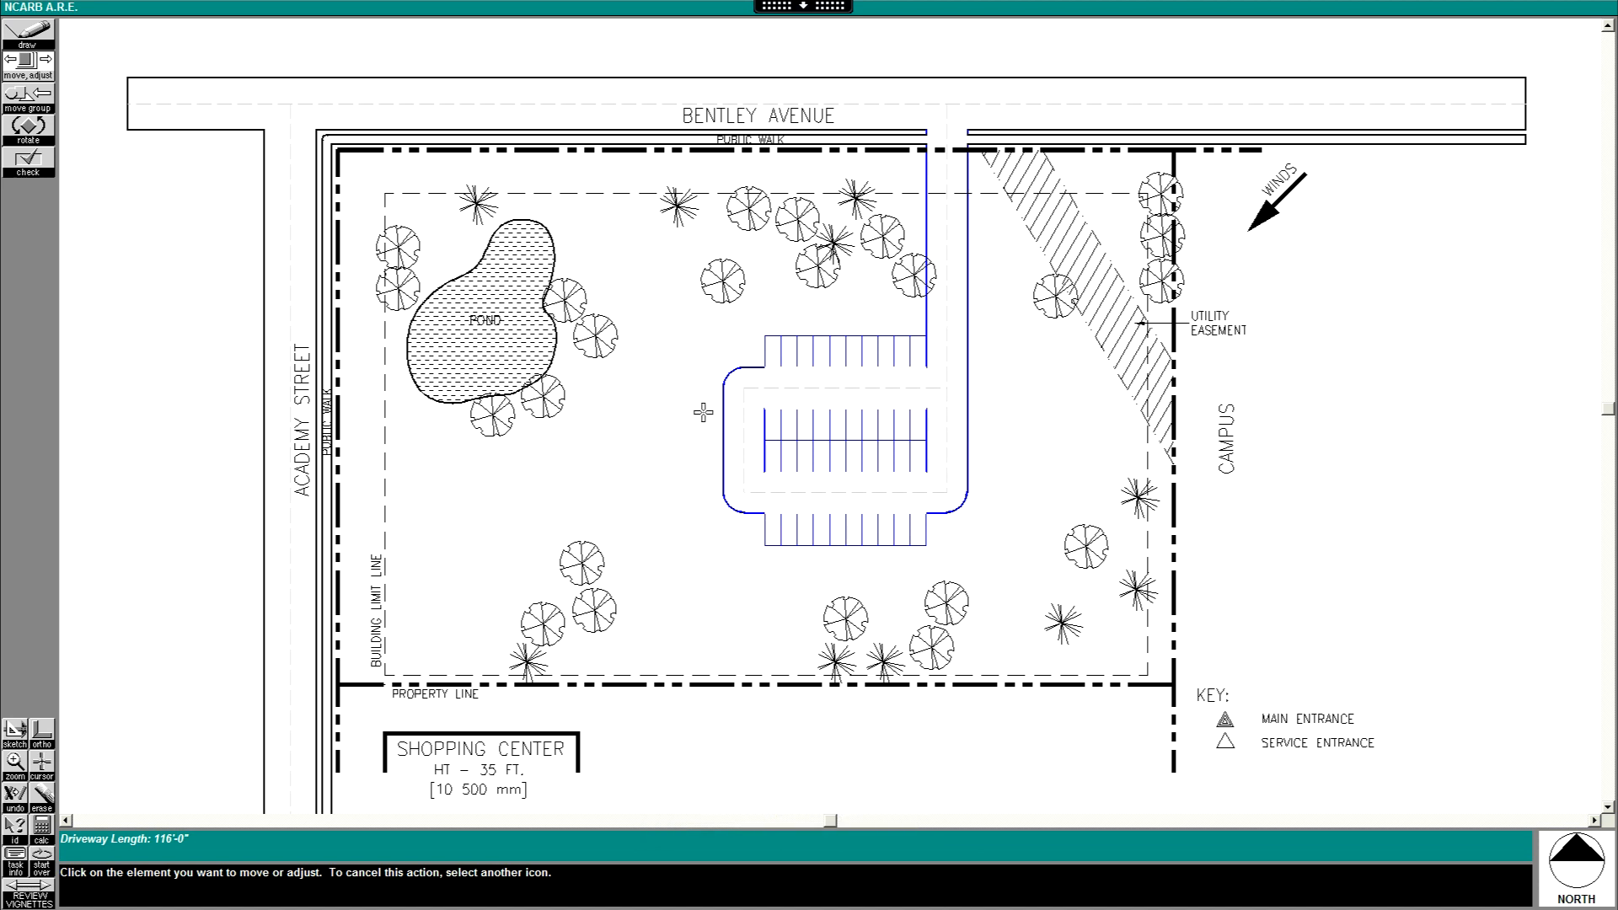
pyautogui.moveTo(845, 539)
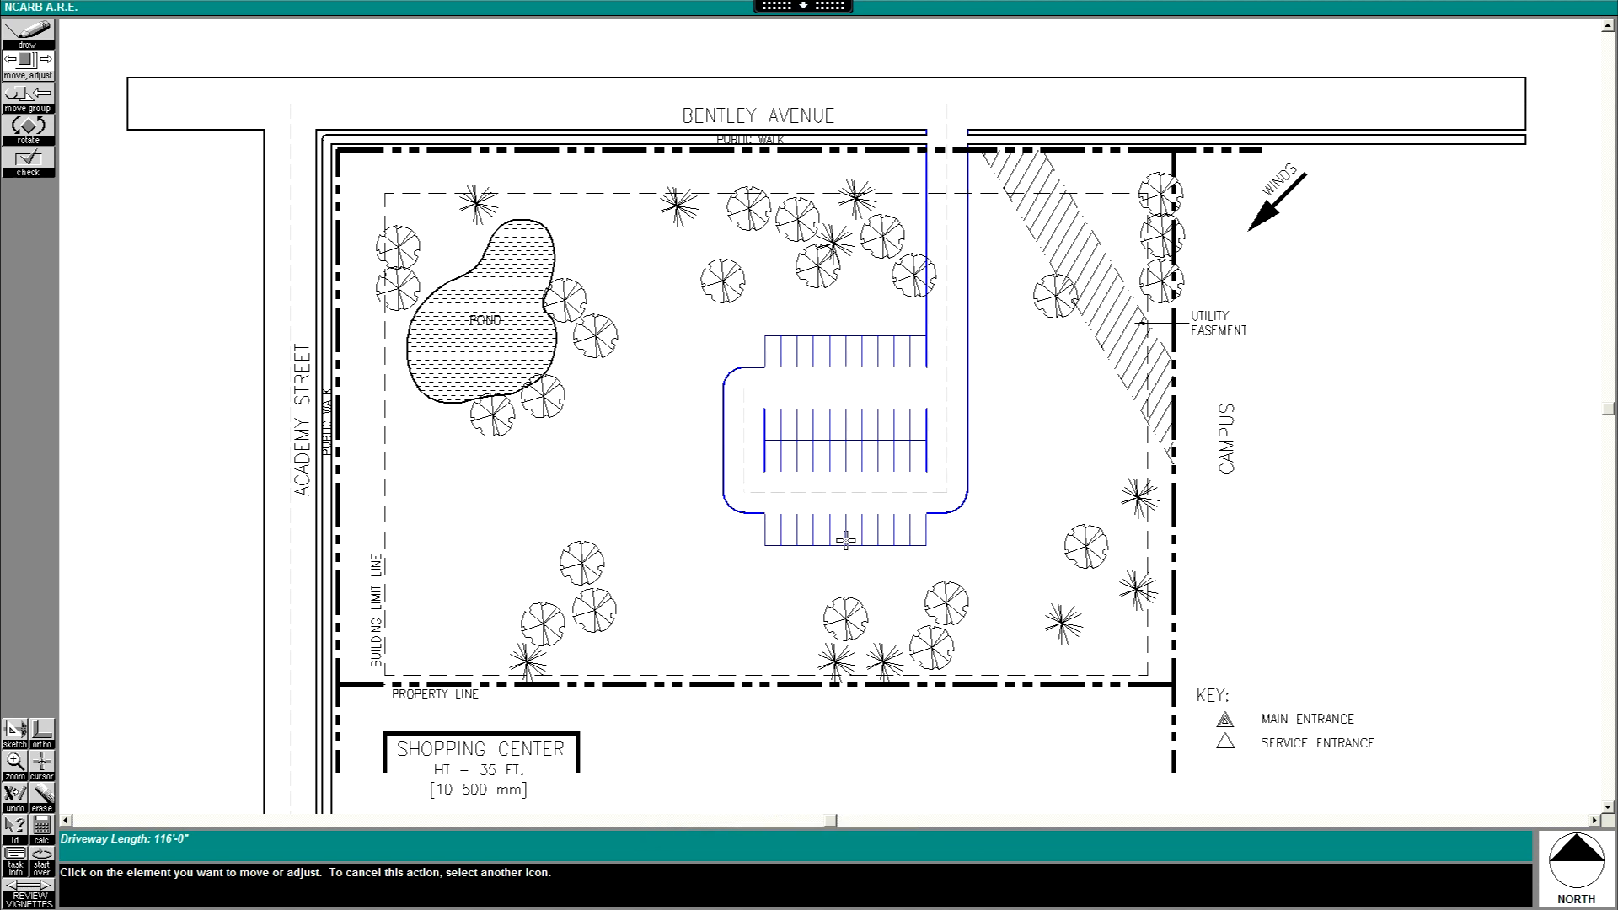
pyautogui.moveTo(870, 506)
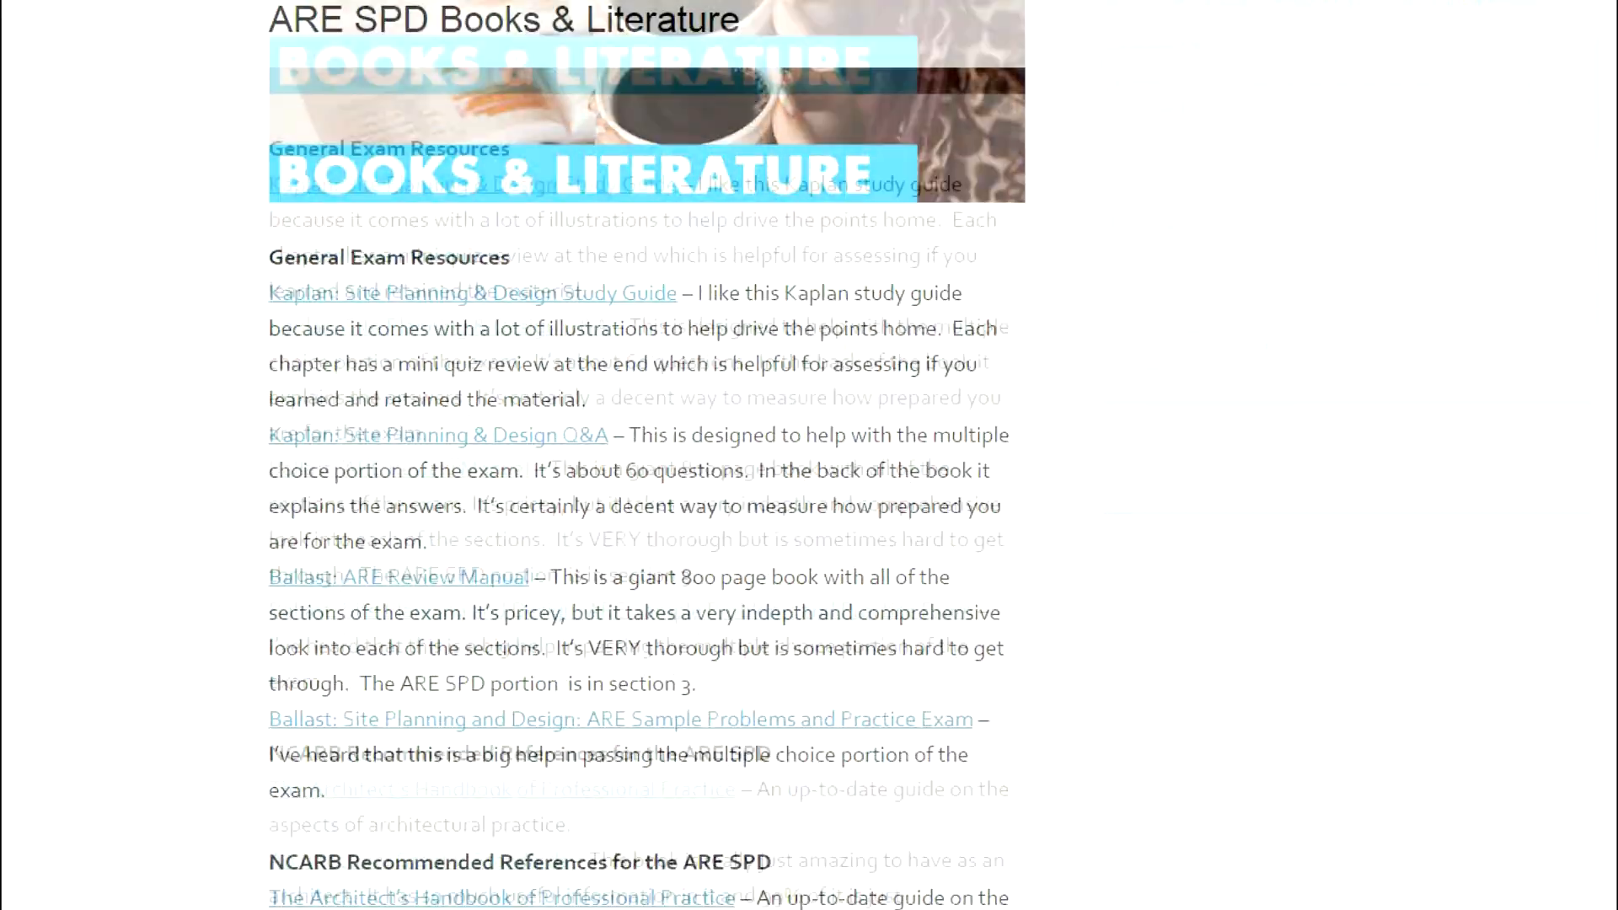
# Scroll through the Designer Hacks ARE SPD page to the resource links and newsletter signup
pyautogui.scroll(-3)
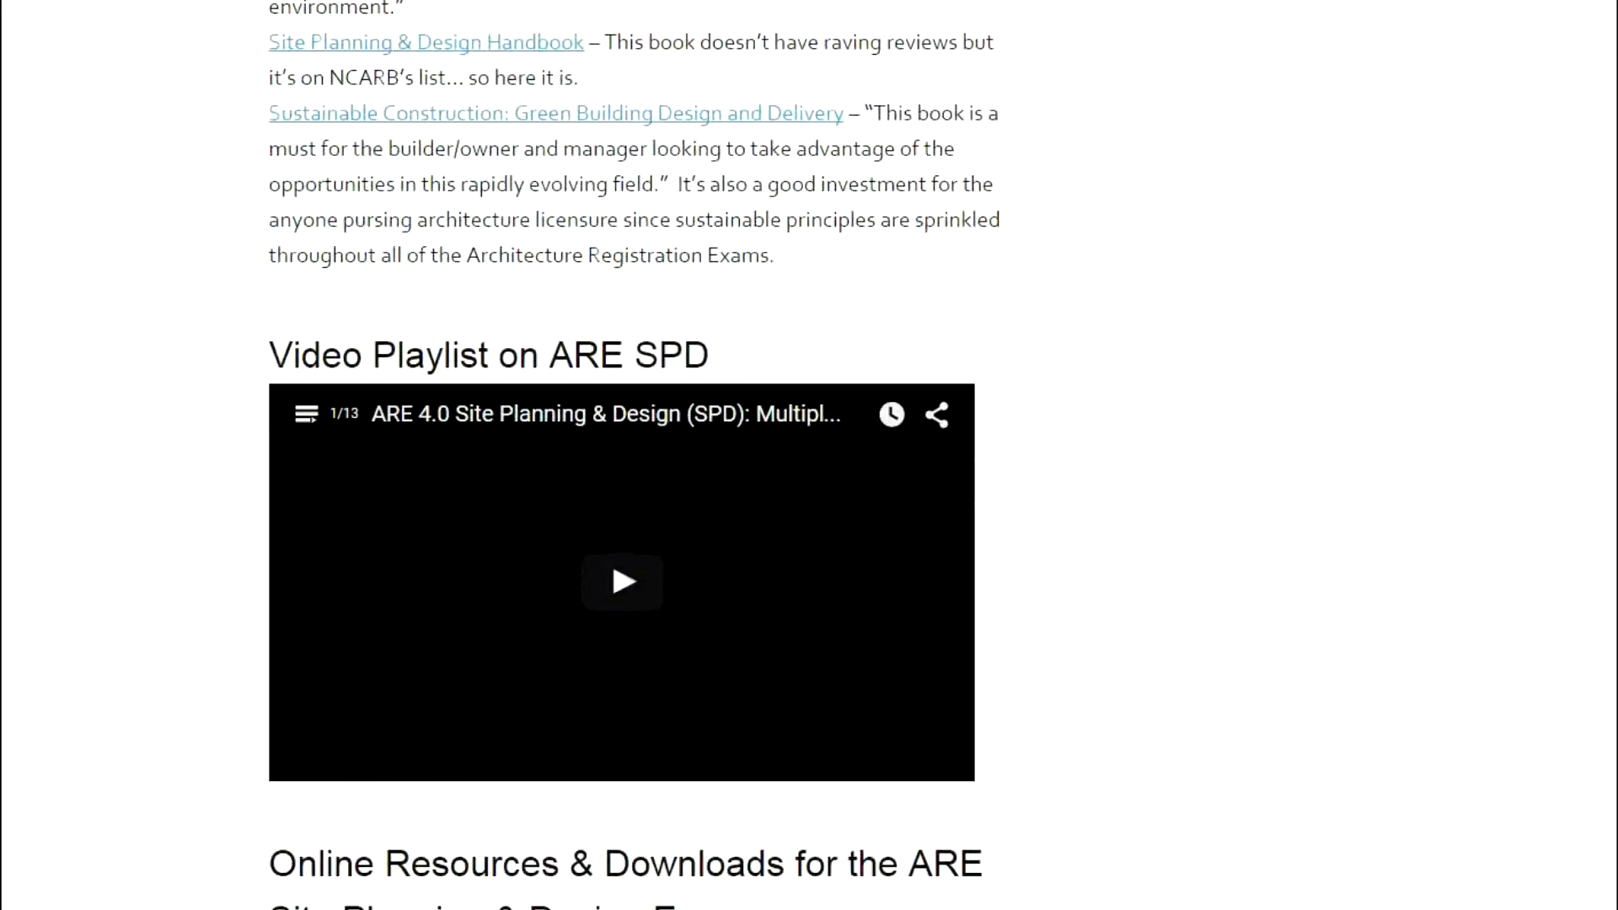
pyautogui.scroll(-3)
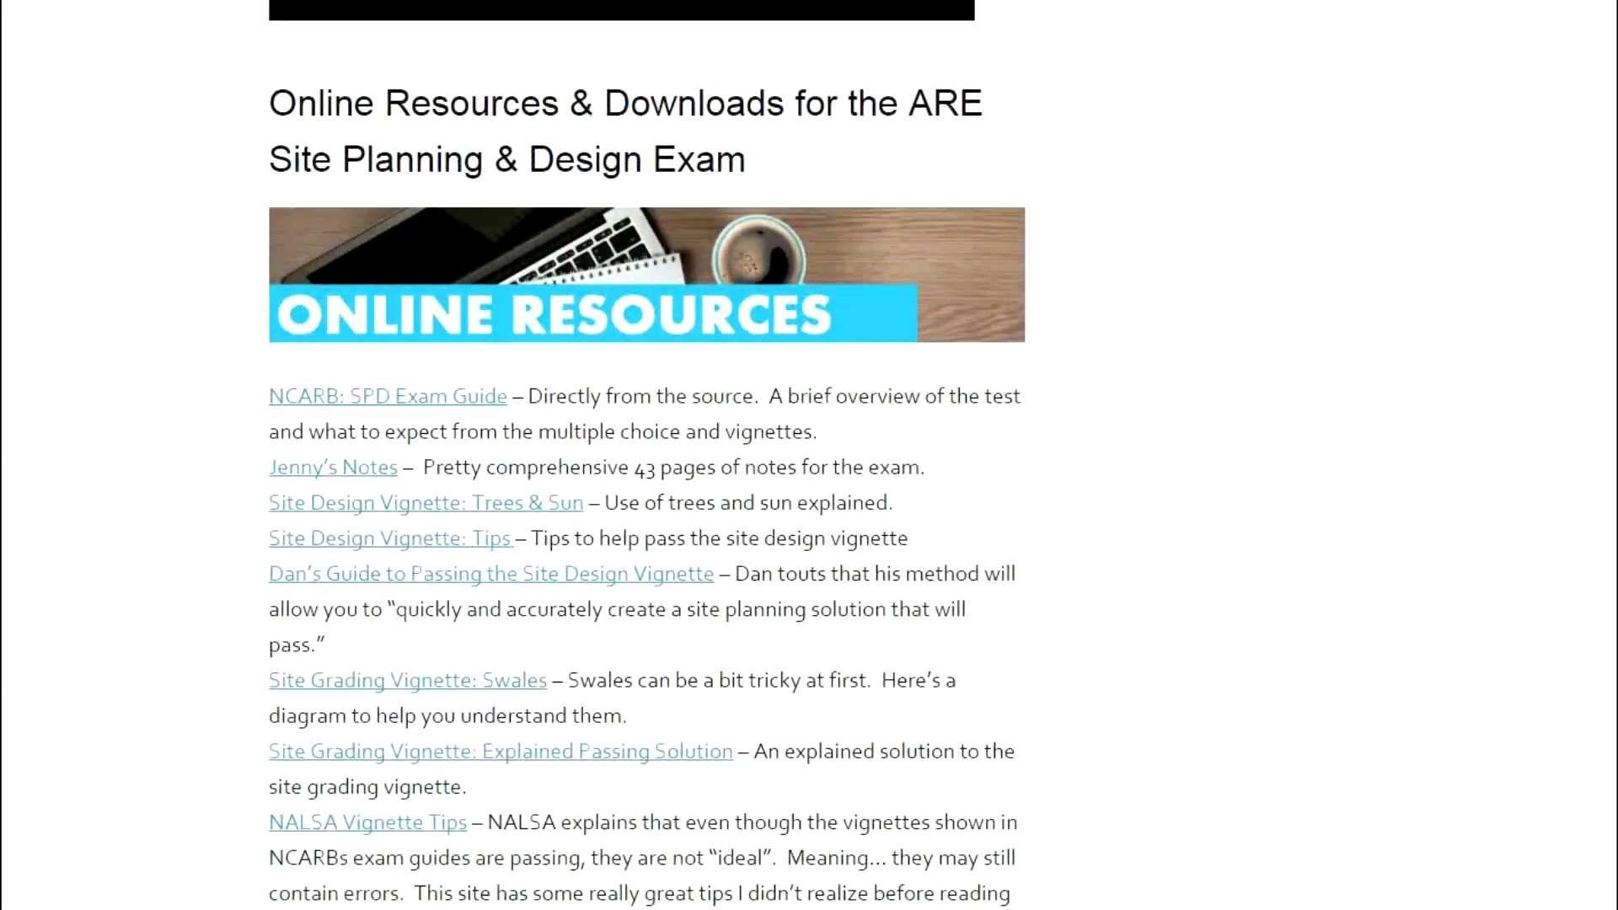
pyautogui.scroll(-3)
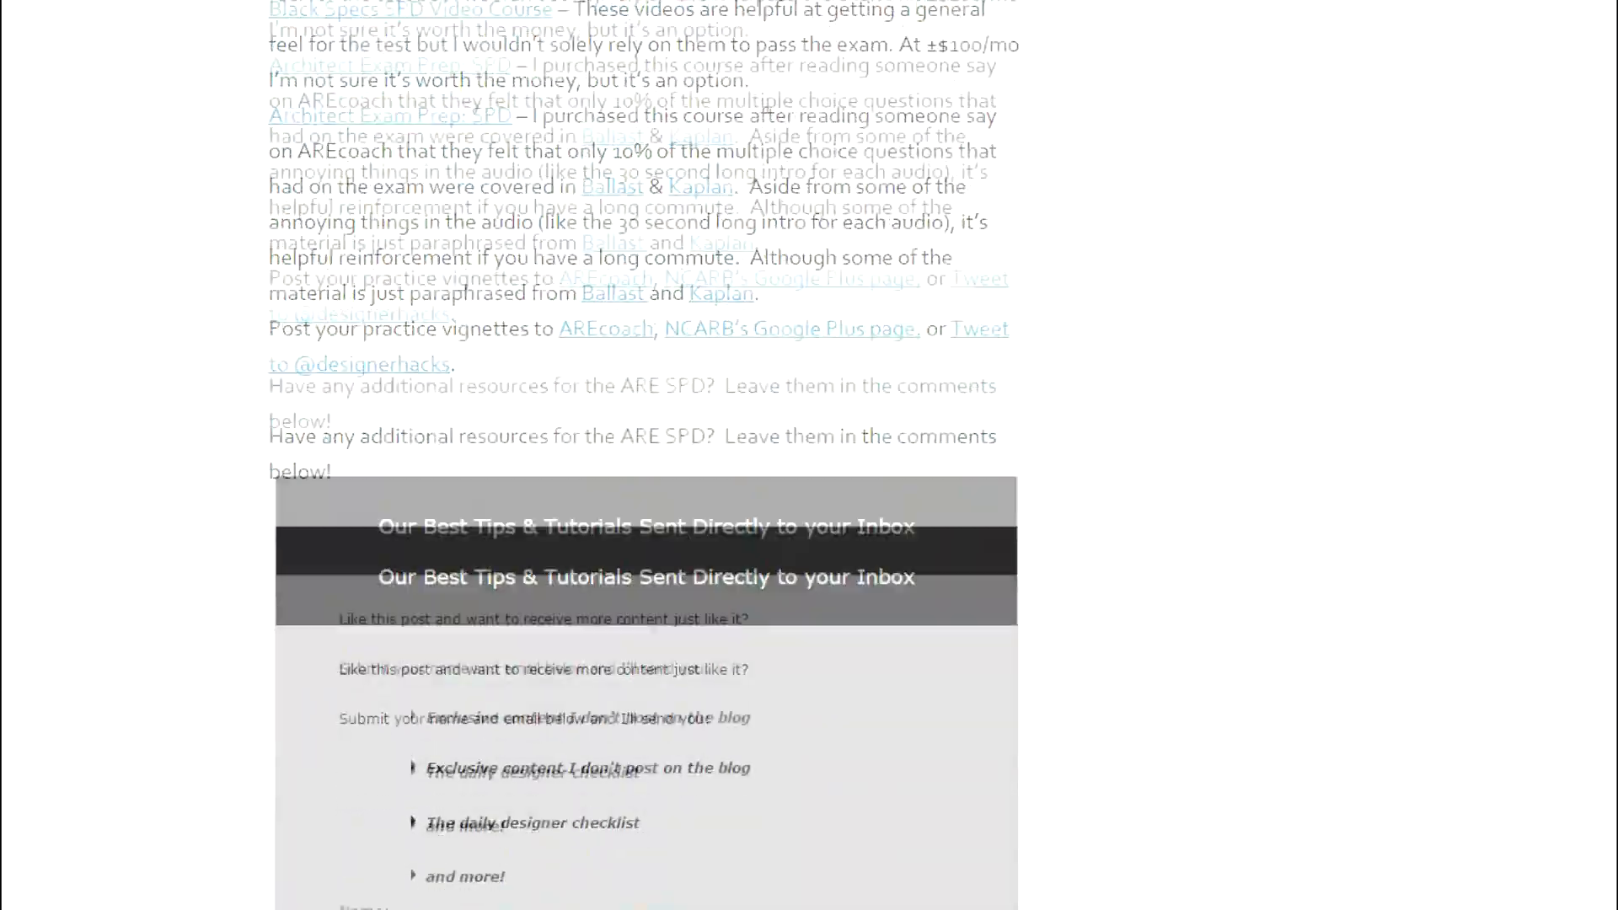
pyautogui.scroll(-3)
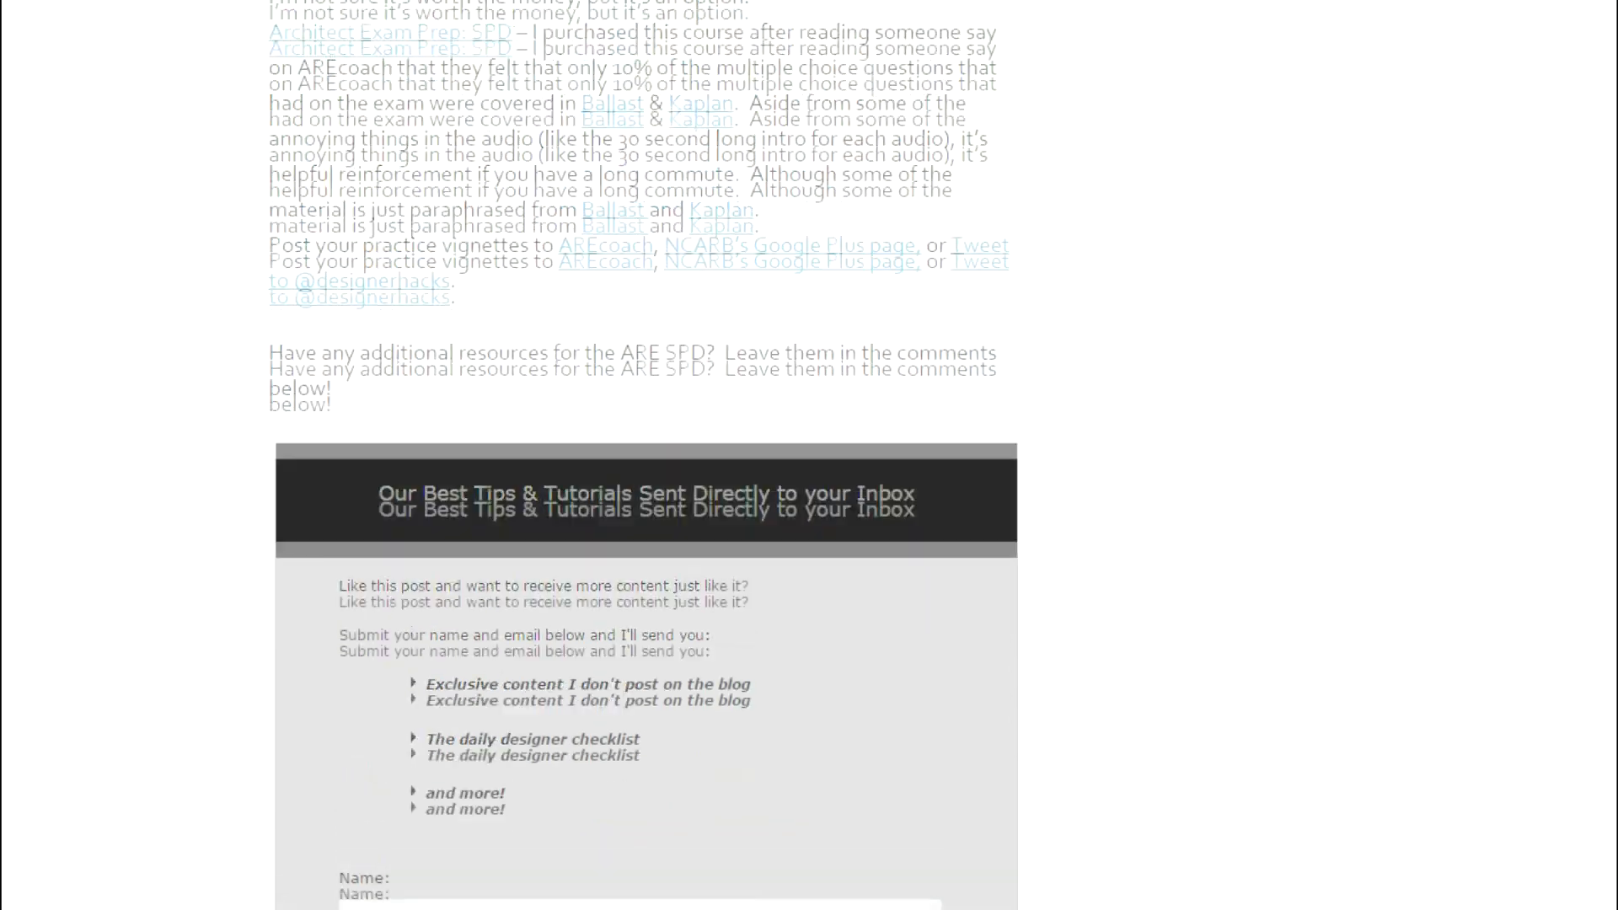
pyautogui.scroll(3)
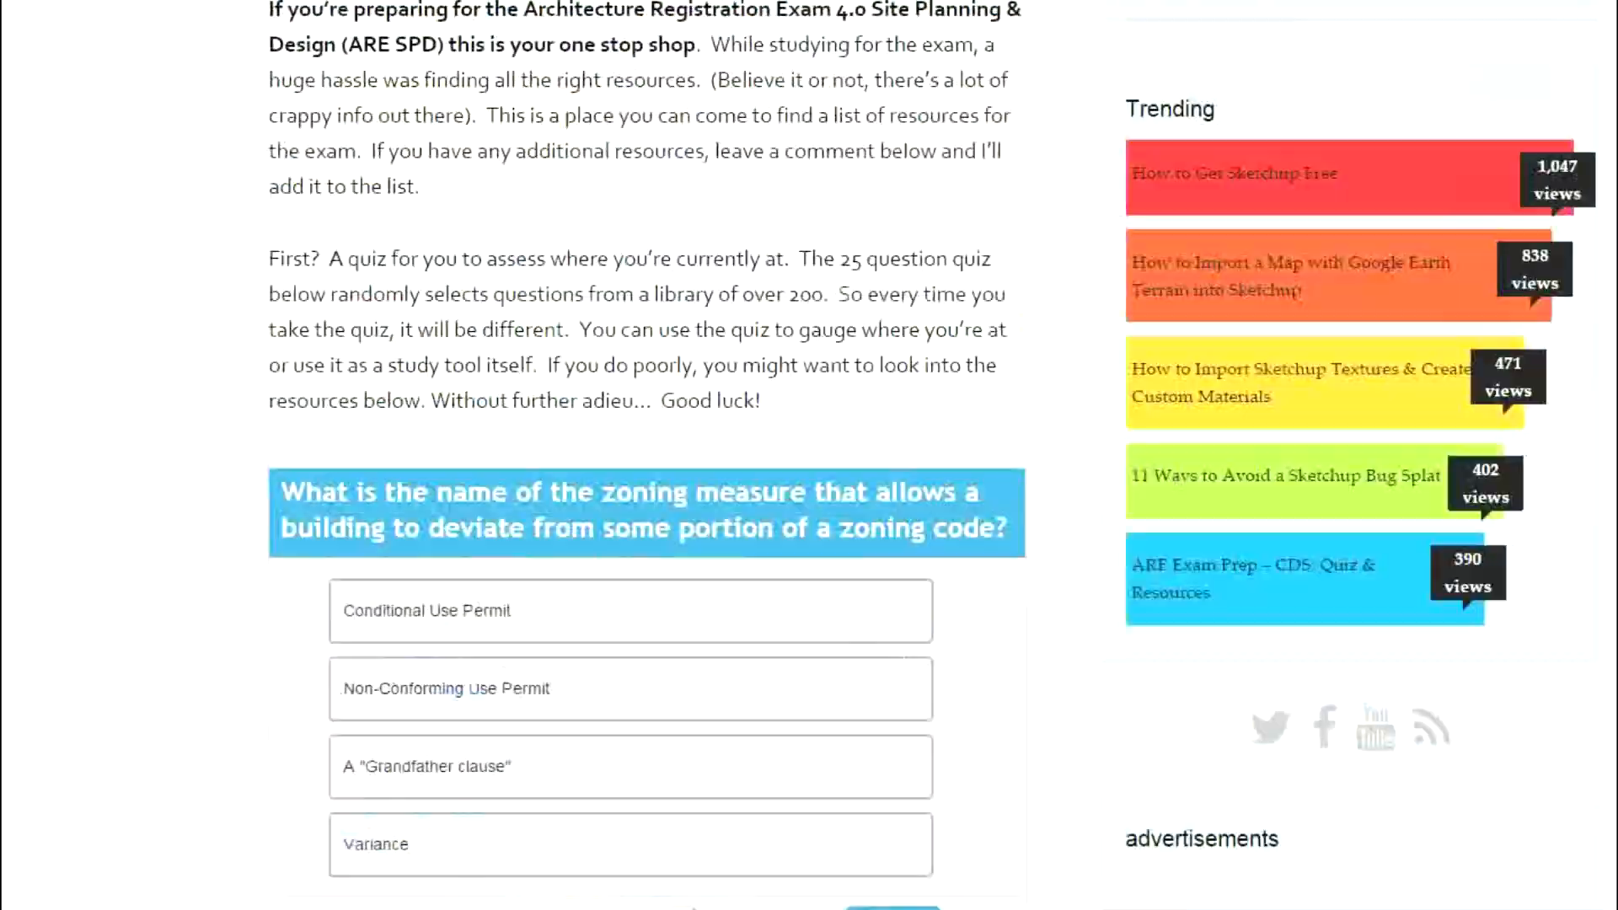
pyautogui.scroll(3)
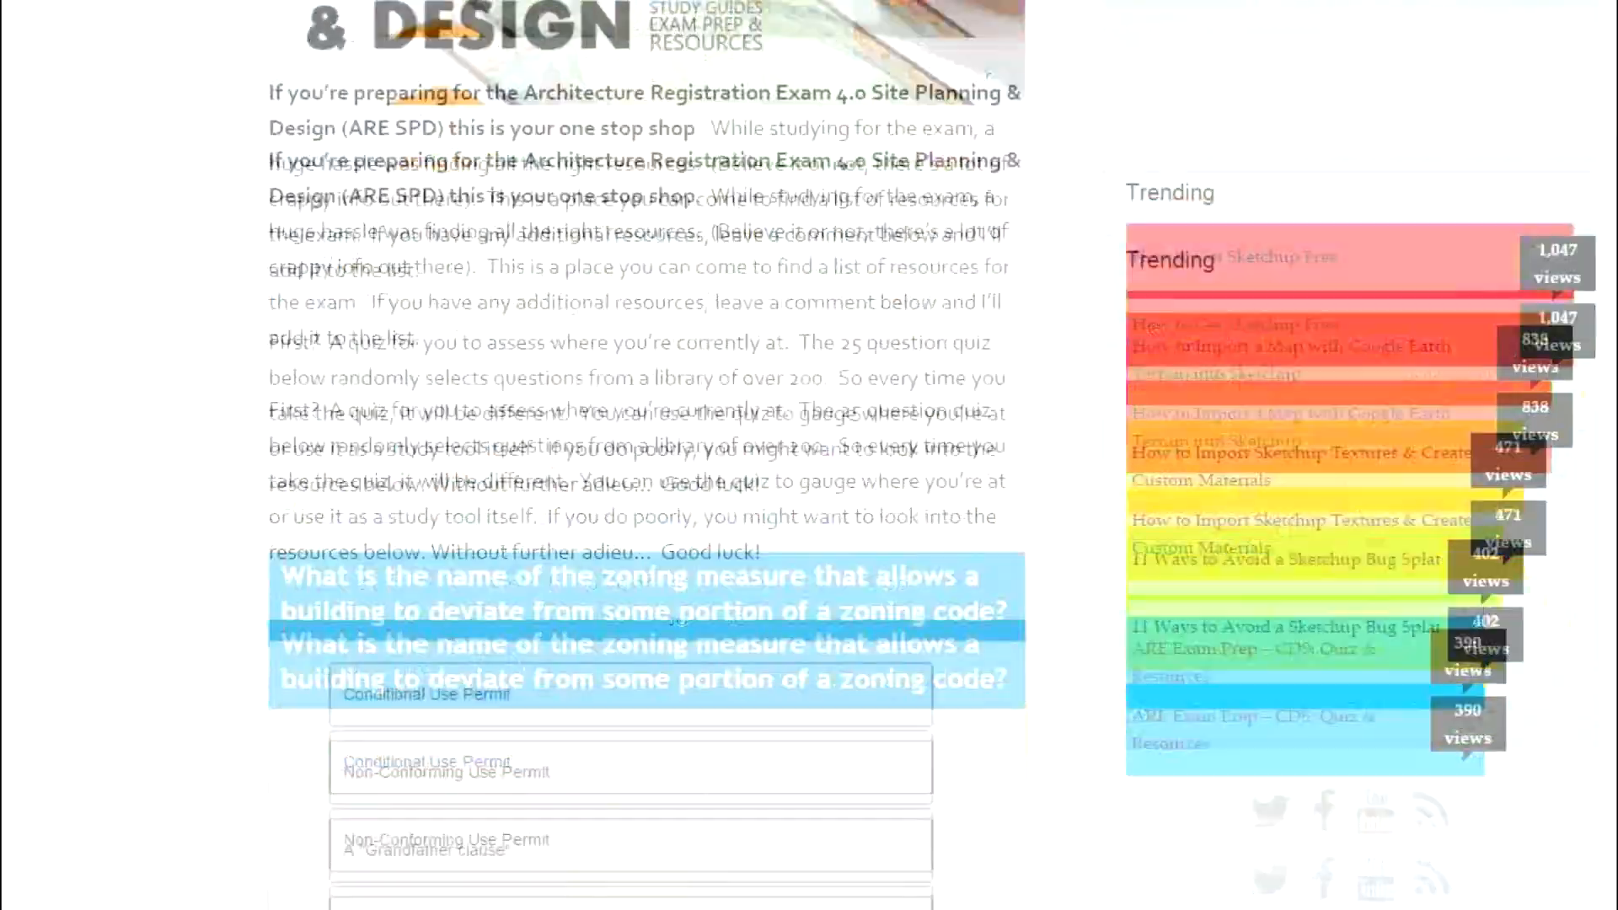
pyautogui.scroll(-3)
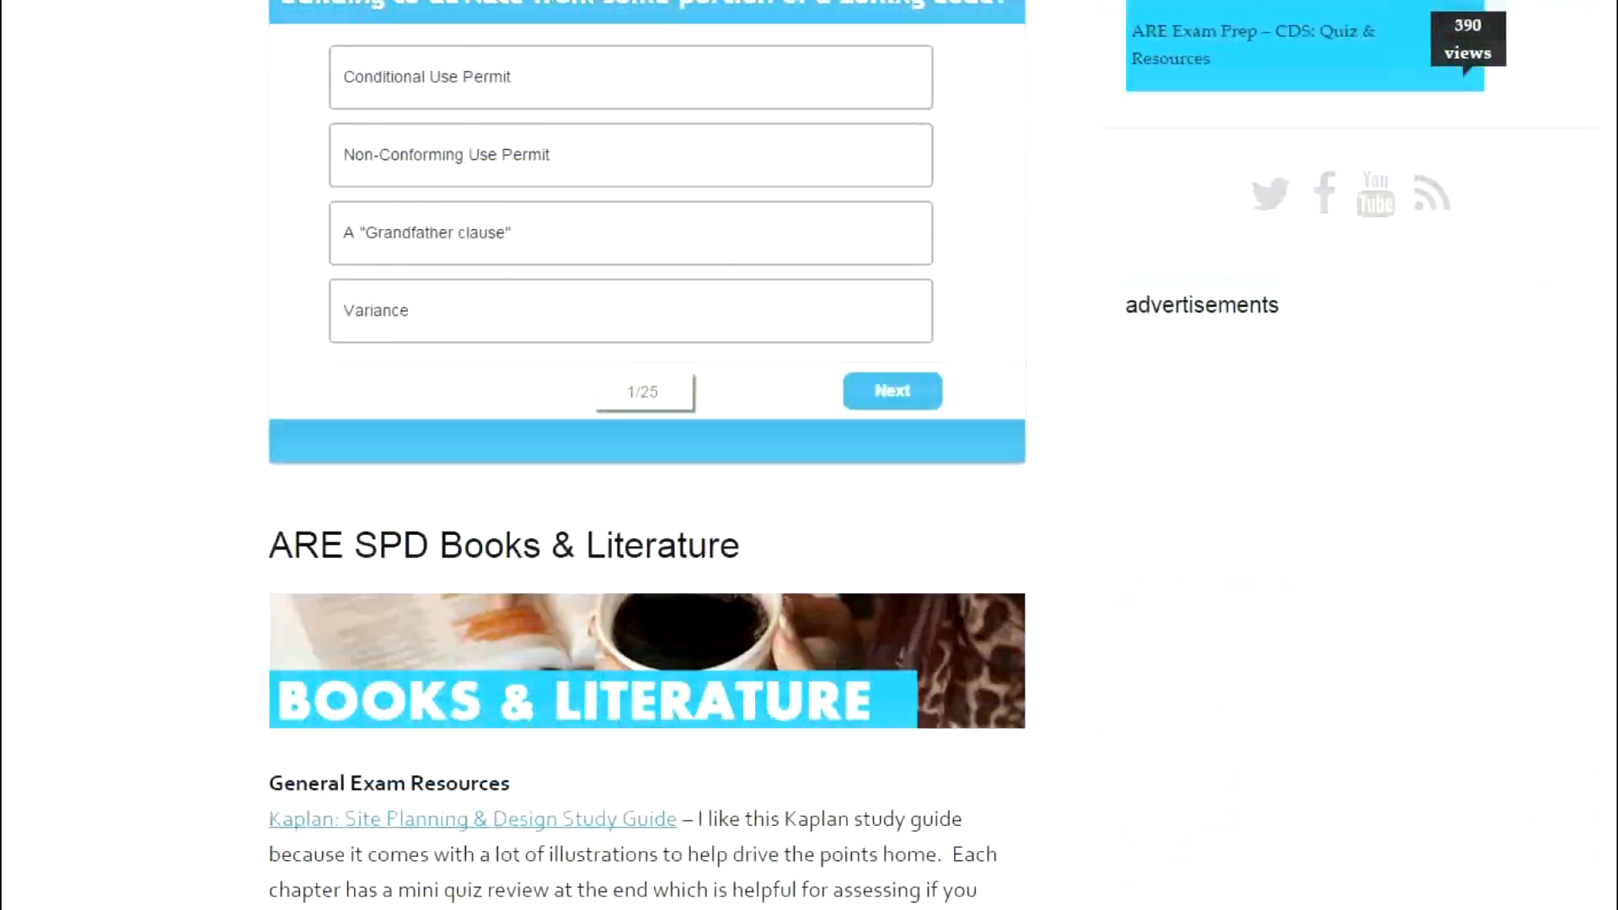
pyautogui.scroll(-3)
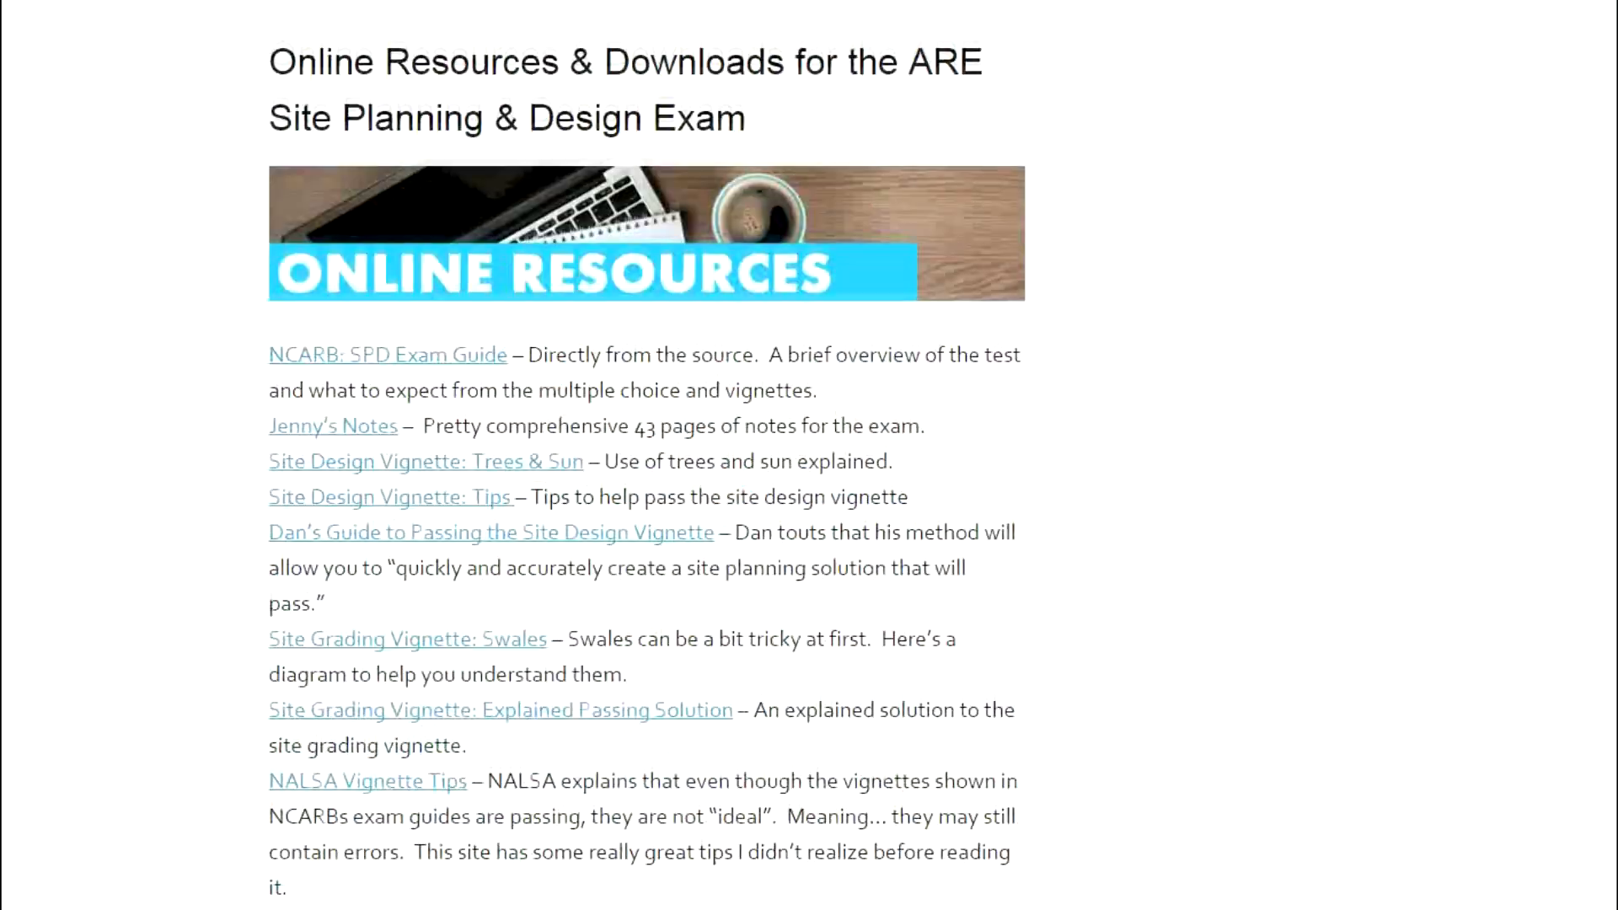
pyautogui.scroll(-3)
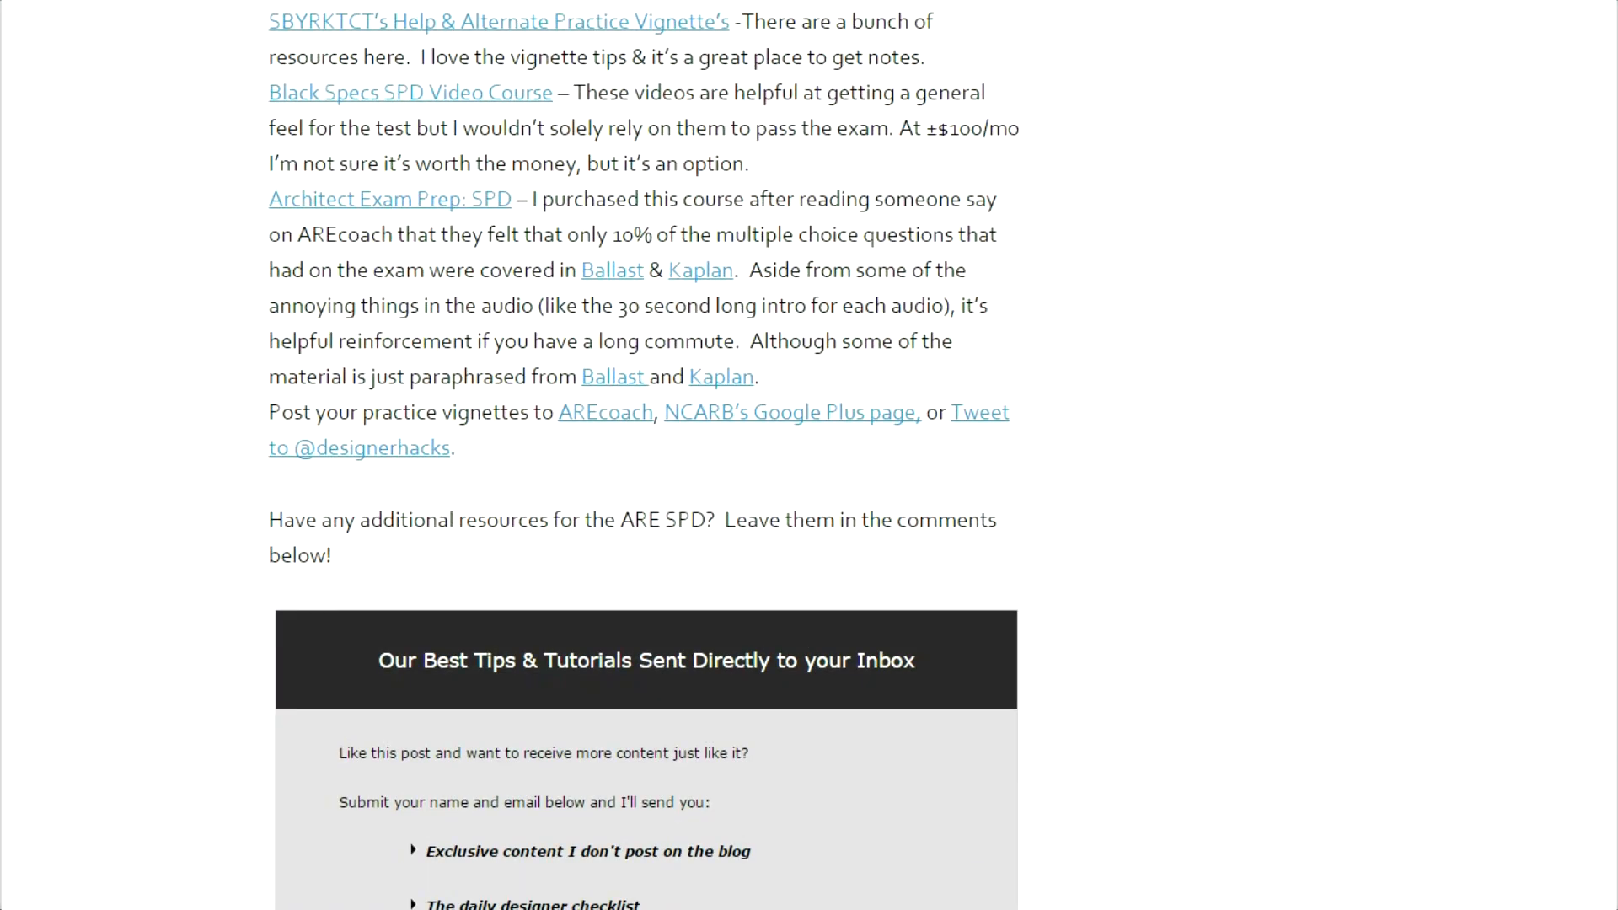